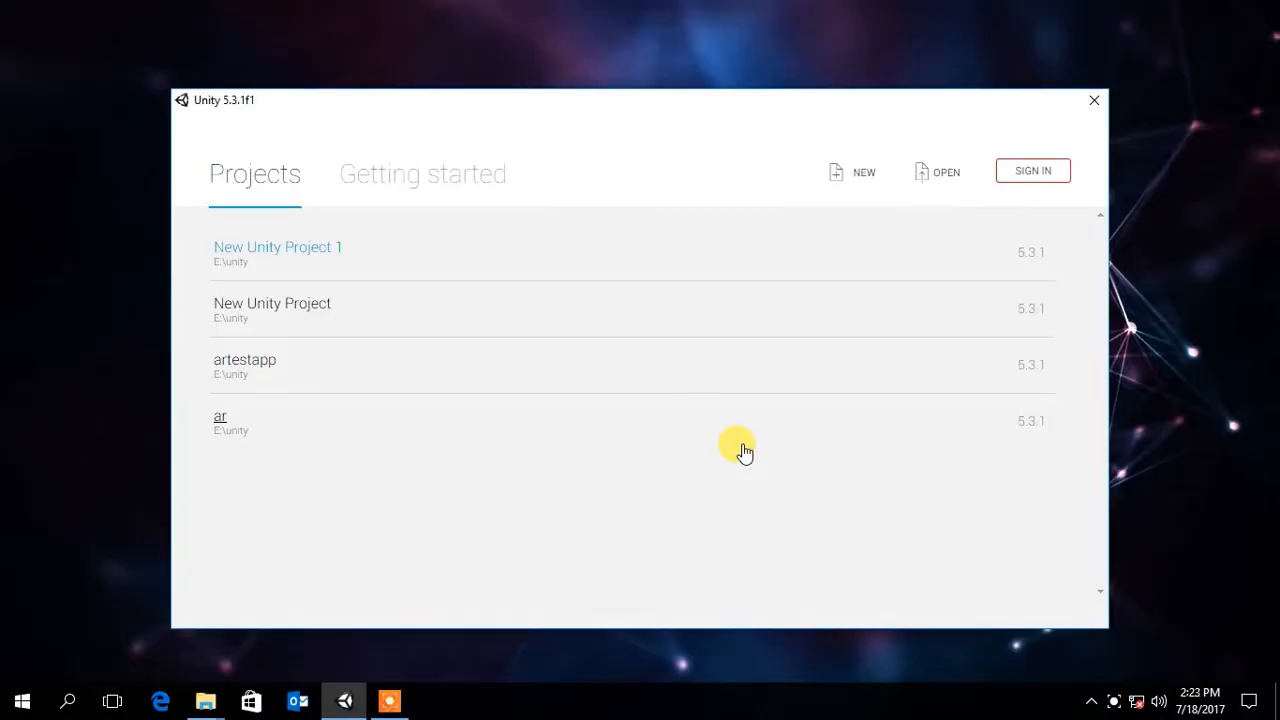
pyautogui.moveTo(760, 502)
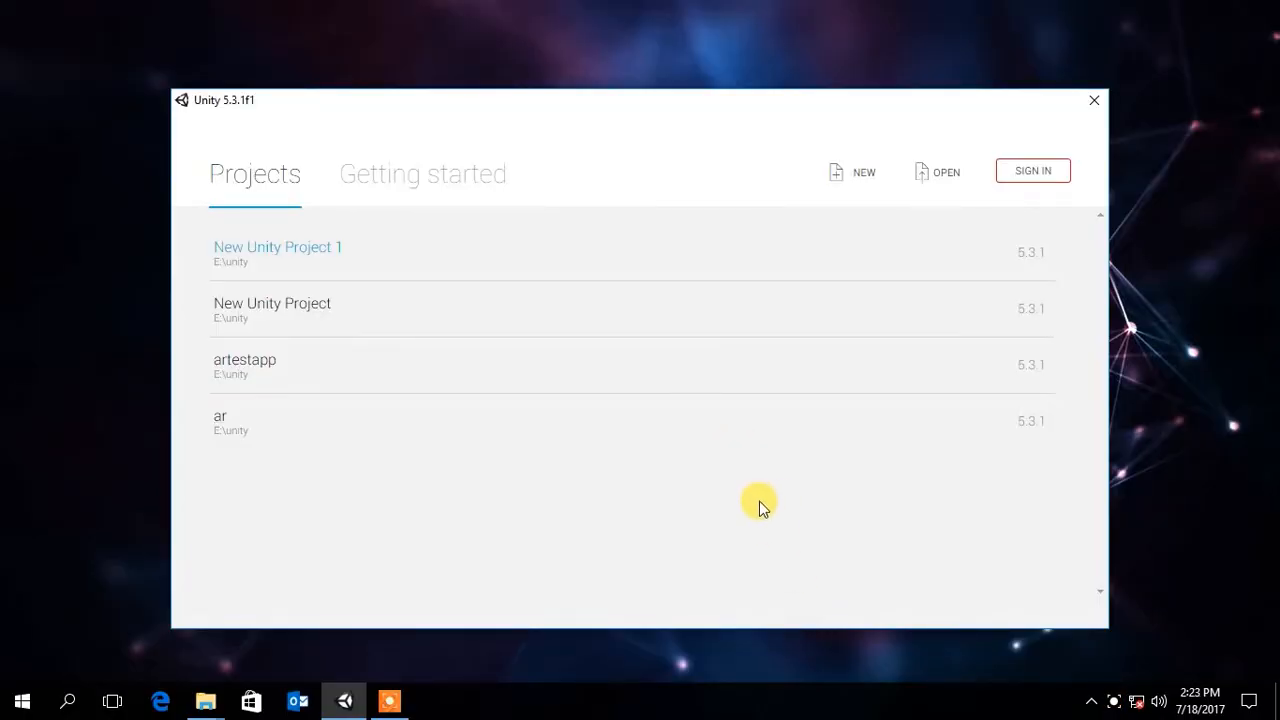
# Create a new 3D project named vrtest in E:\unity and open it
pyautogui.click(852, 172)
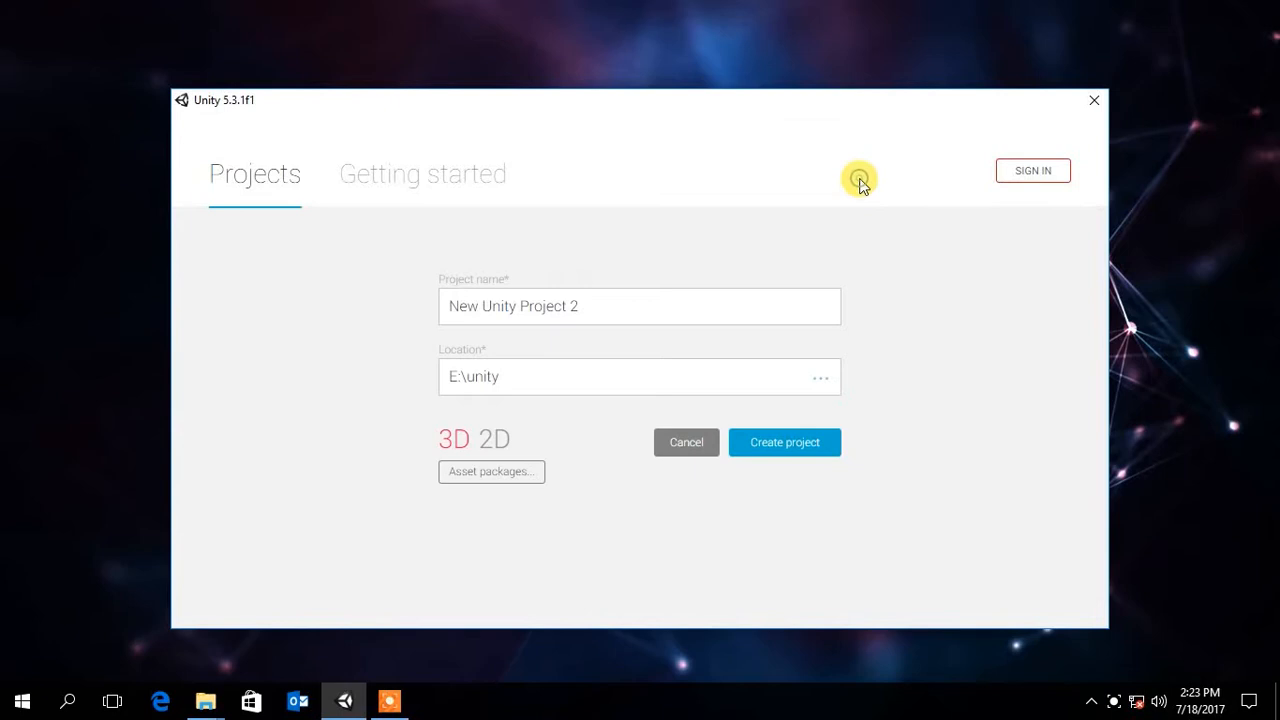
pyautogui.tripleClick(640, 306)
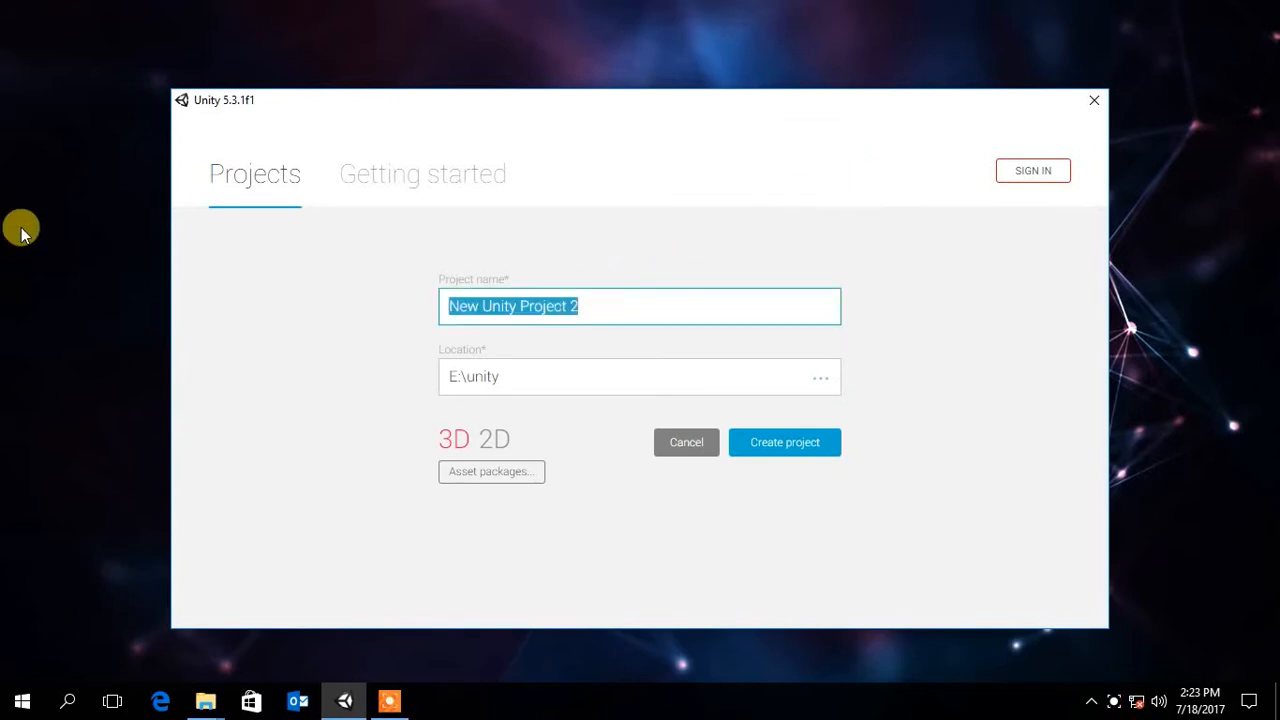
pyautogui.write('vrtest')
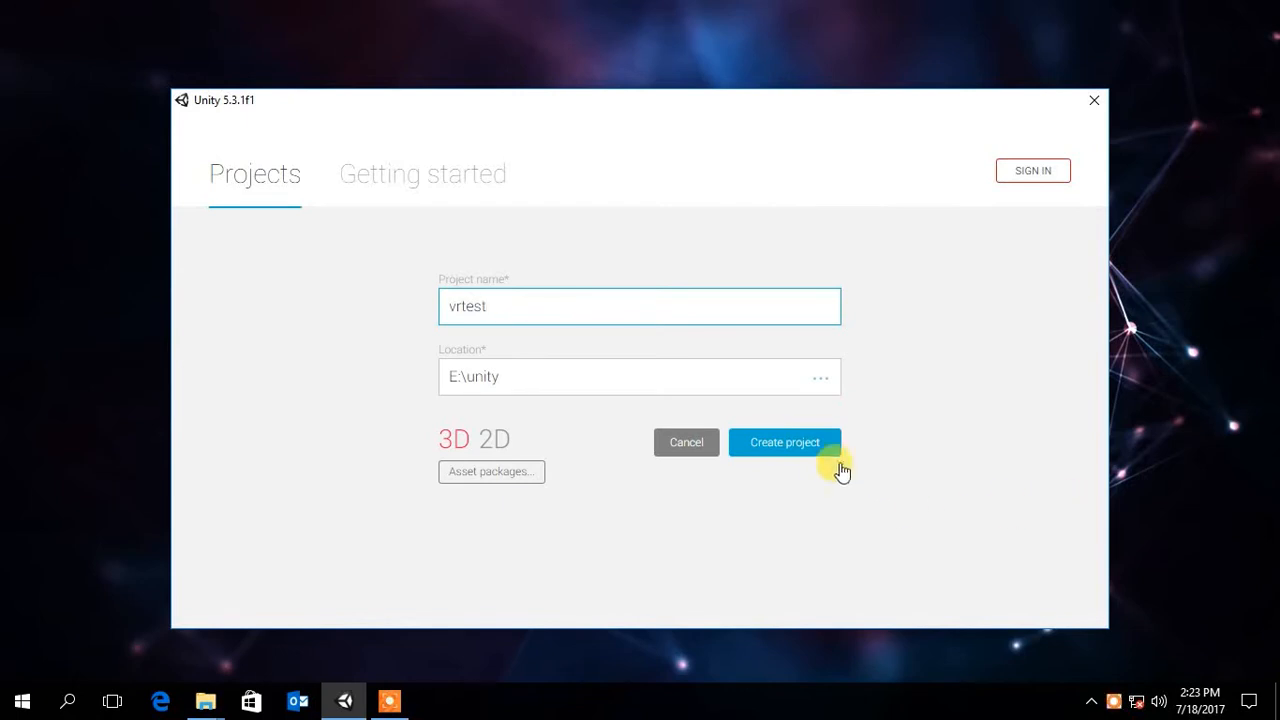
pyautogui.click(784, 442)
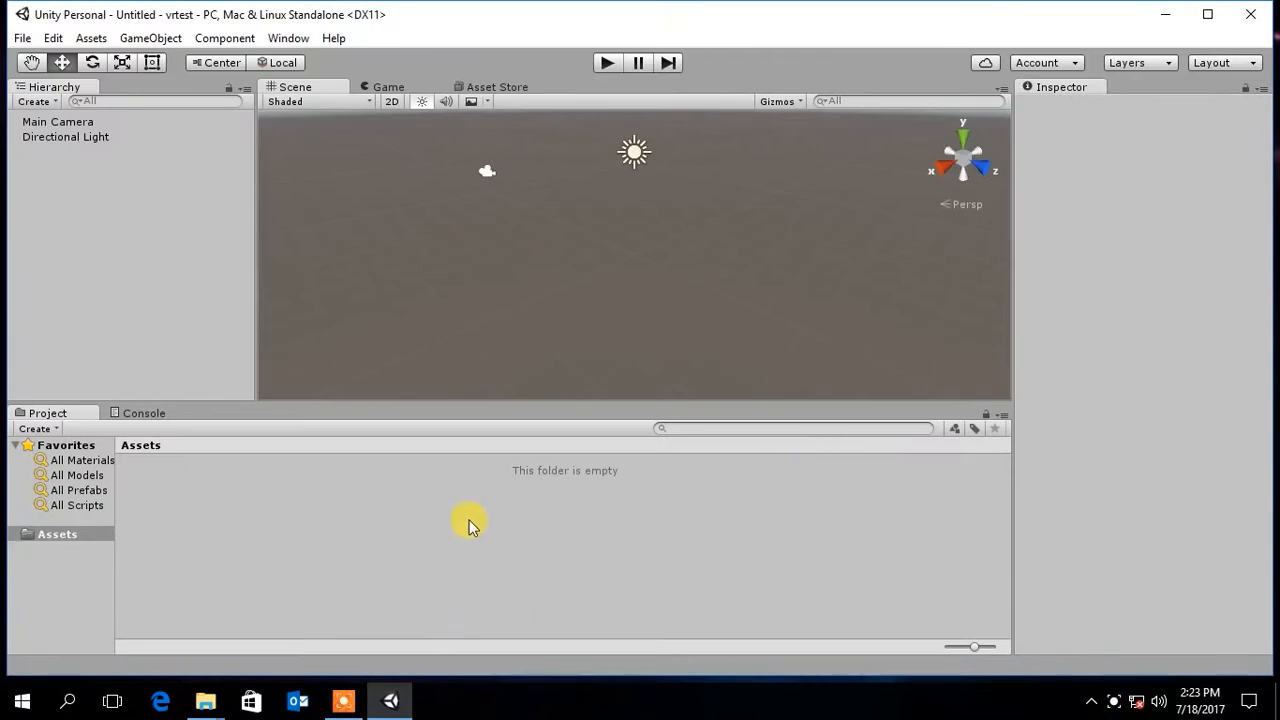
pyautogui.moveTo(420, 268)
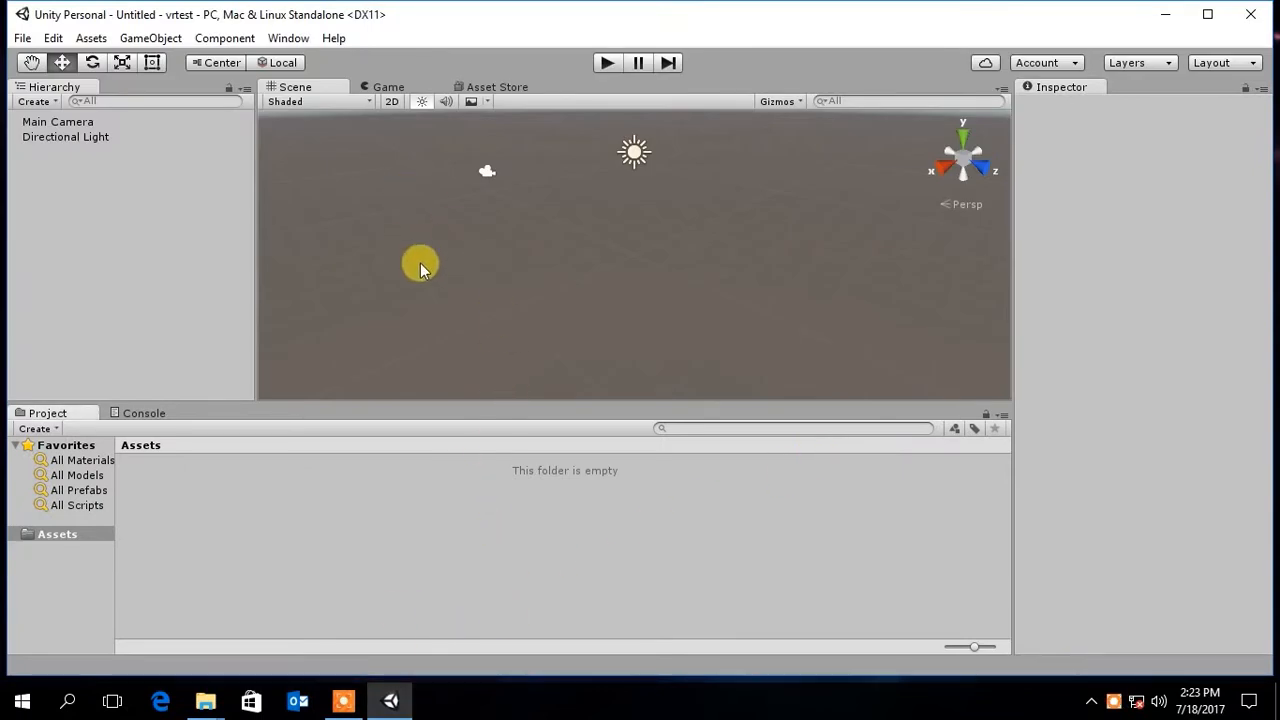
pyautogui.moveTo(420, 264); pyautogui.dragTo(584, 324)
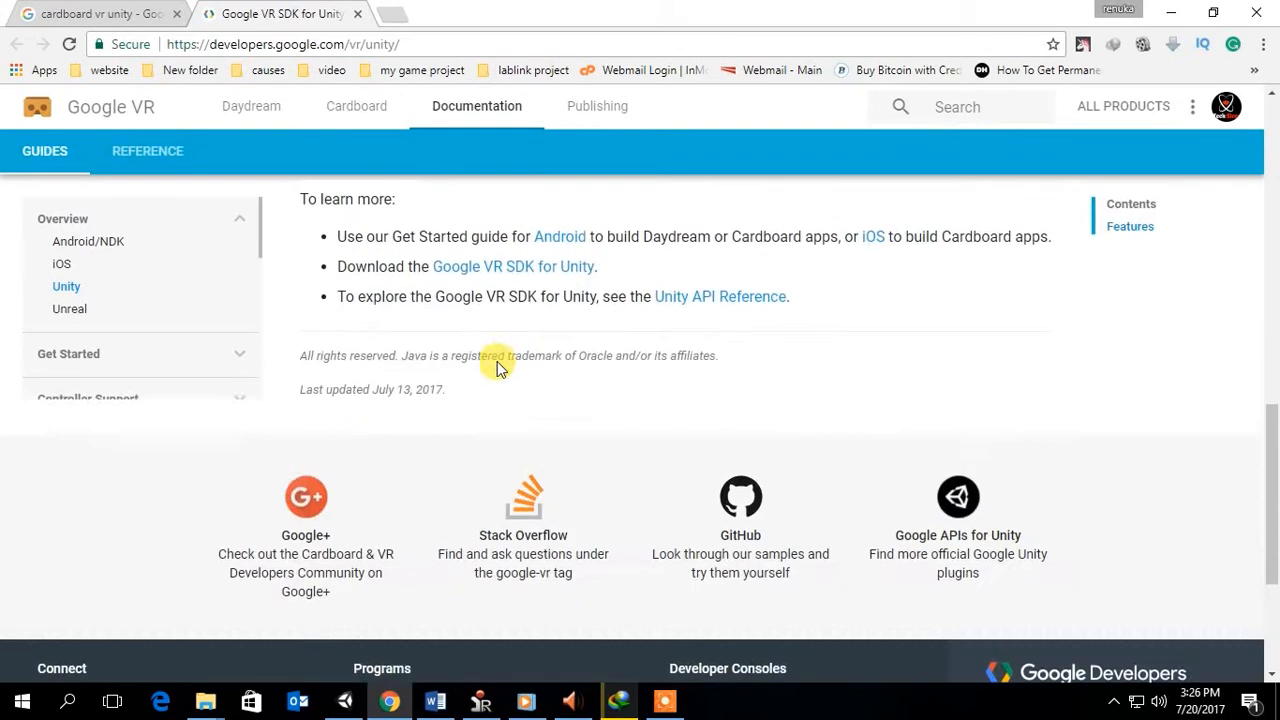
# Open the Google VR SDK for Unity download page at developers.google.com/vr/unity
pyautogui.click(512, 266)
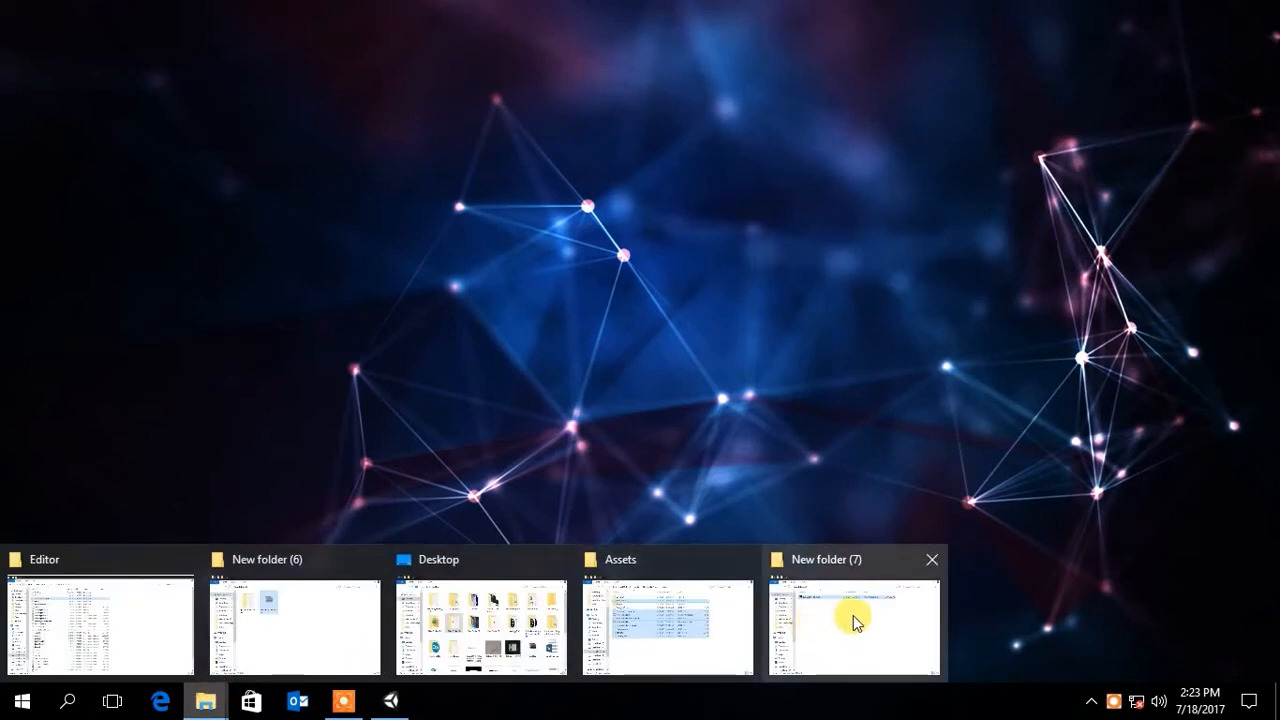
# Extract the gvr-unity-sdk-master archive in New folder (7) and return to Unity
pyautogui.click(852, 624)
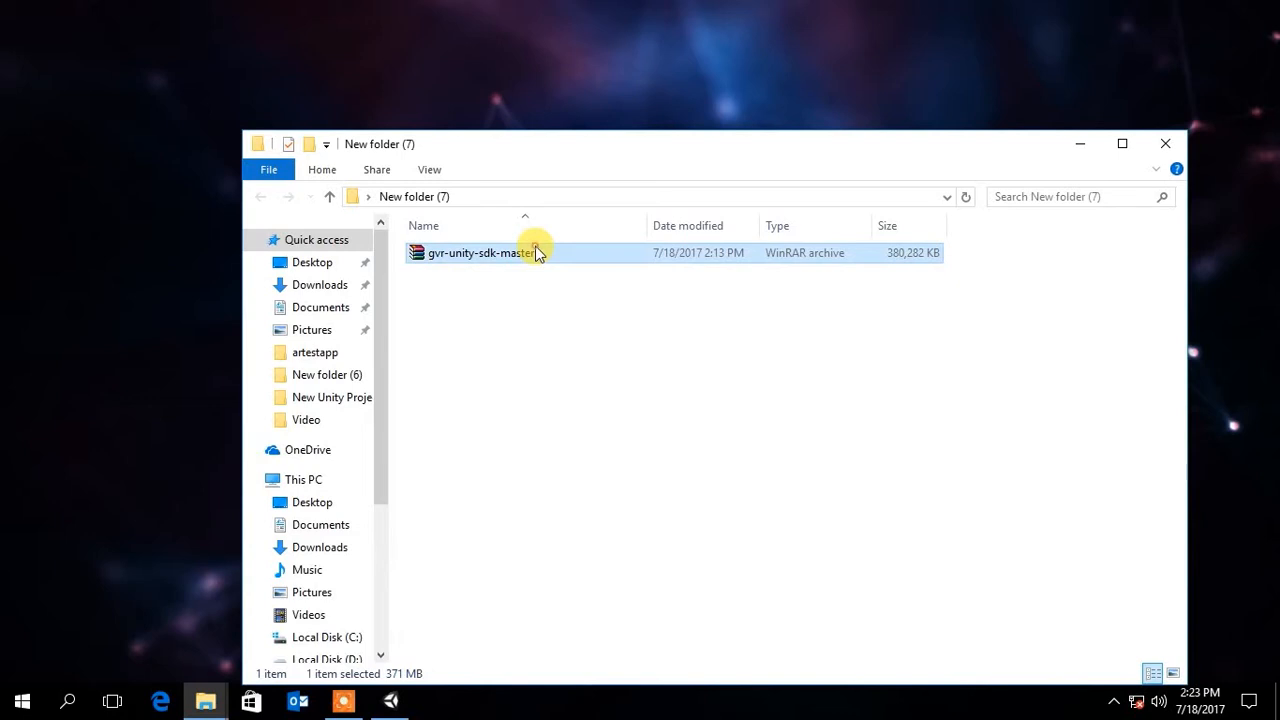
pyautogui.doubleClick(484, 252)
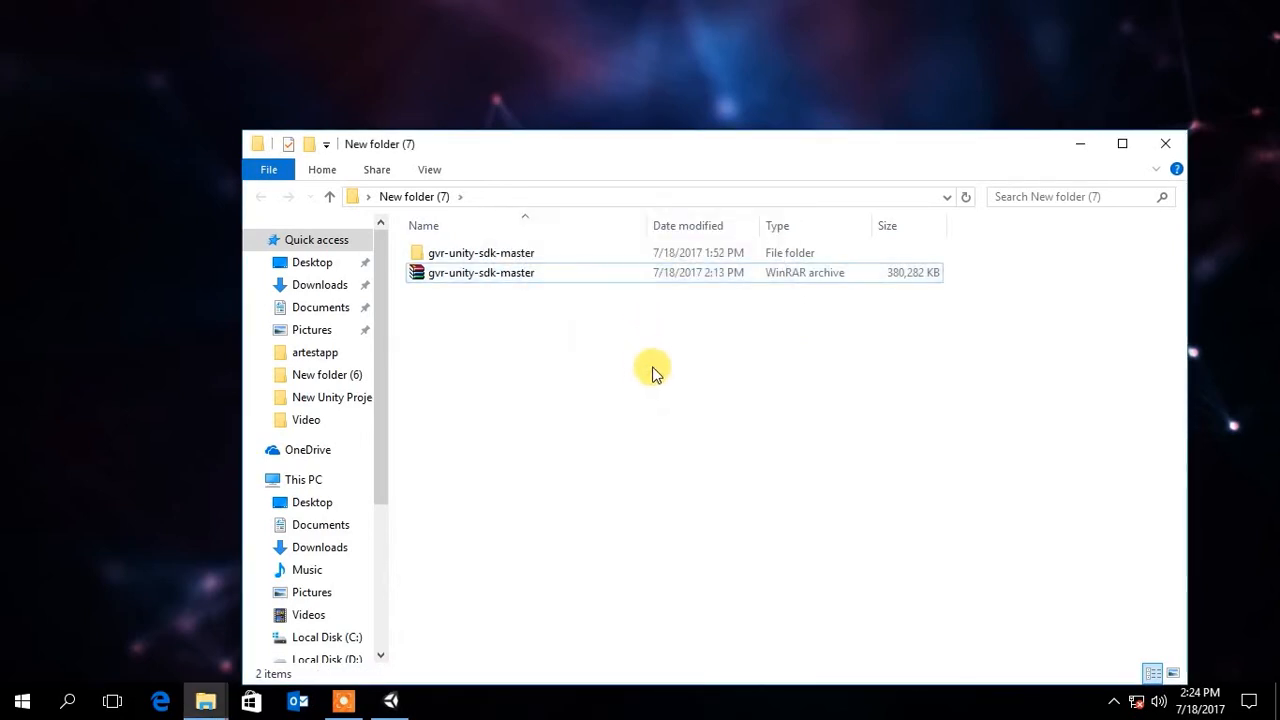
pyautogui.click(390, 700)
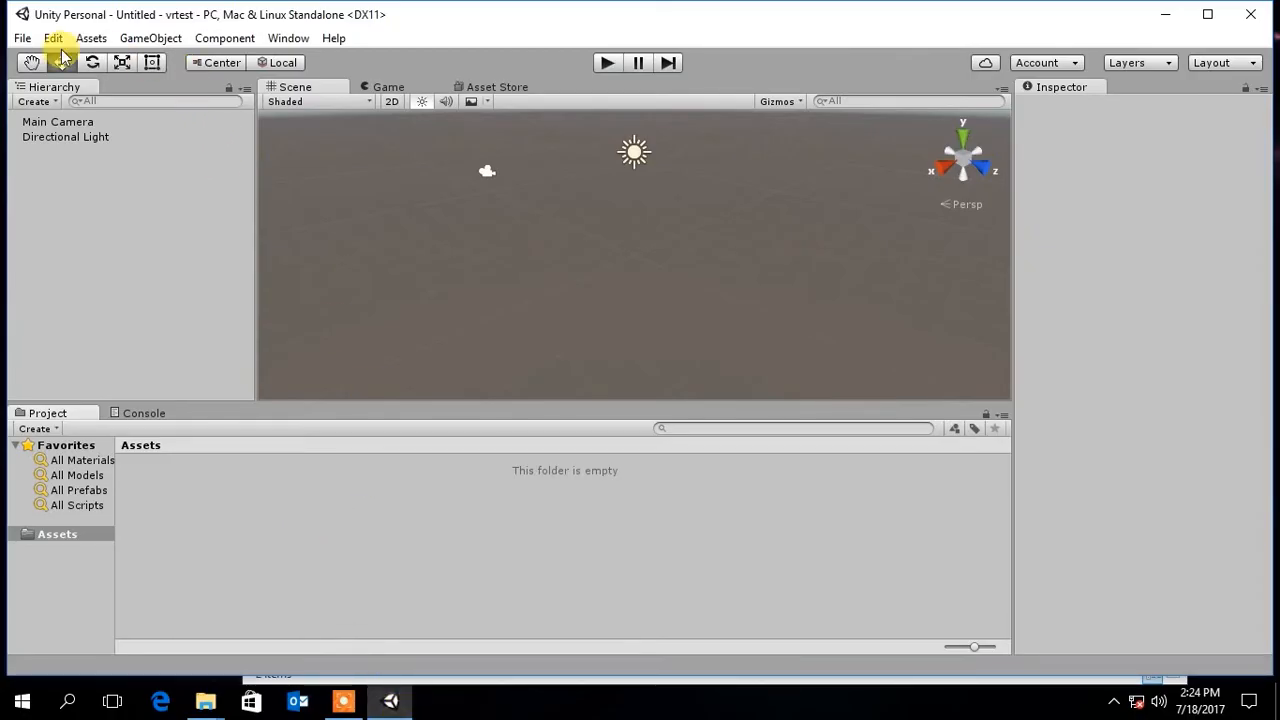
# Choose GoogleVRForUnity.unitypackage from gvr-unity-sdk-master as the custom package to import
pyautogui.click(92, 38)
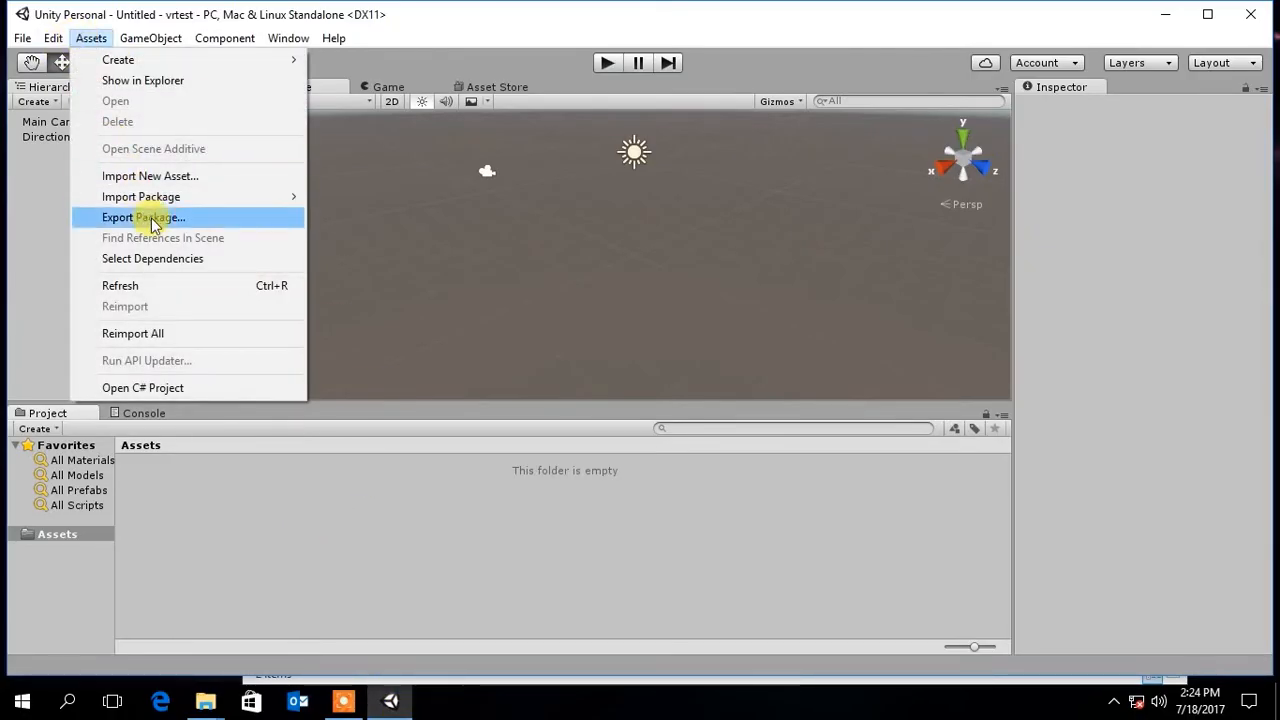
pyautogui.moveTo(140, 196)
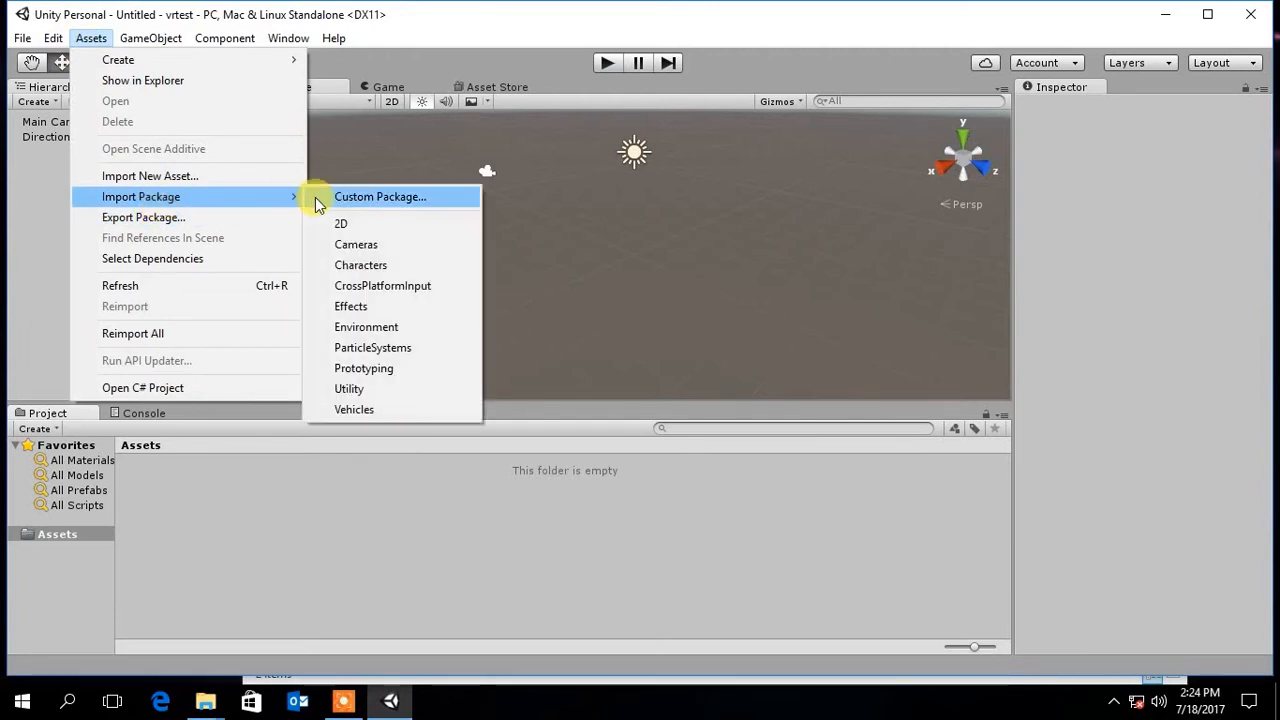
pyautogui.click(380, 196)
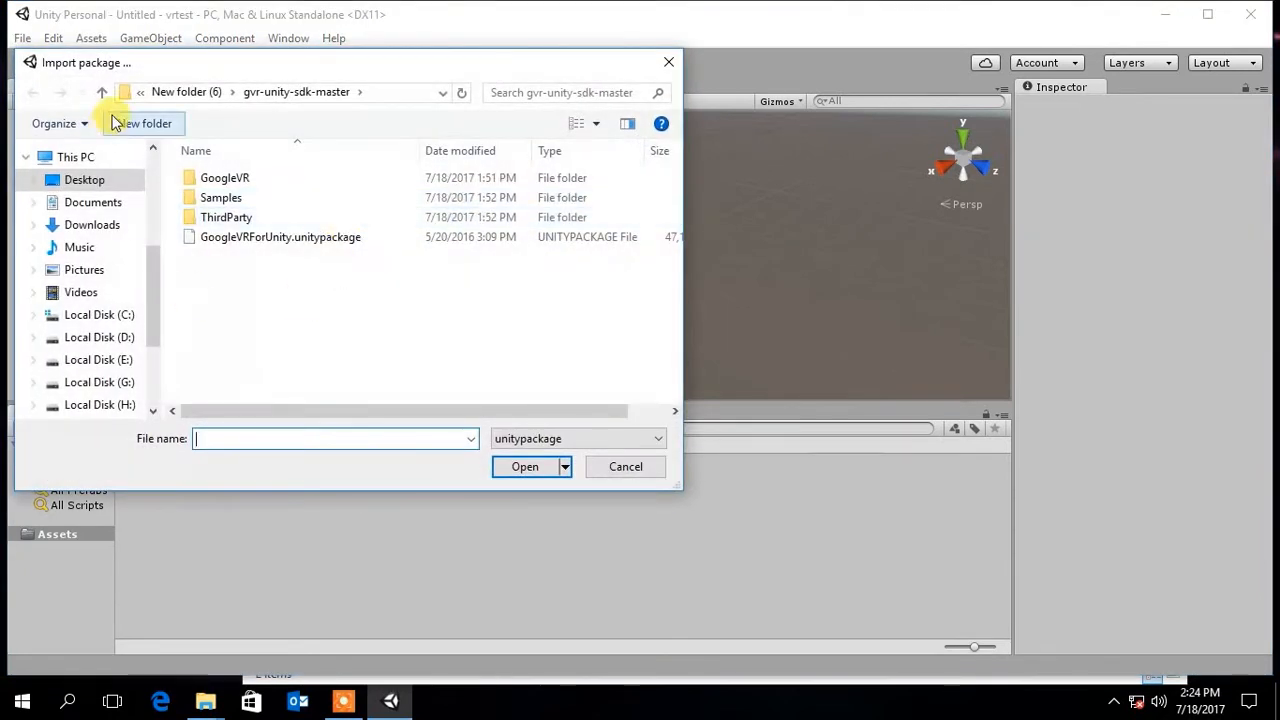
pyautogui.click(100, 92)
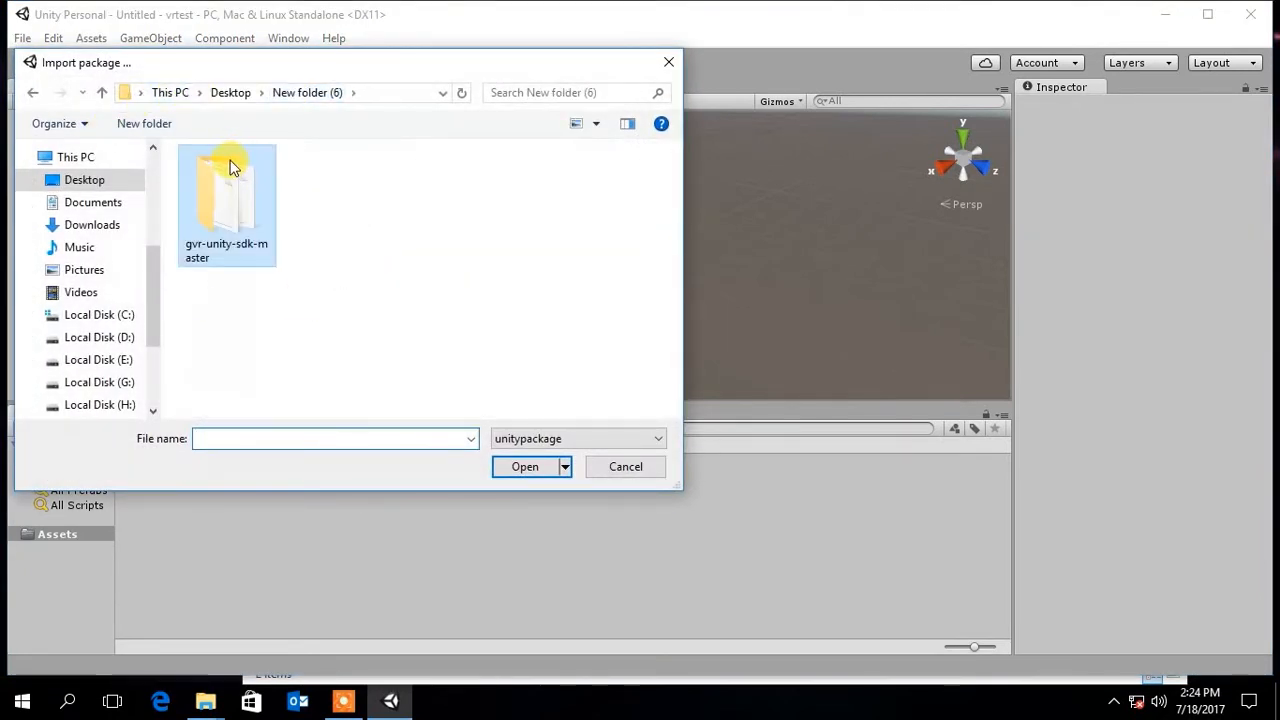
pyautogui.doubleClick(226, 200)
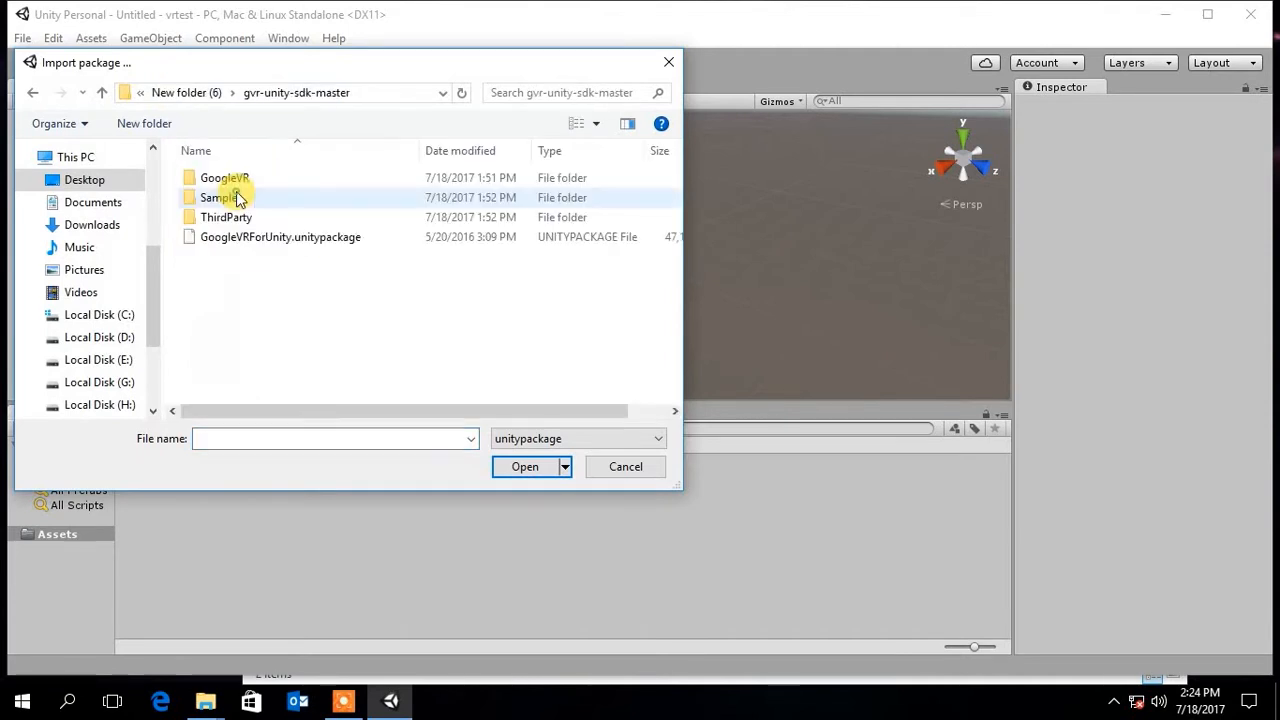
pyautogui.click(280, 236)
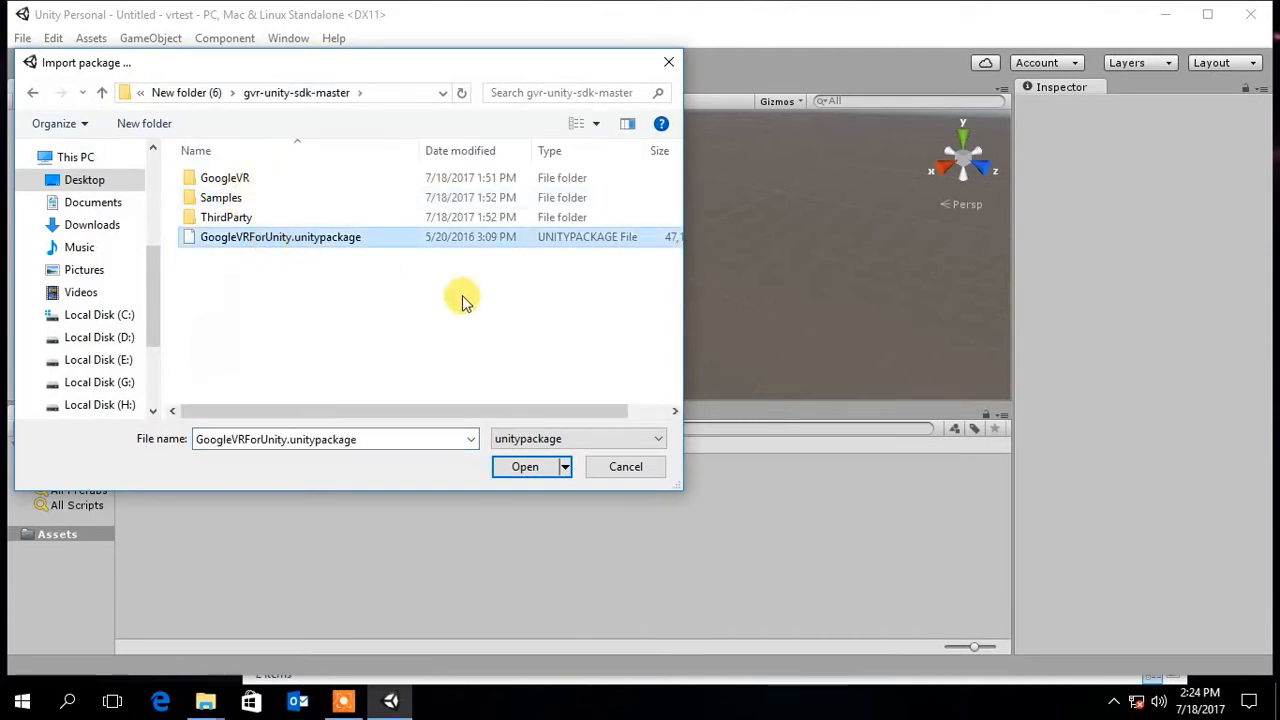
pyautogui.moveTo(524, 468)
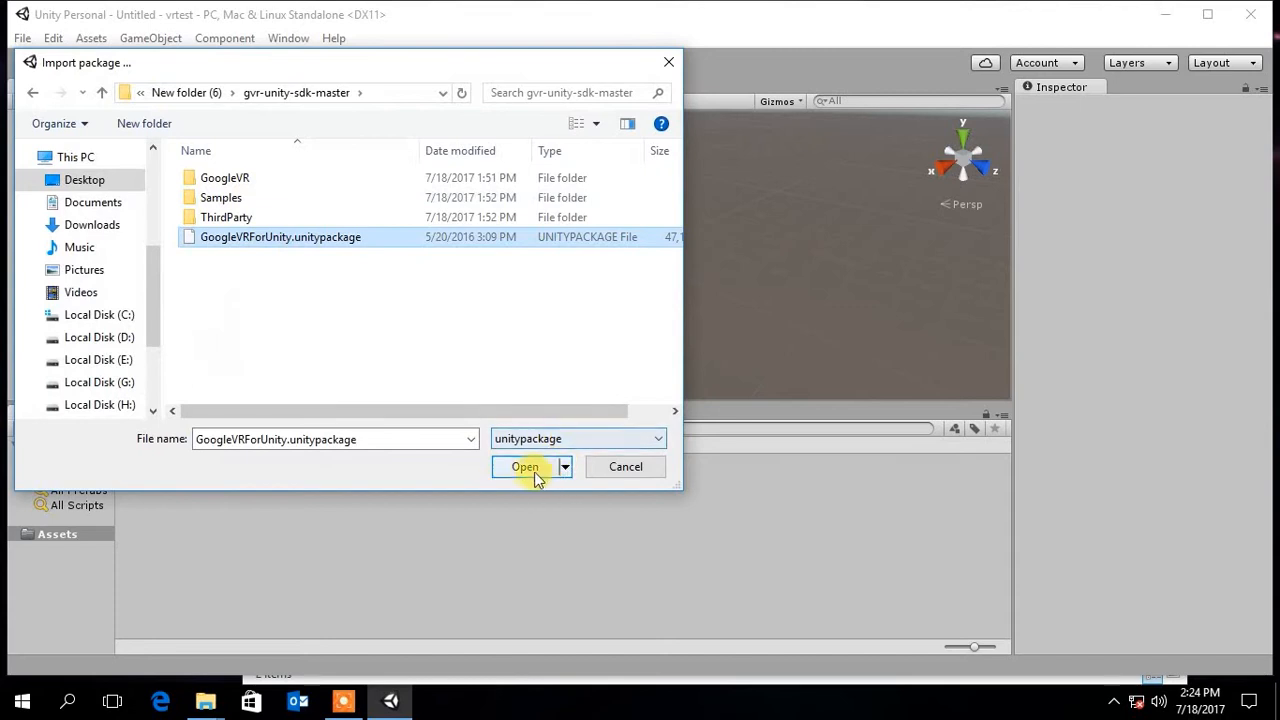
pyautogui.click(524, 468)
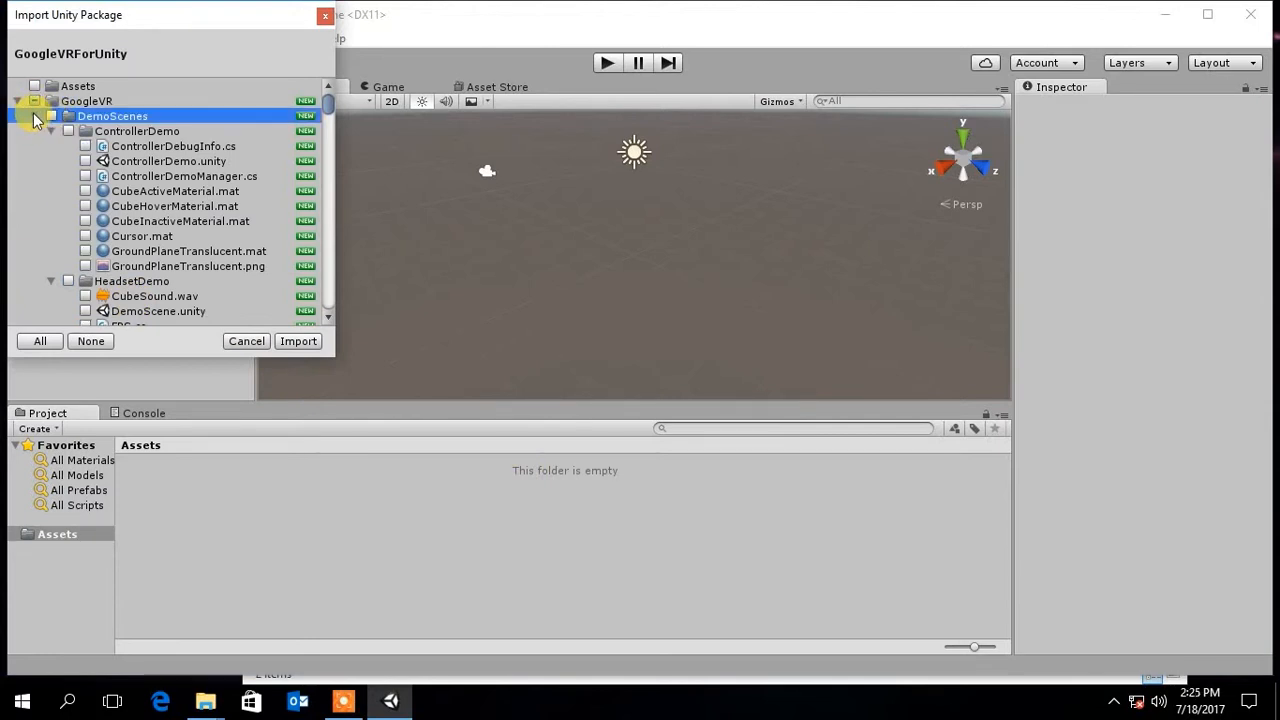
# Import the Google VR package with DemoScenes unchecked, adding GoogleVR and Plugins to Assets
pyautogui.click(32, 116)
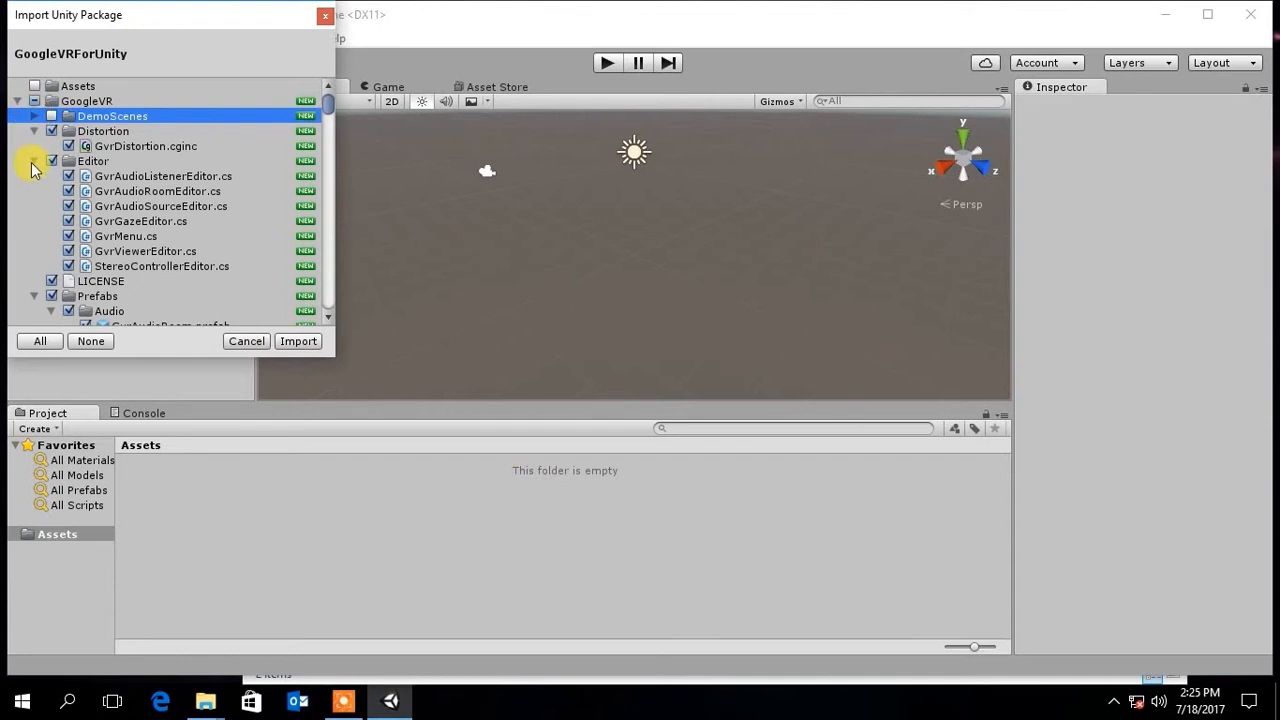
pyautogui.click(34, 160)
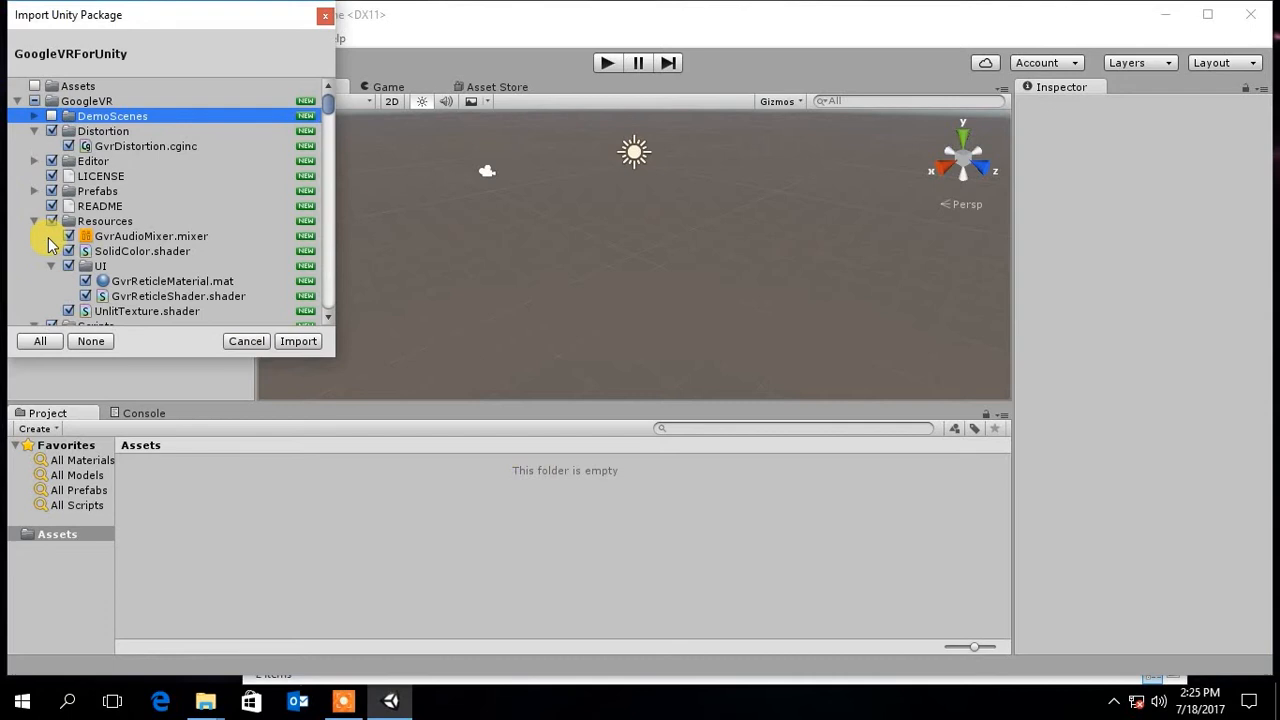
pyautogui.moveTo(298, 340)
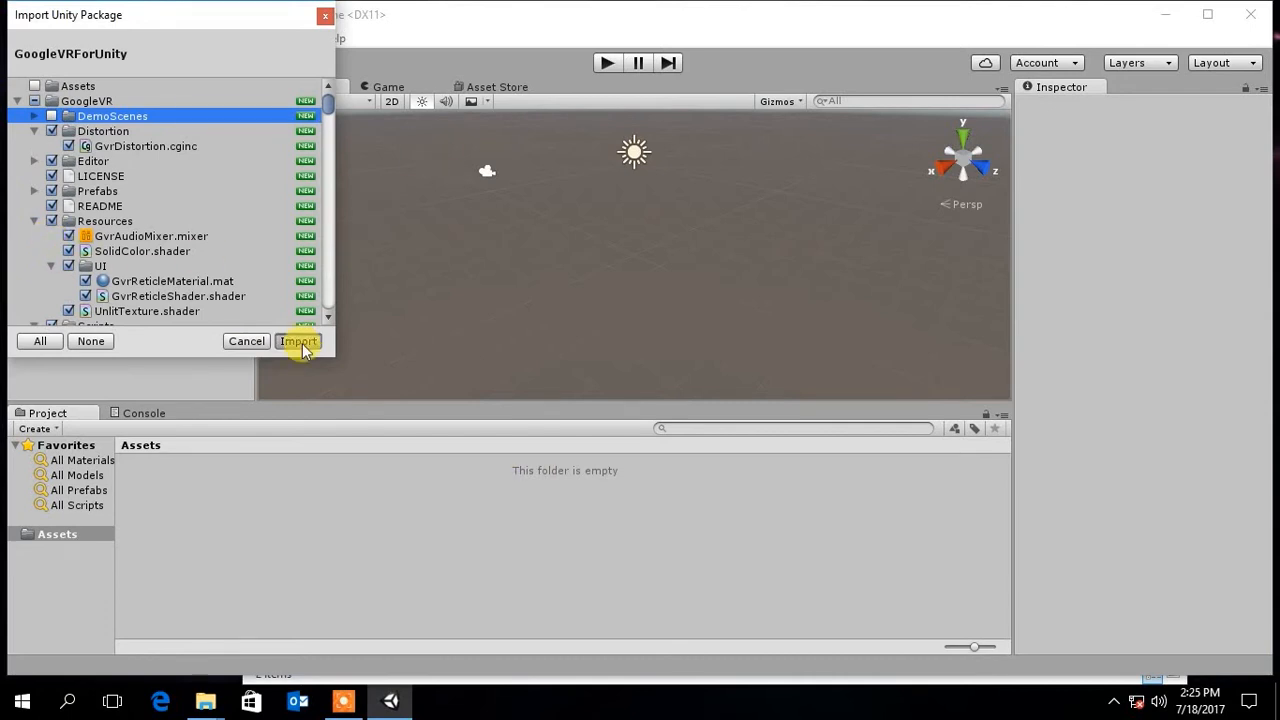
pyautogui.click(296, 340)
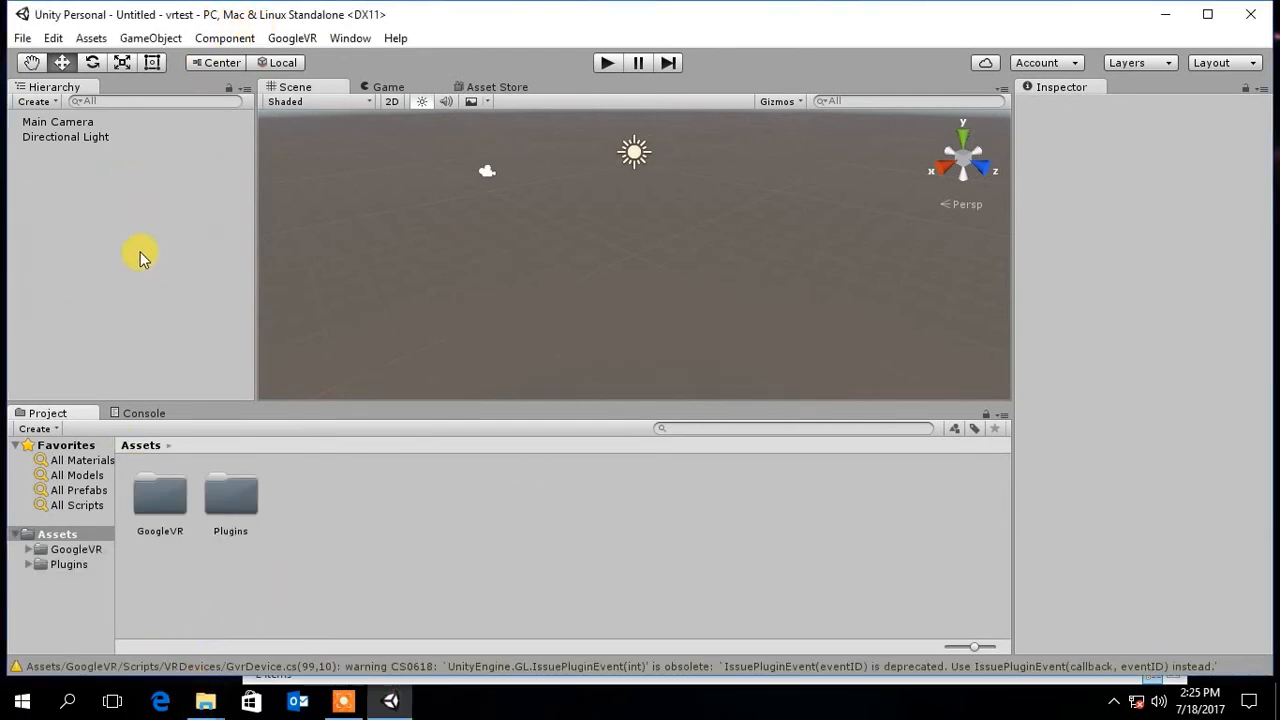
pyautogui.moveTo(88, 138)
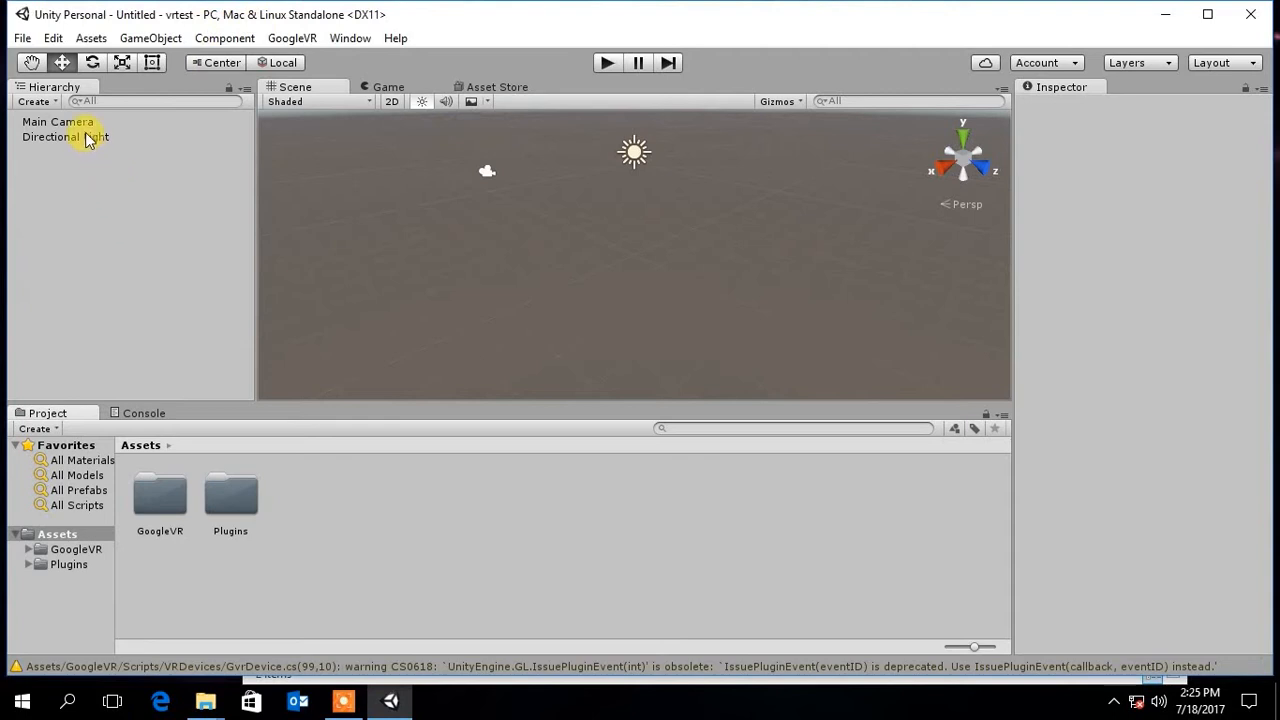
# Remove Main Camera and place the GvrMain prefab from GoogleVR > Prefabs into the Hierarchy
pyautogui.click(56, 122)
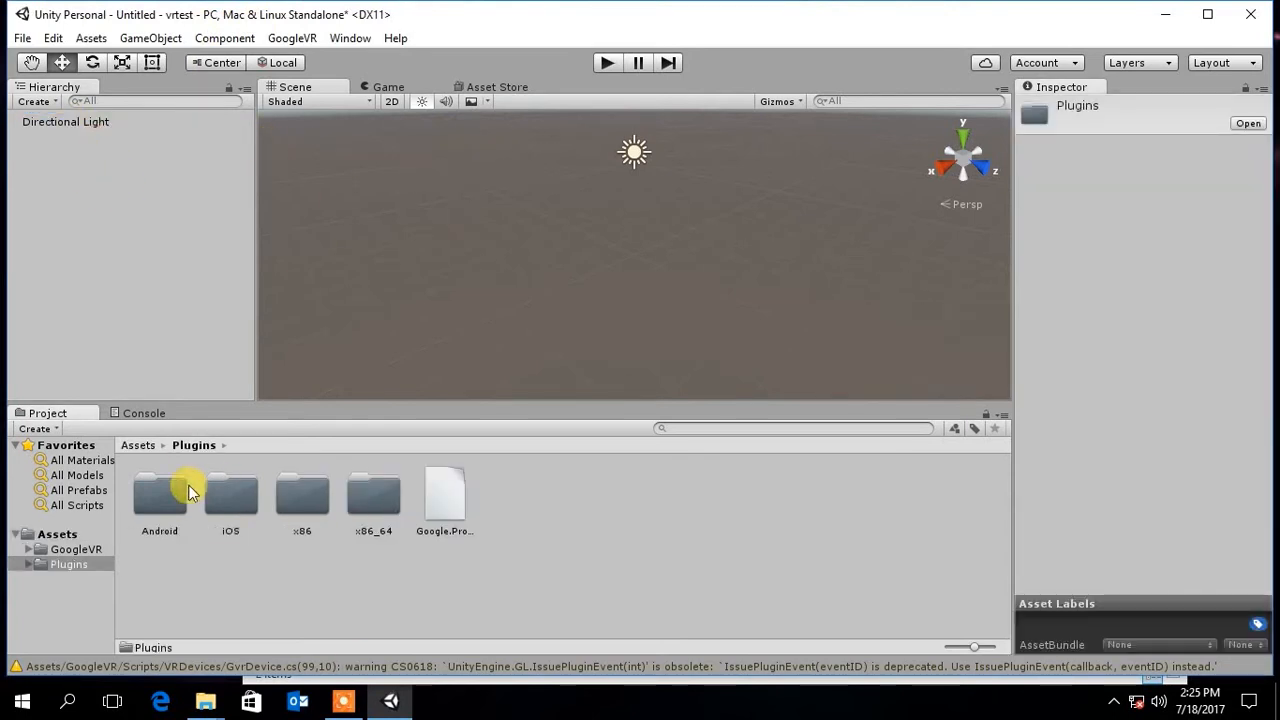
pyautogui.click(136, 444)
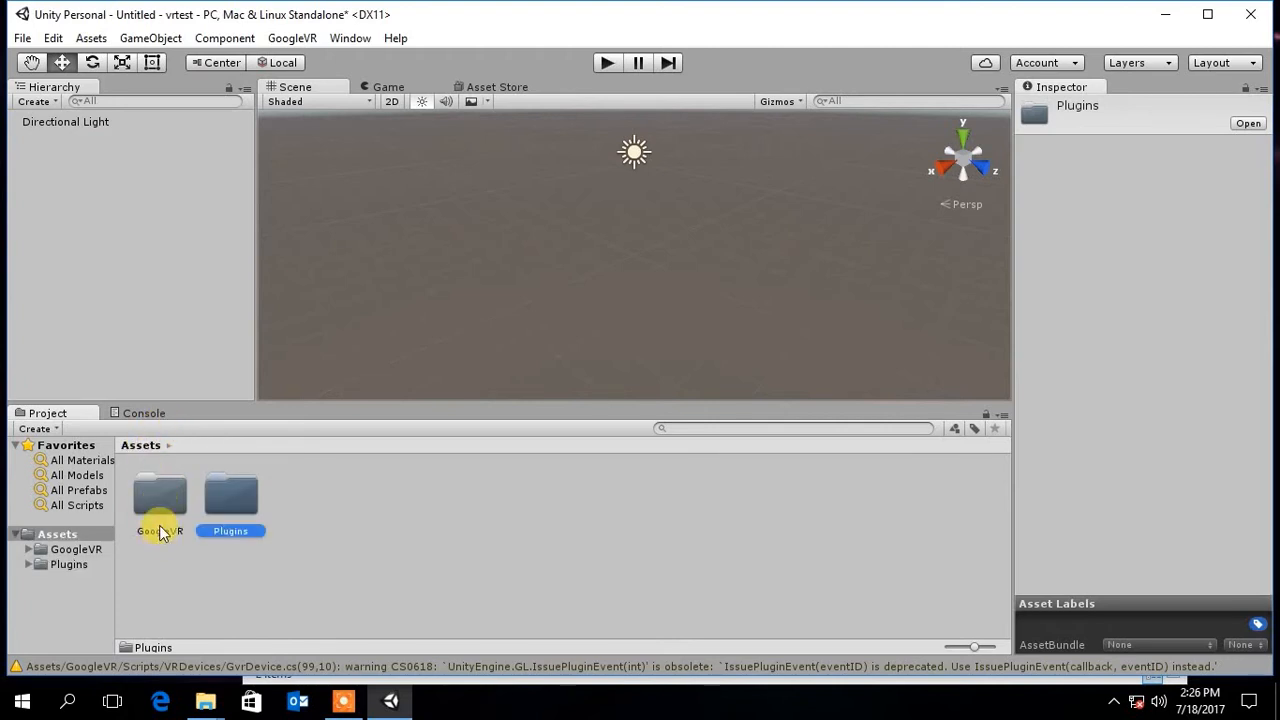
pyautogui.doubleClick(160, 496)
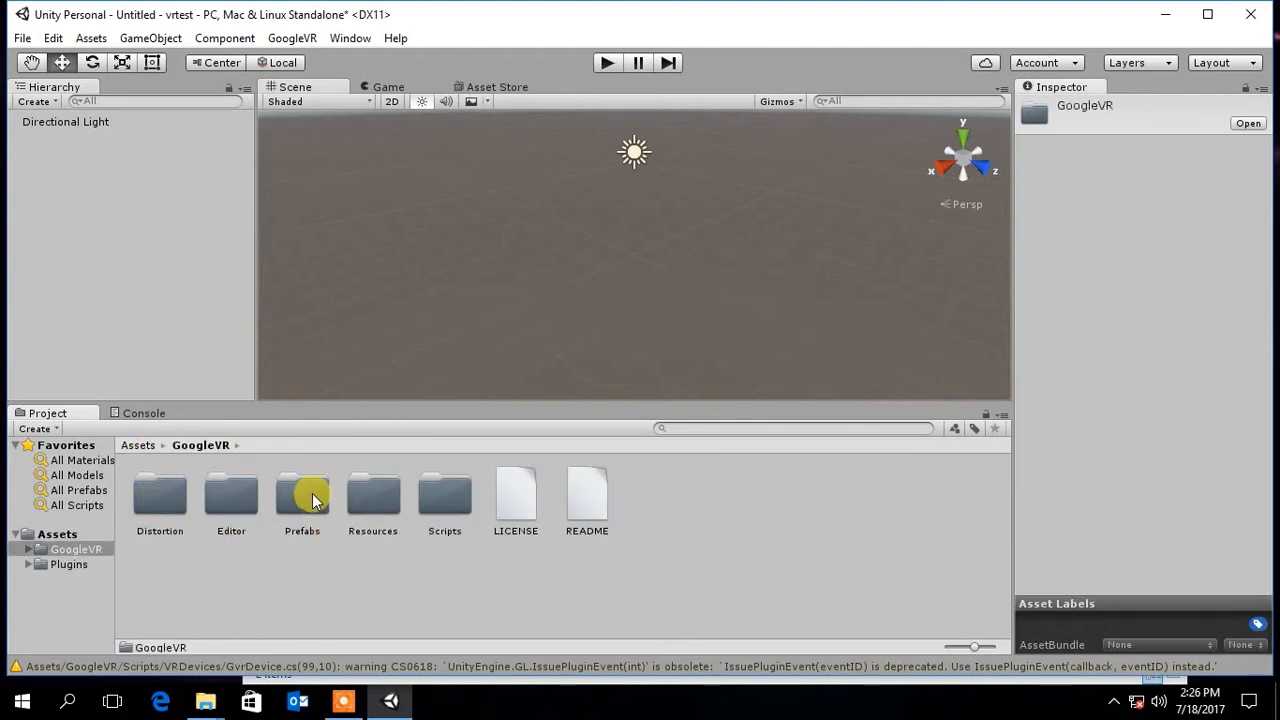
pyautogui.doubleClick(302, 496)
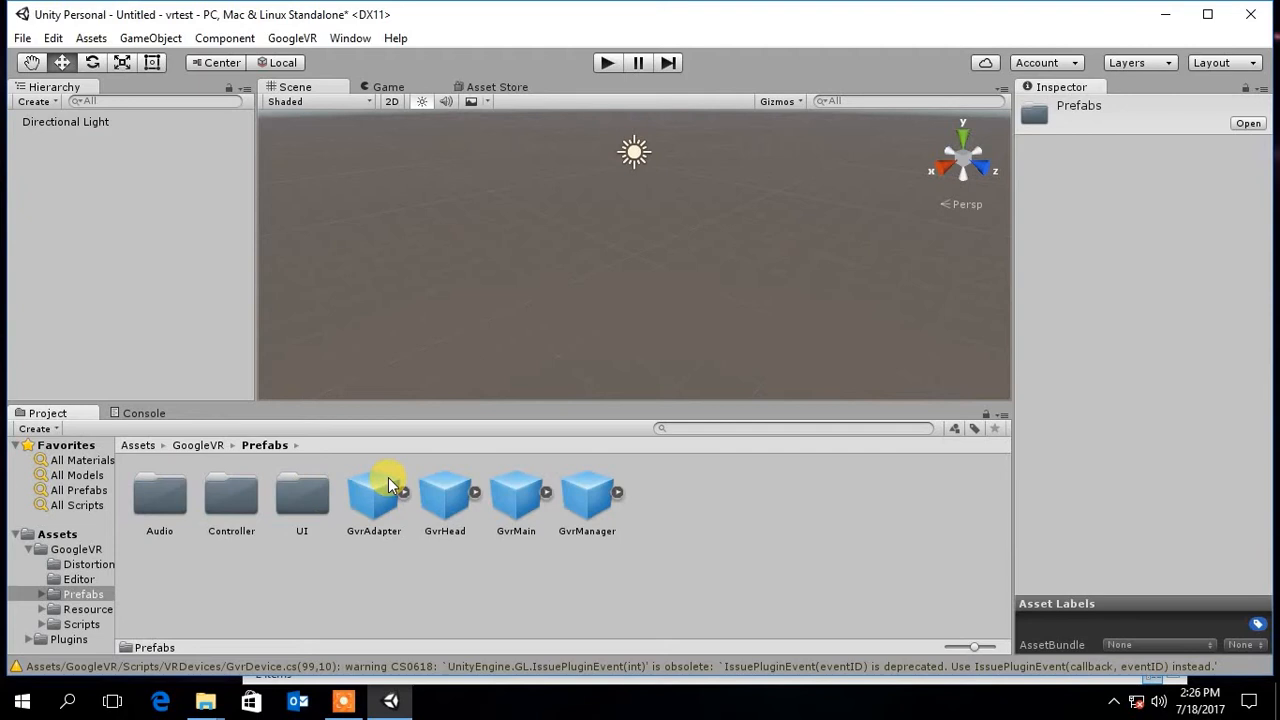
pyautogui.moveTo(532, 492)
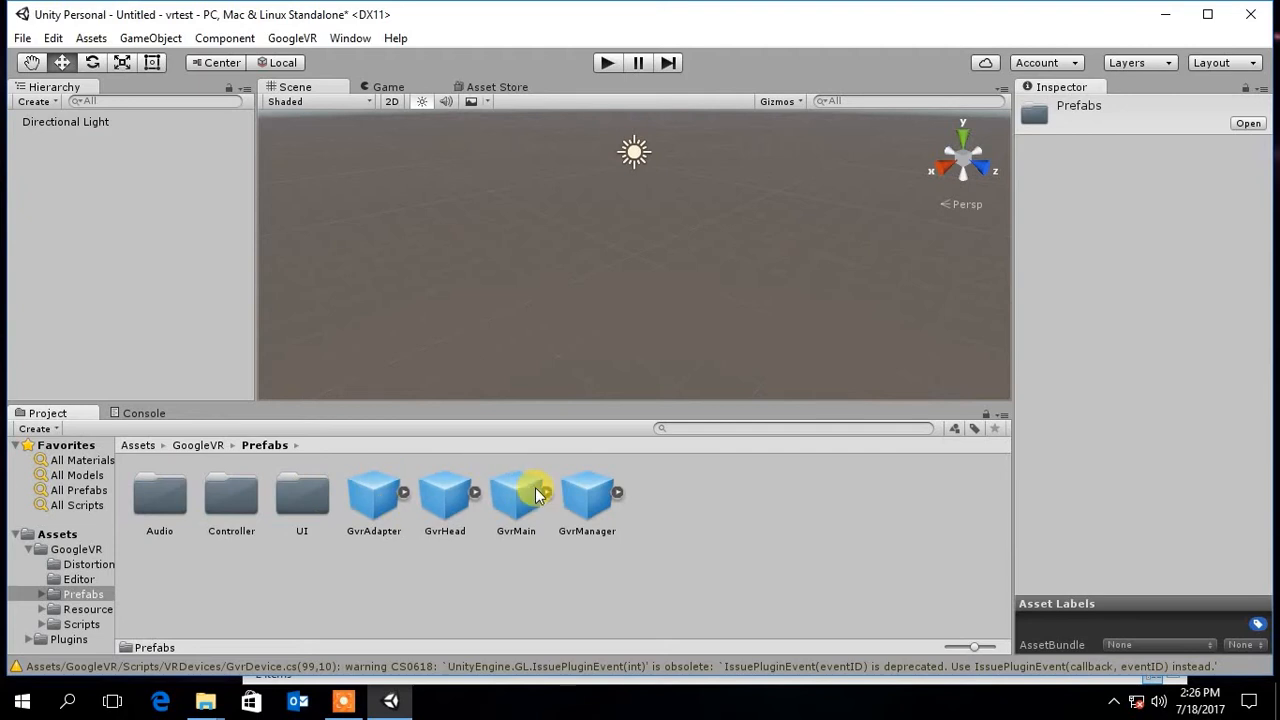
pyautogui.moveTo(516, 496); pyautogui.dragTo(392, 400)
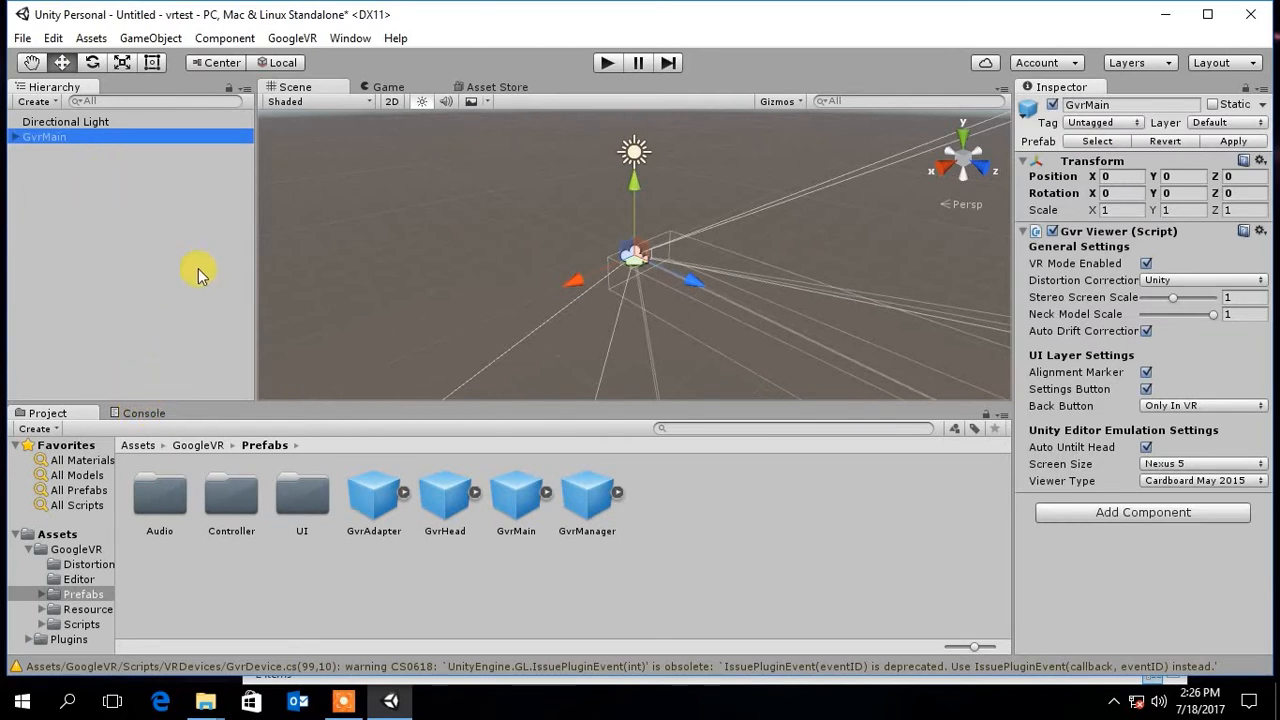
pyautogui.moveTo(708, 288)
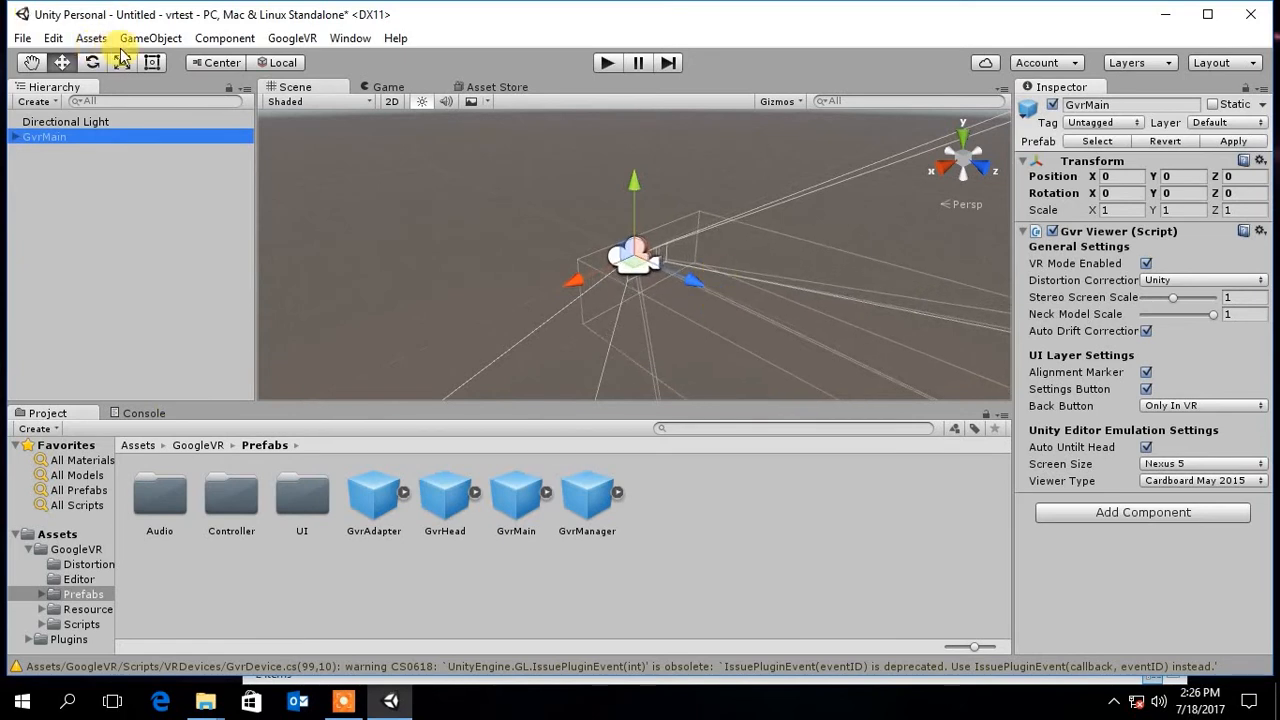
# Add a Plane and a Cube to the scene and raise the cube above the plane
pyautogui.click(150, 38)
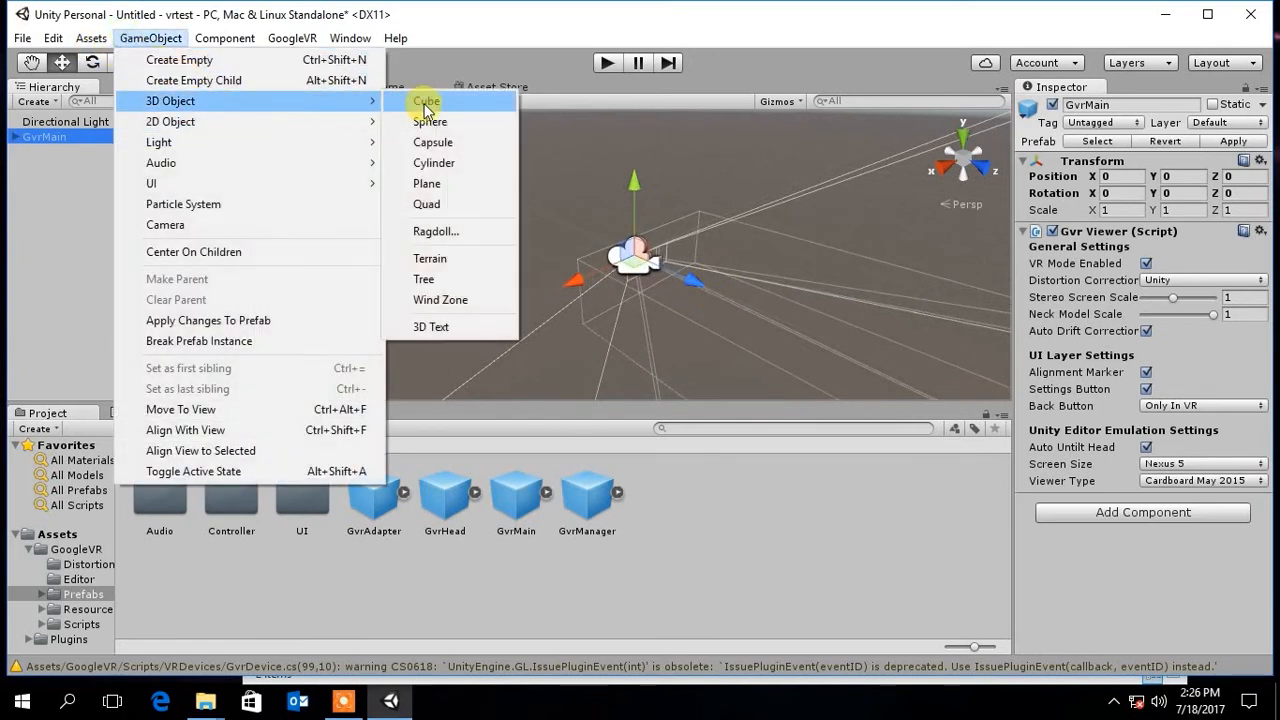
pyautogui.click(428, 184)
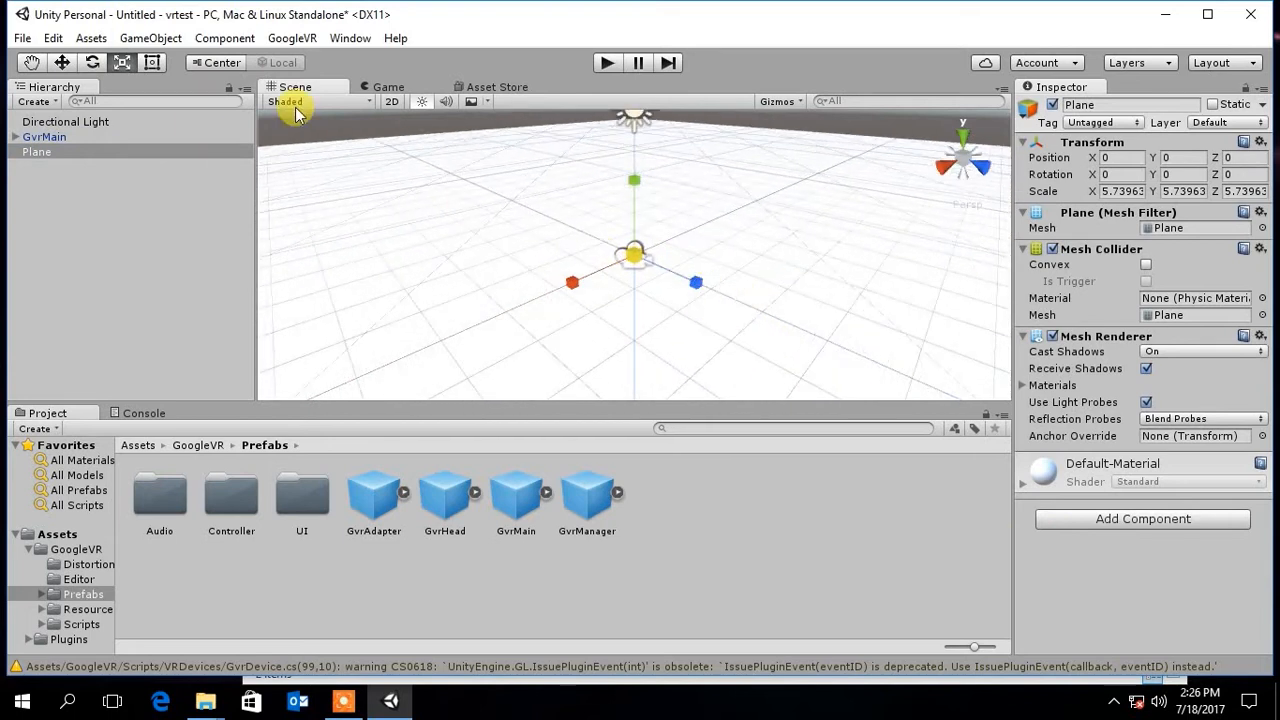
pyautogui.click(150, 38)
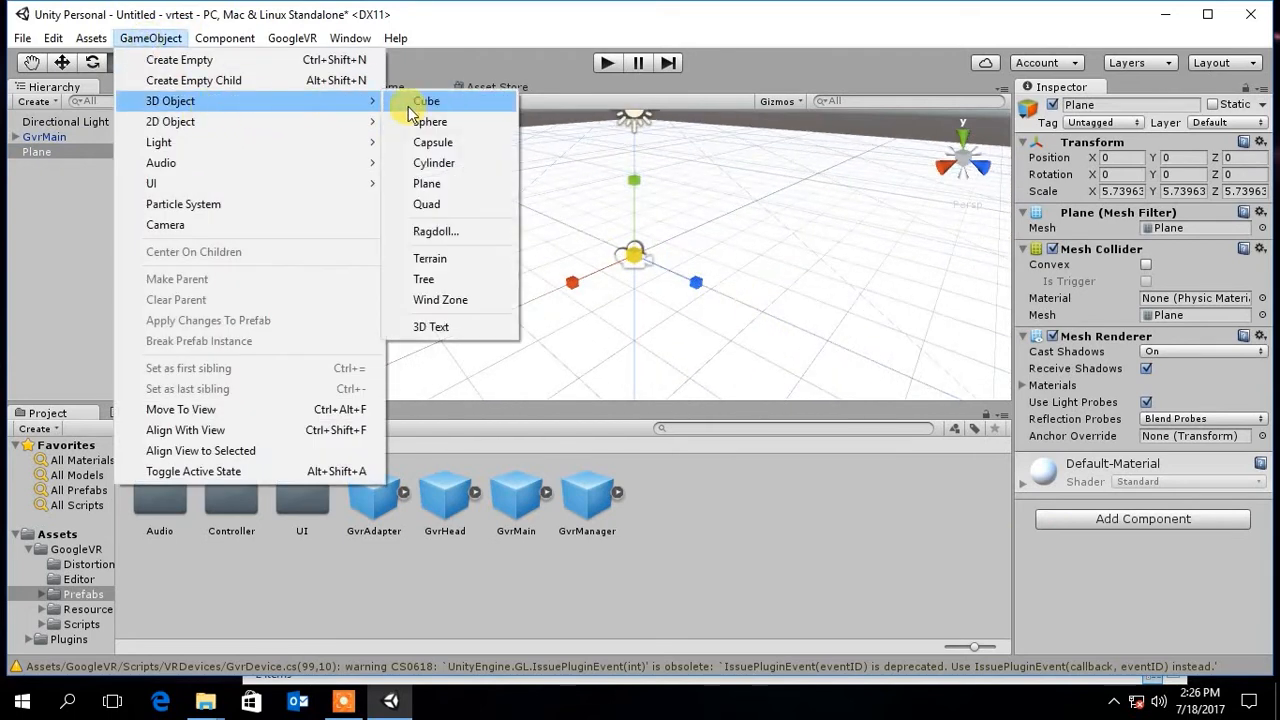
pyautogui.click(428, 100)
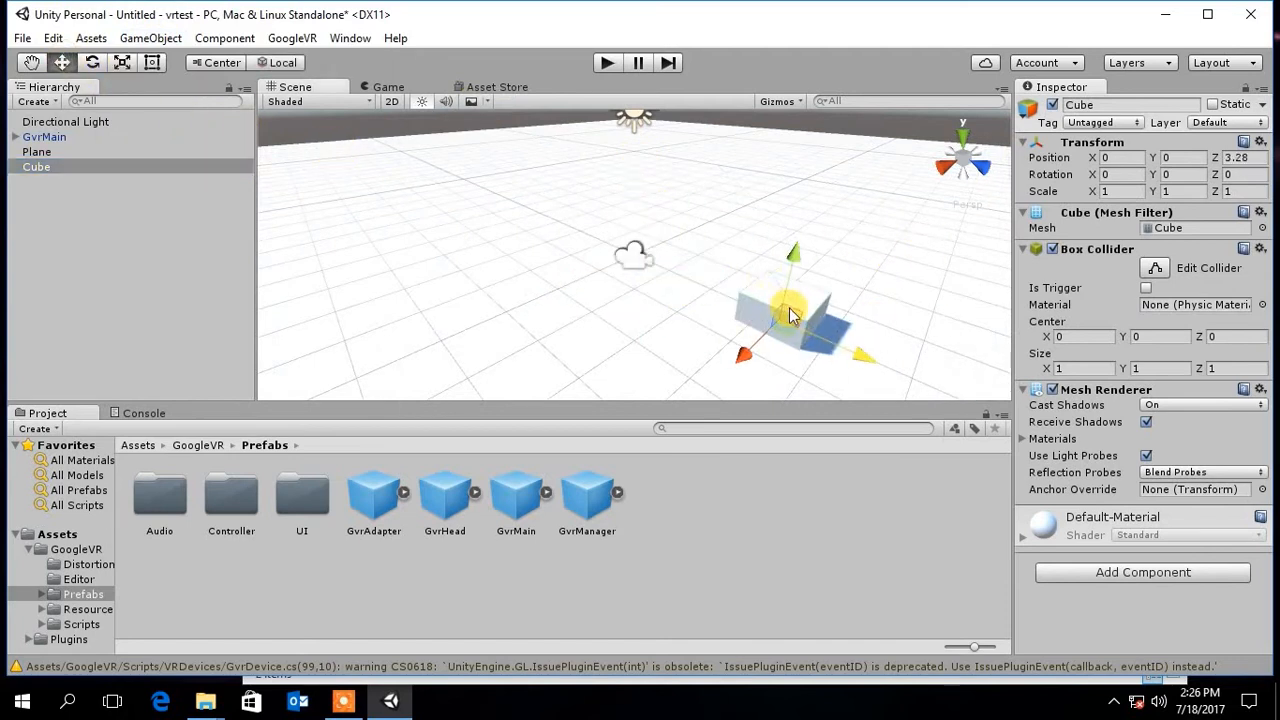
pyautogui.moveTo(790, 316); pyautogui.dragTo(796, 244)
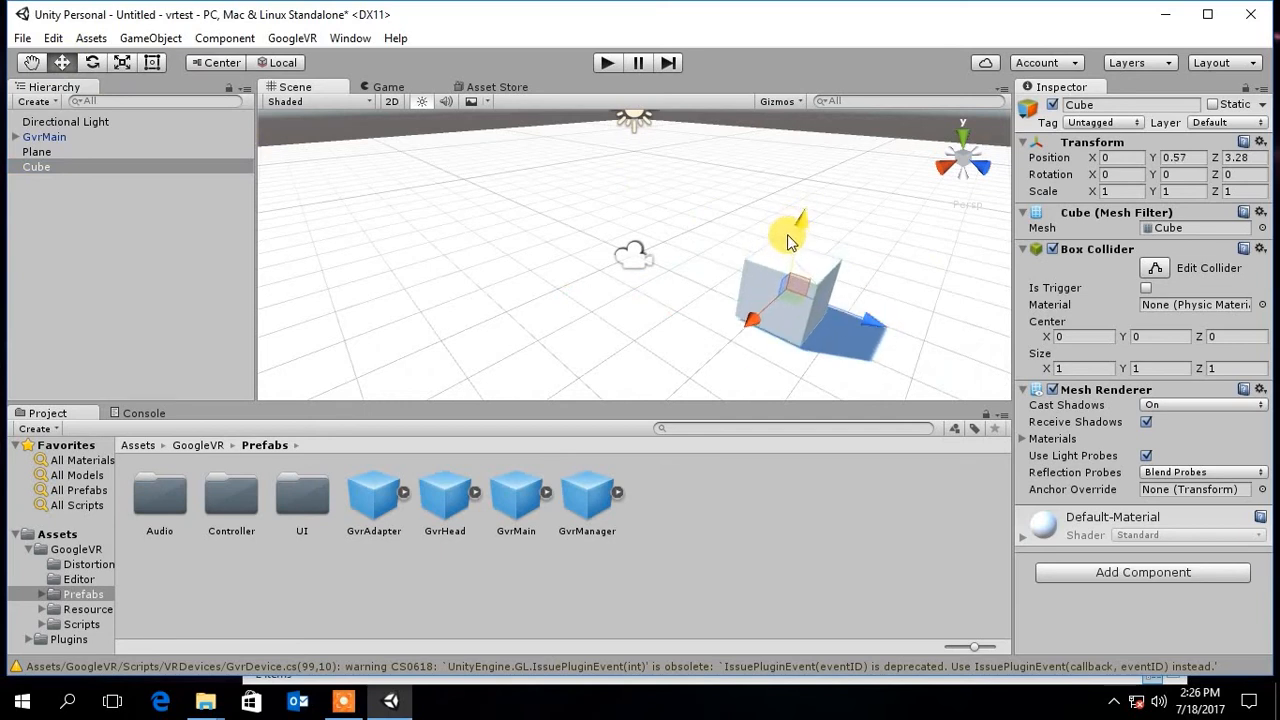
pyautogui.click(138, 444)
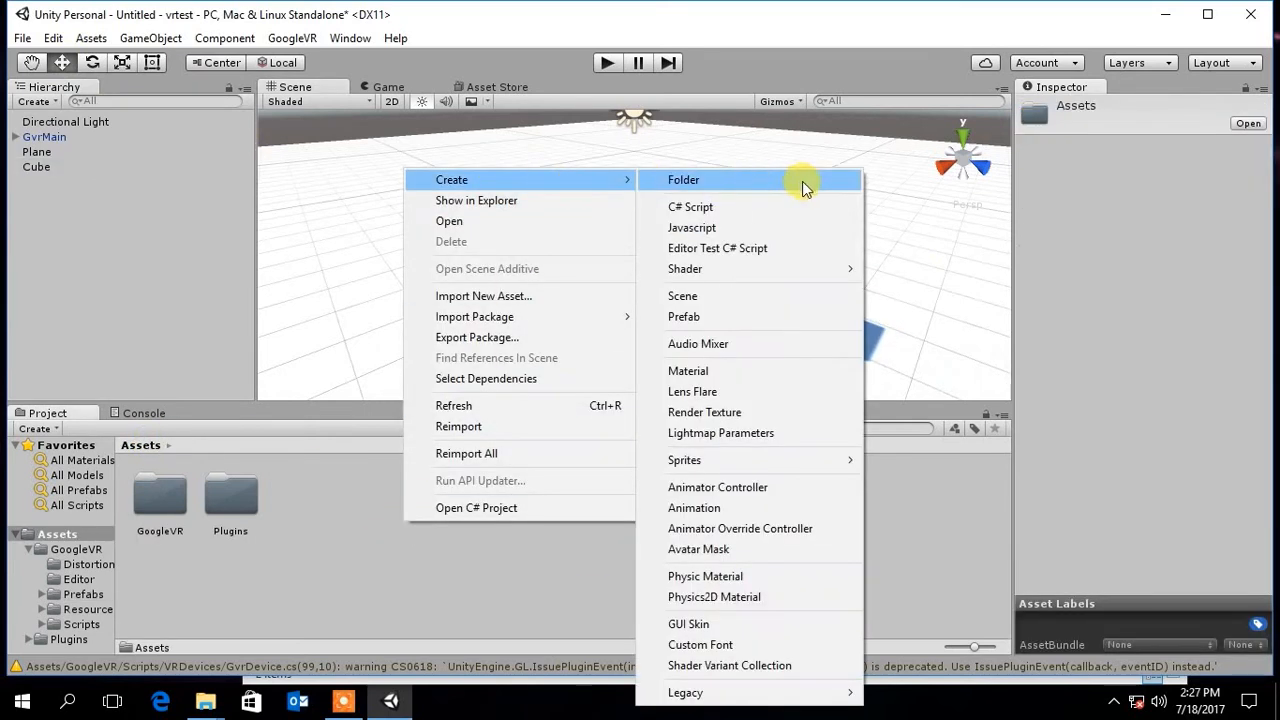
# Create a New Material with red Albedo and apply it to the cube
pyautogui.click(688, 370)
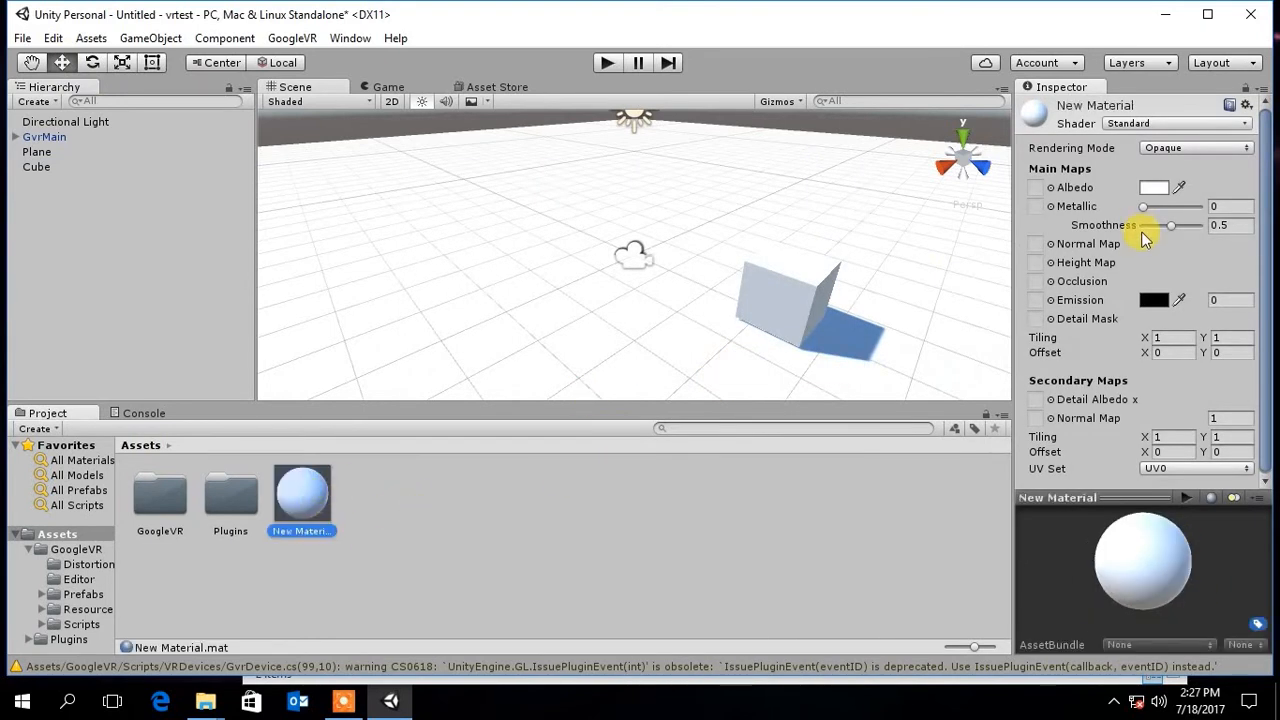
pyautogui.click(1154, 188)
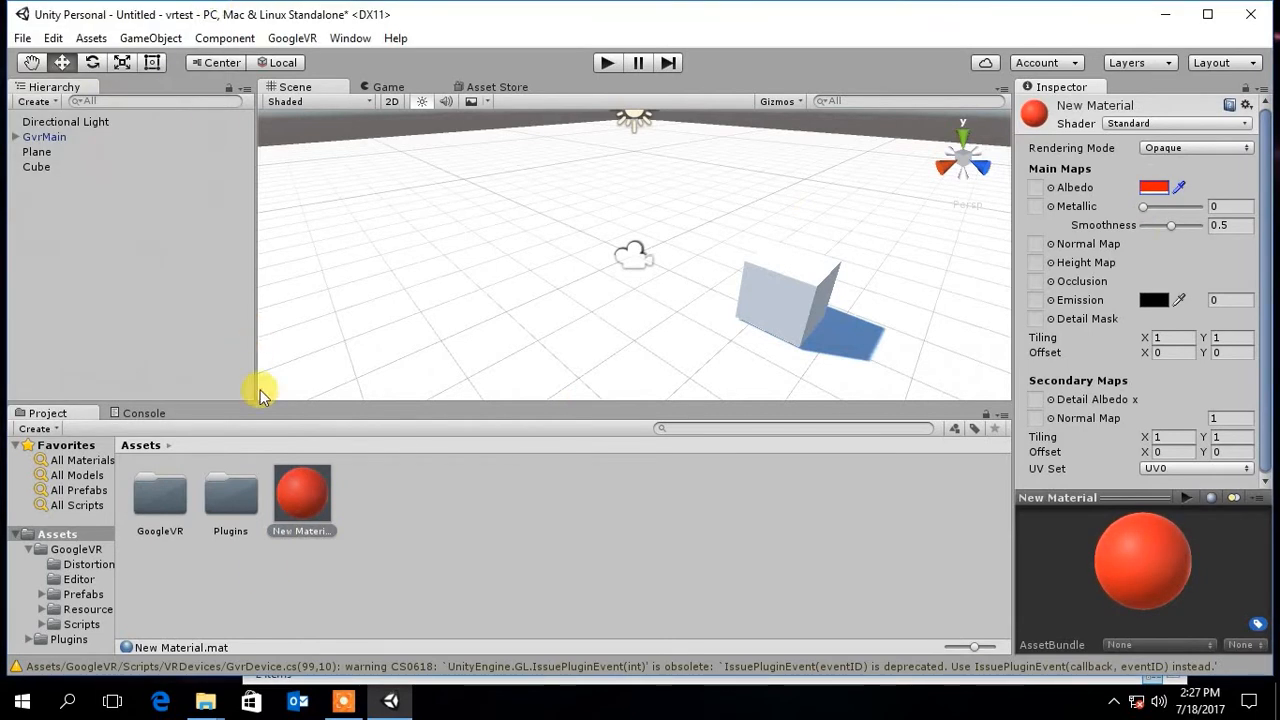
pyautogui.moveTo(300, 490); pyautogui.dragTo(790, 300)
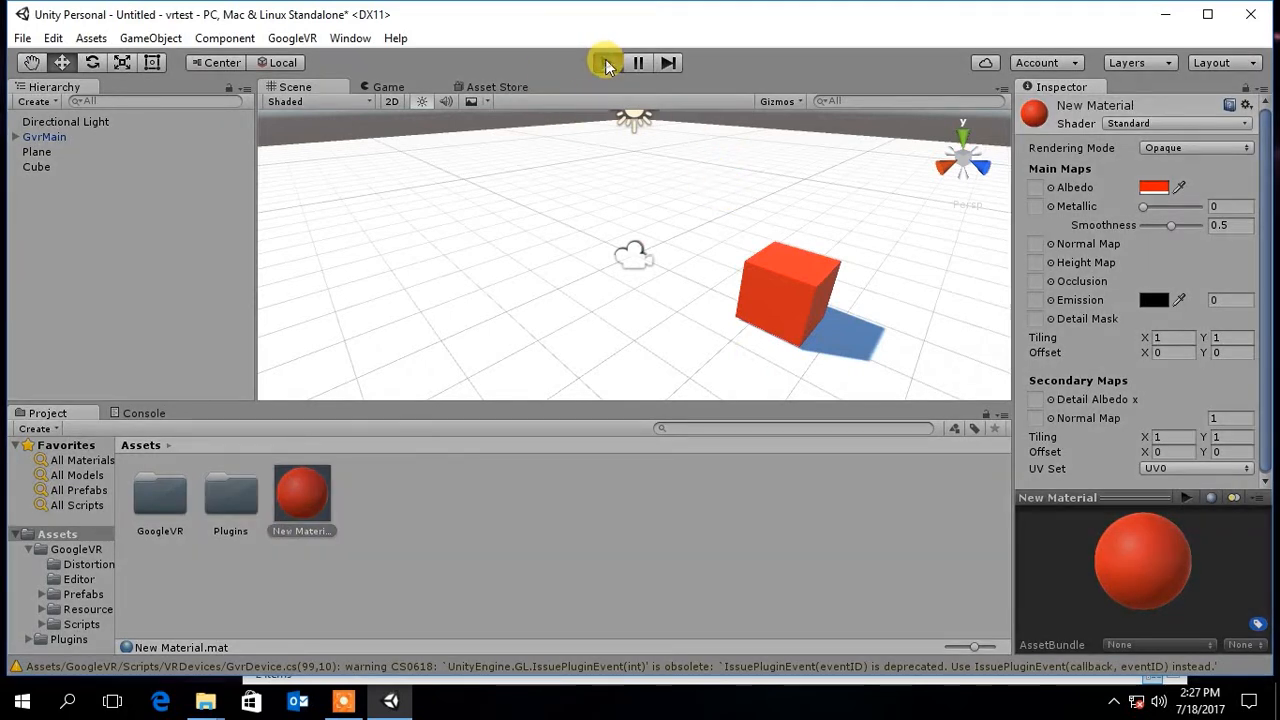
pyautogui.click(608, 62)
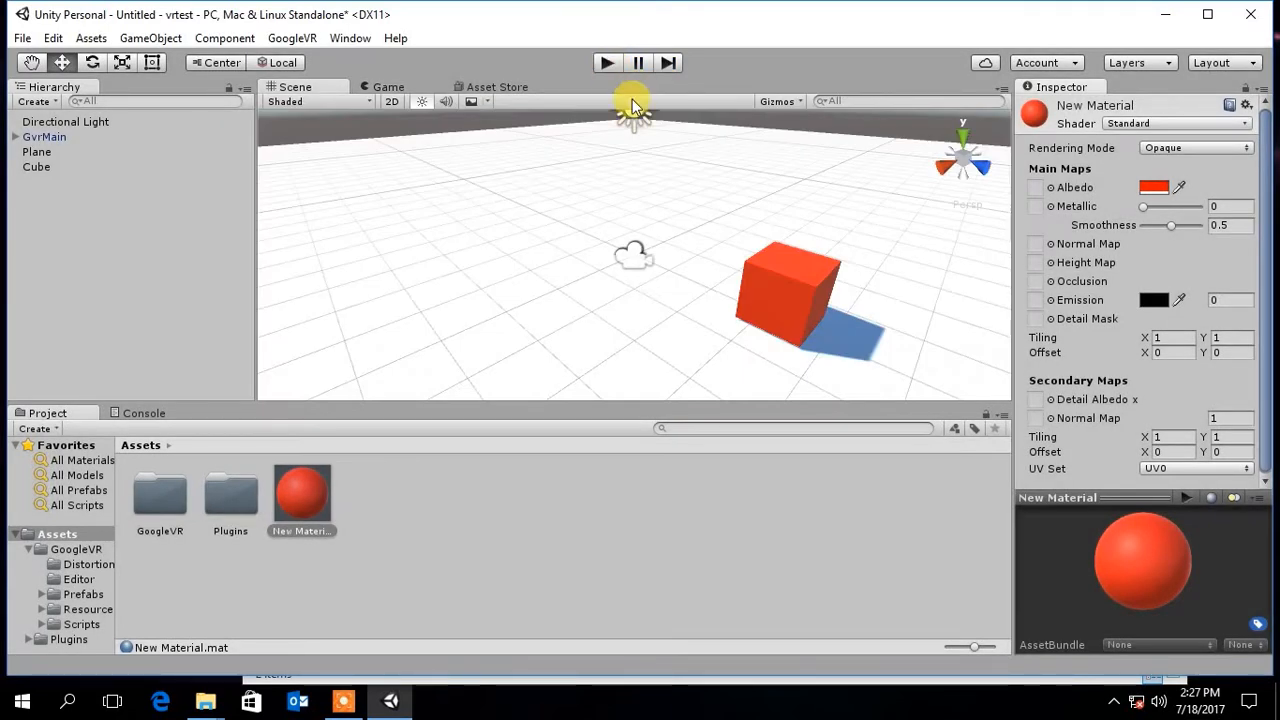
pyautogui.click(36, 152)
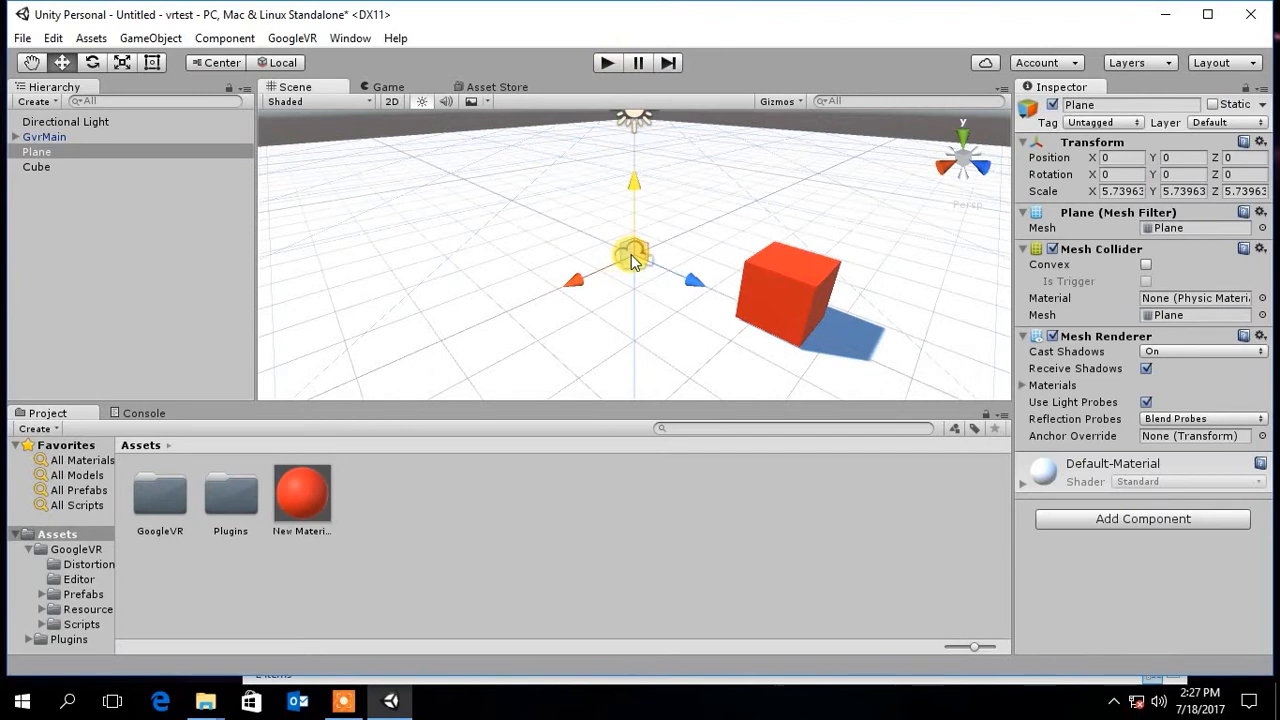
# Set GvrMain's Gvr Viewer screen size to Galaxy S6 and its Position Y to 0.6
pyautogui.click(44, 136)
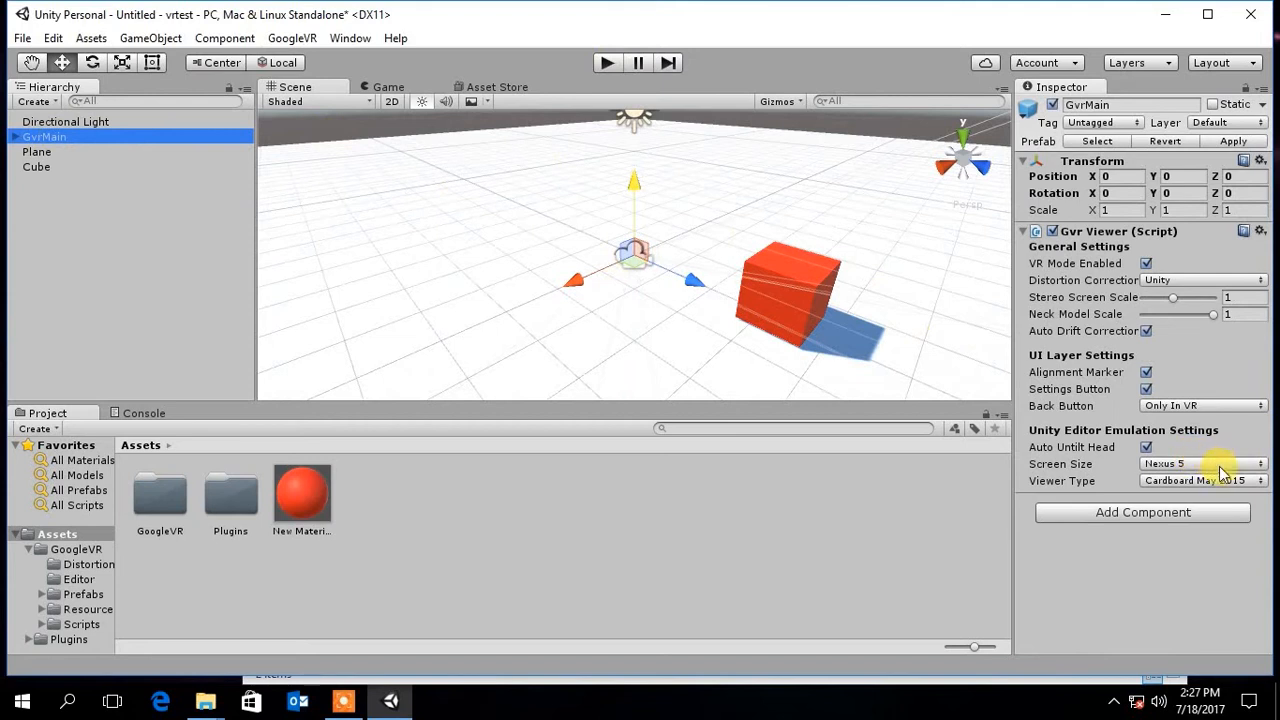
pyautogui.click(1200, 480)
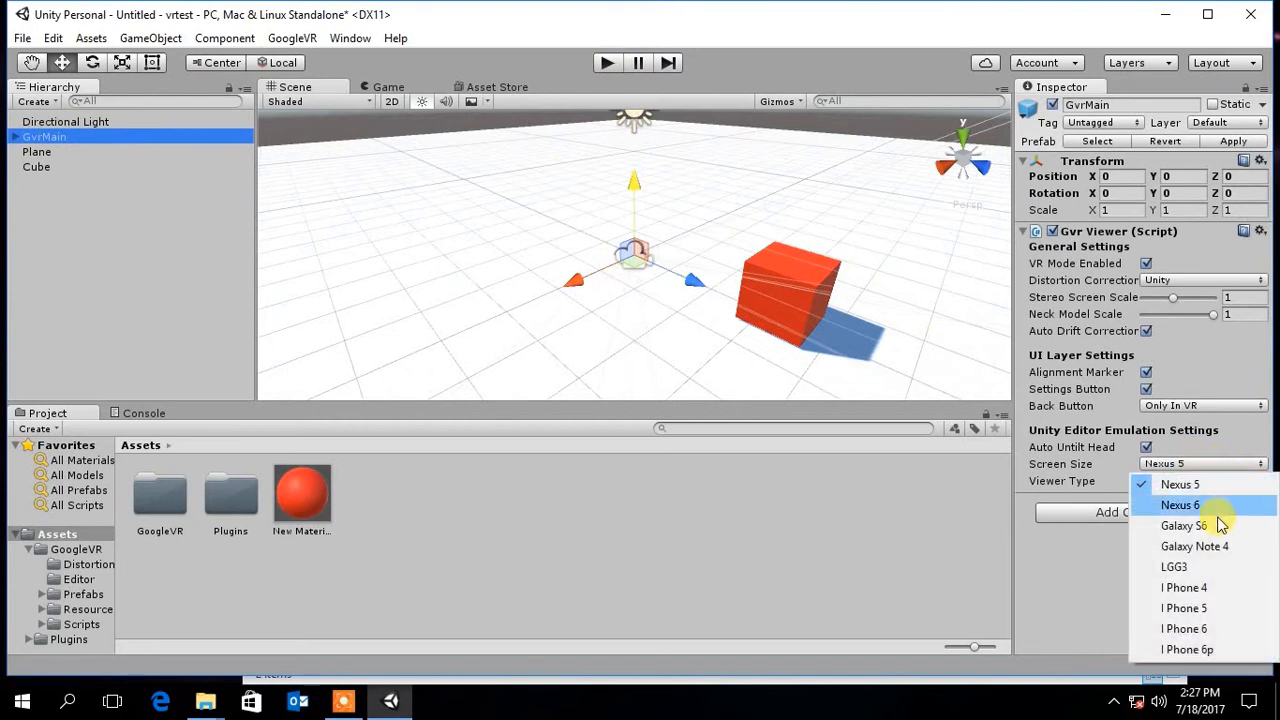
pyautogui.moveTo(1190, 524)
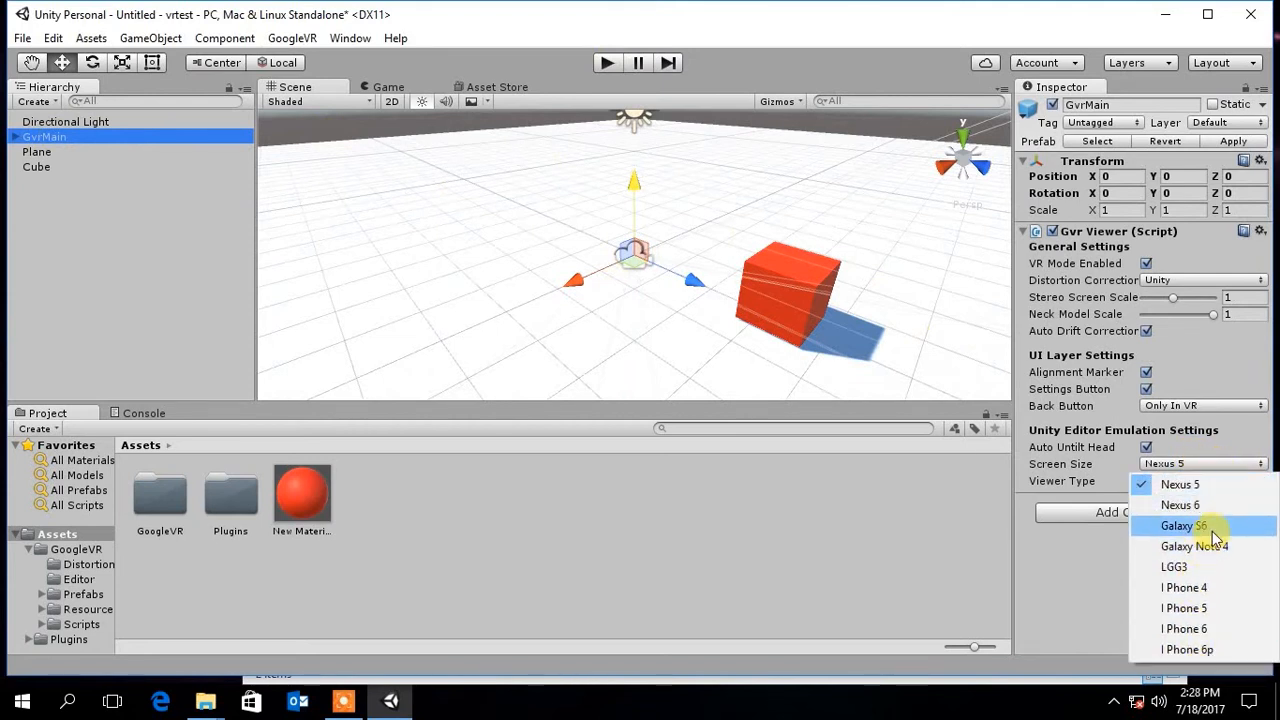
pyautogui.click(1184, 524)
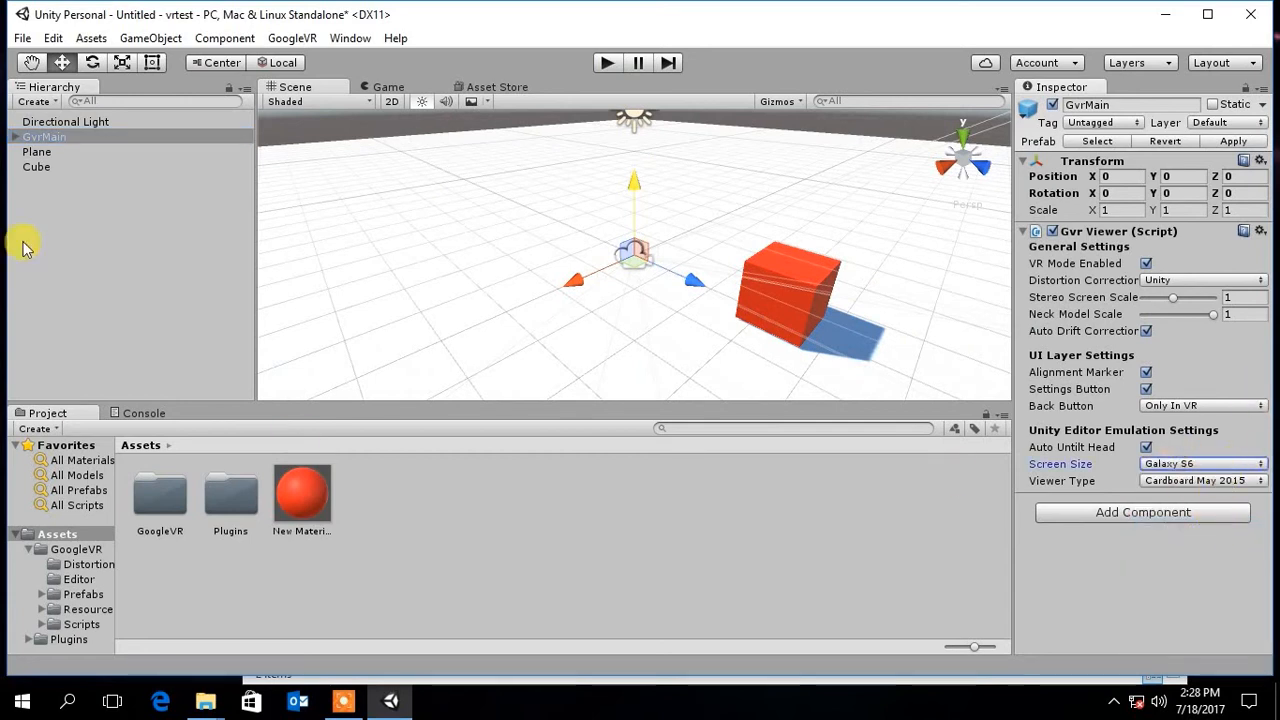
pyautogui.moveTo(128, 160)
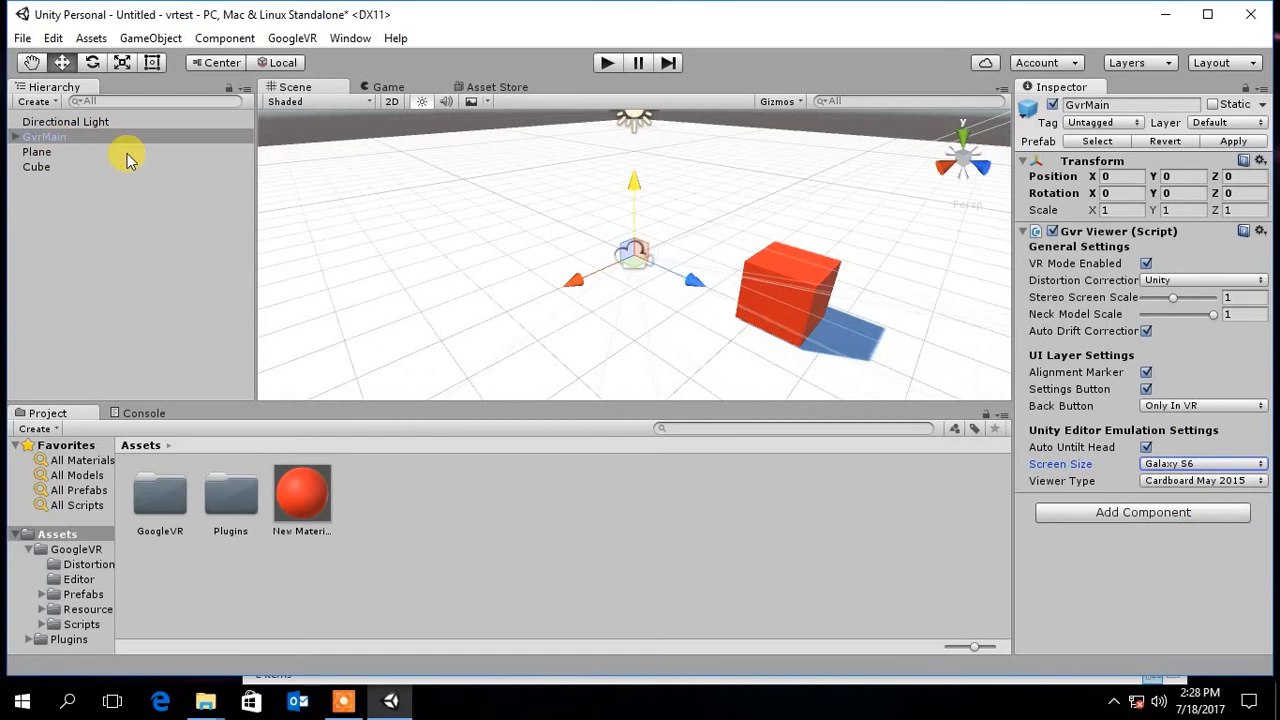
pyautogui.moveTo(636, 182); pyautogui.dragTo(636, 162)
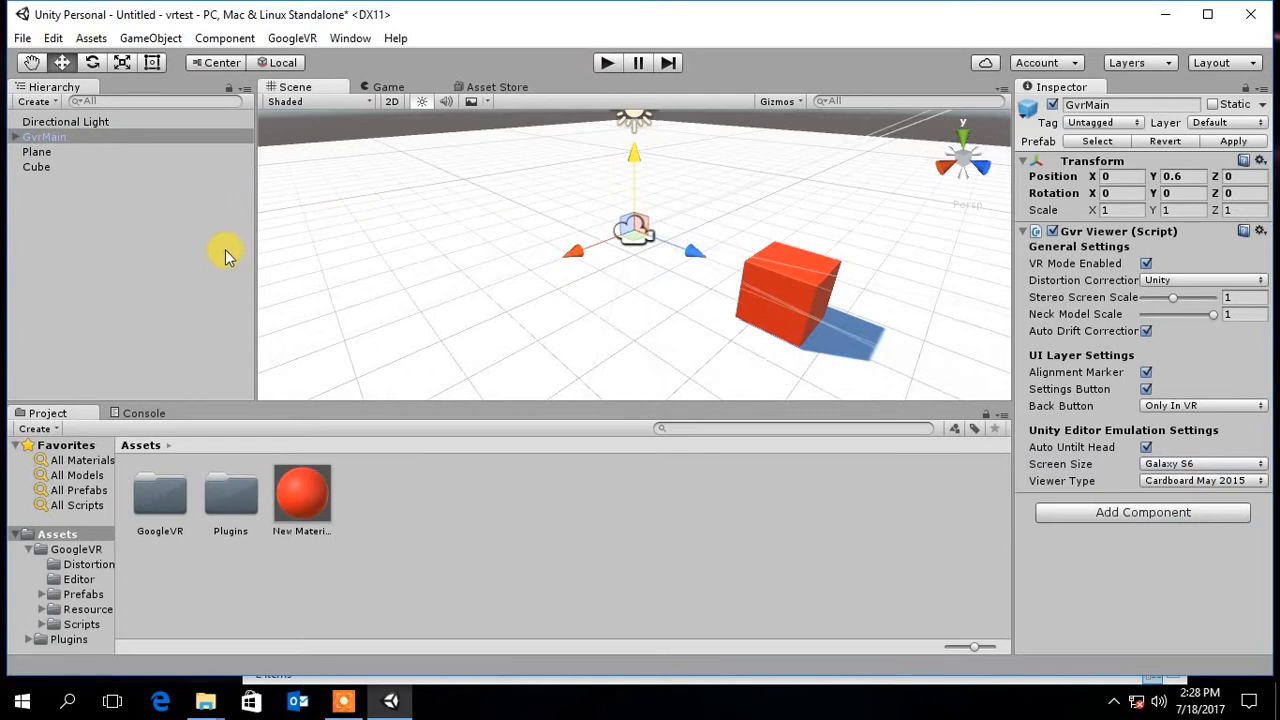
pyautogui.moveTo(450, 390)
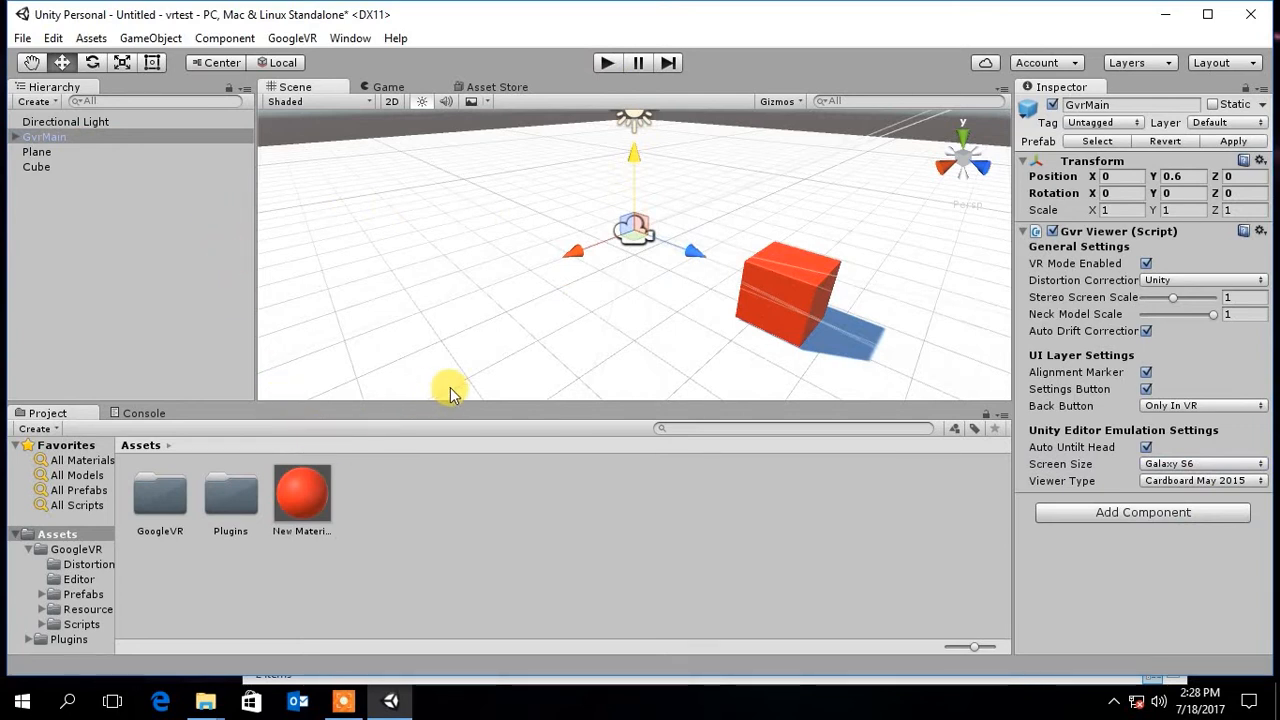
pyautogui.moveTo(180, 700)
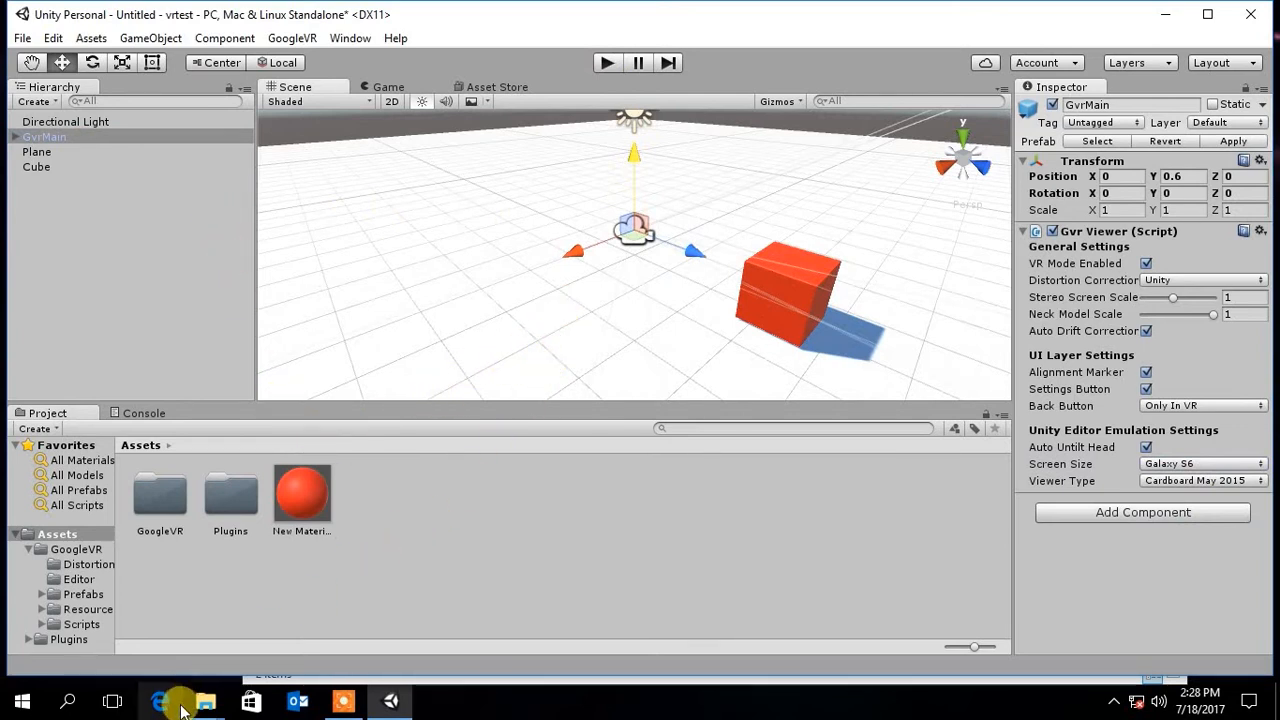
pyautogui.moveTo(204, 700)
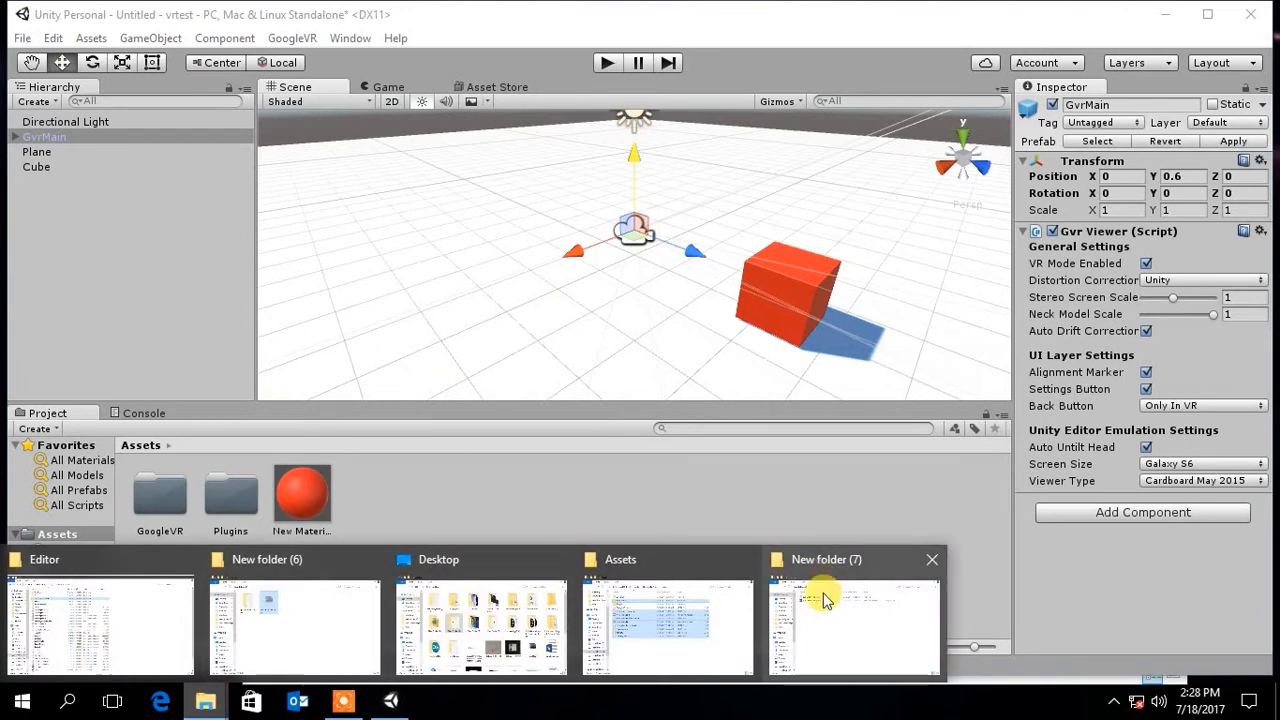
# In File Explorer go to the Desktop and select New folder (4) with the grass images
pyautogui.click(294, 624)
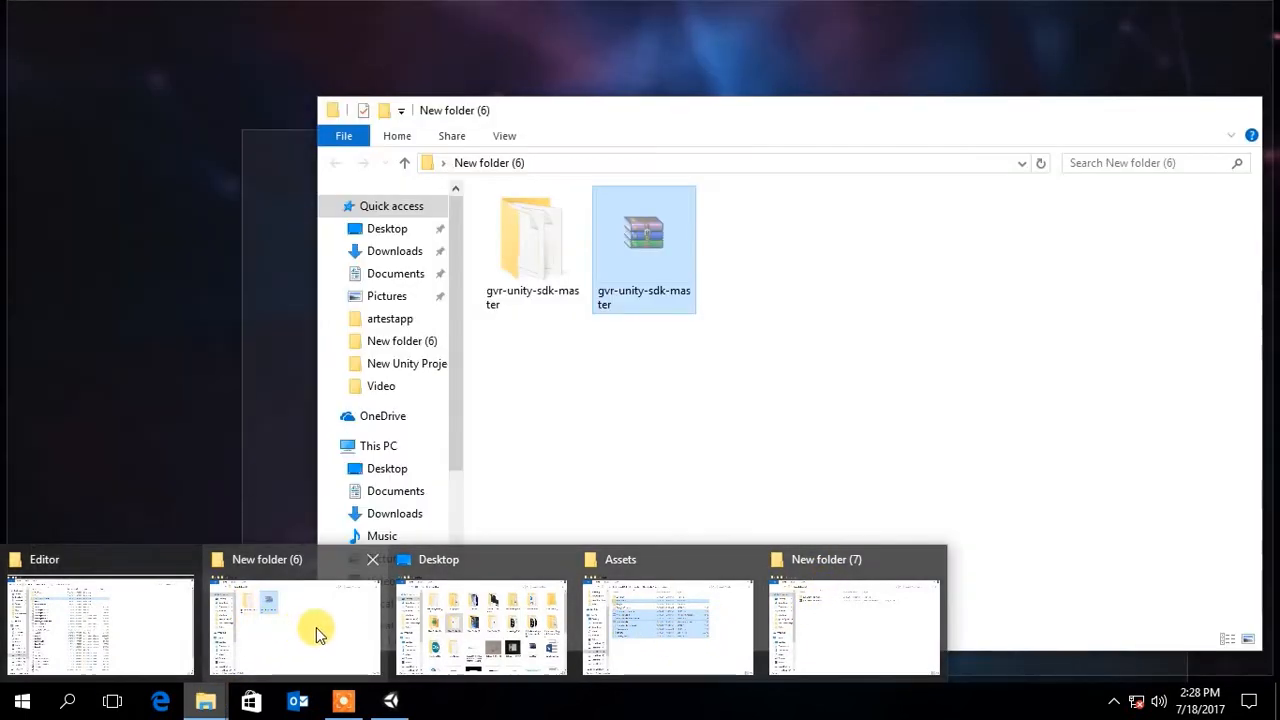
pyautogui.click(438, 560)
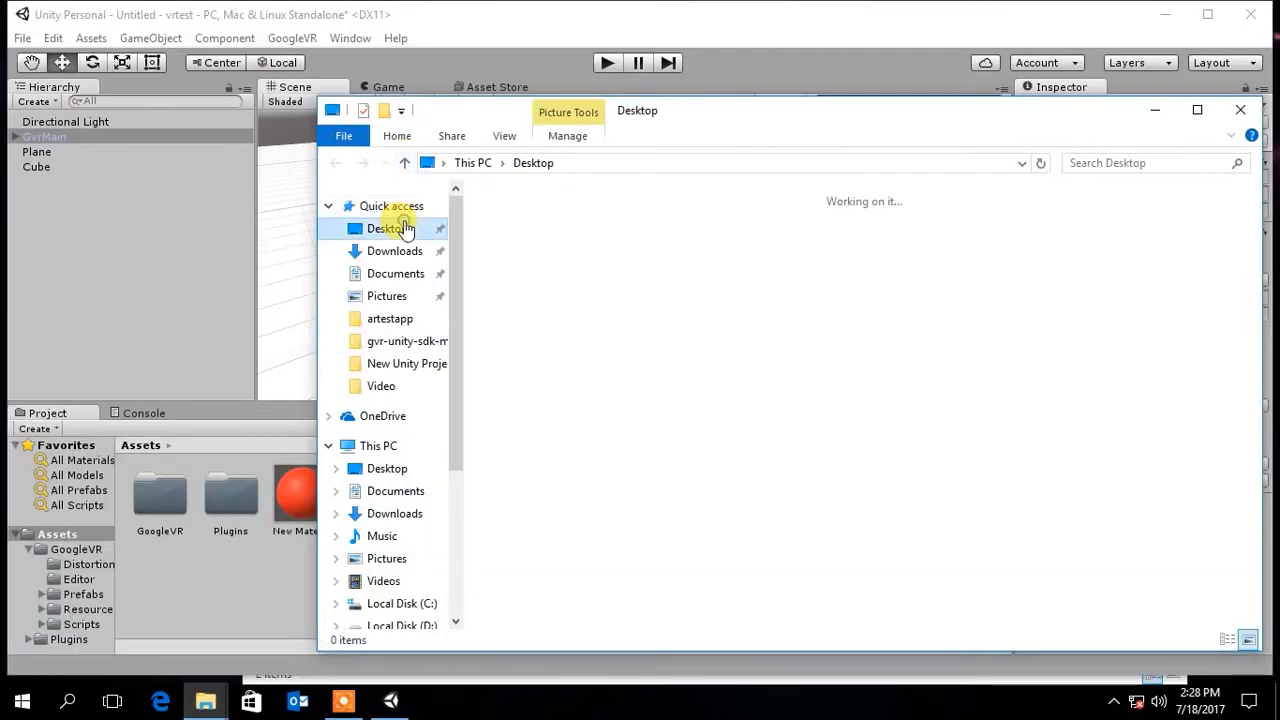
pyautogui.click(388, 228)
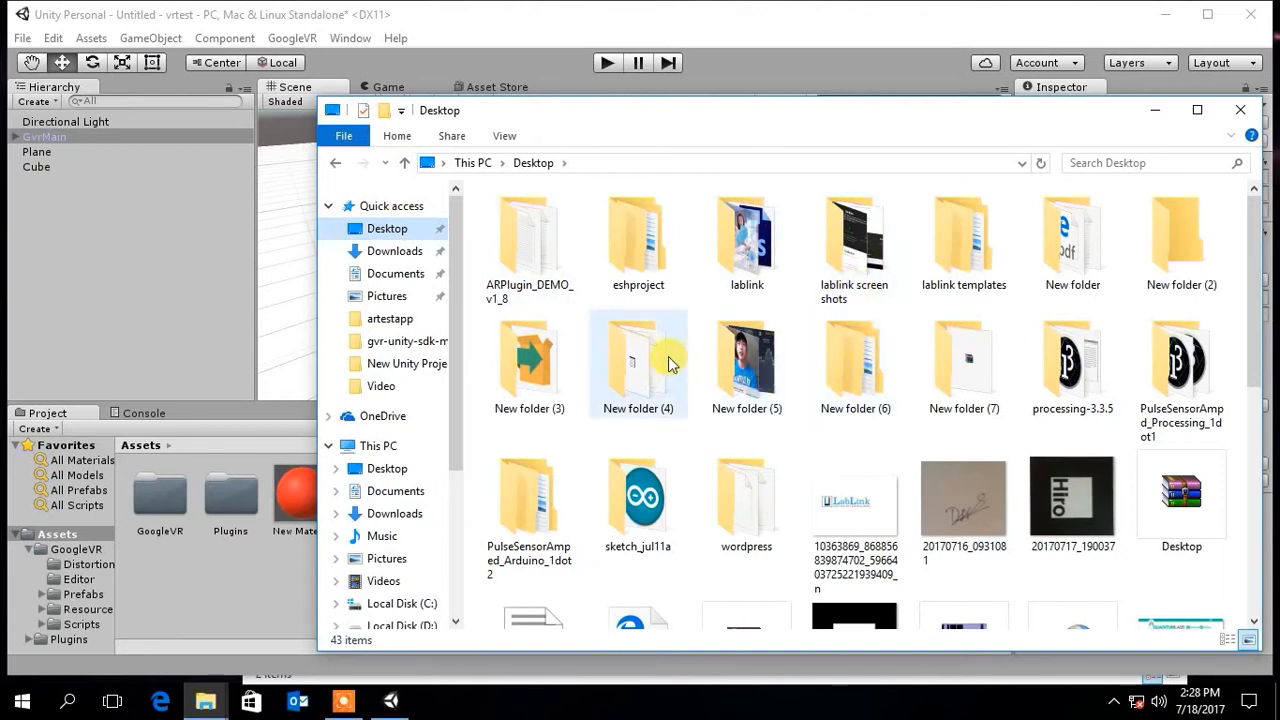
pyautogui.click(638, 360)
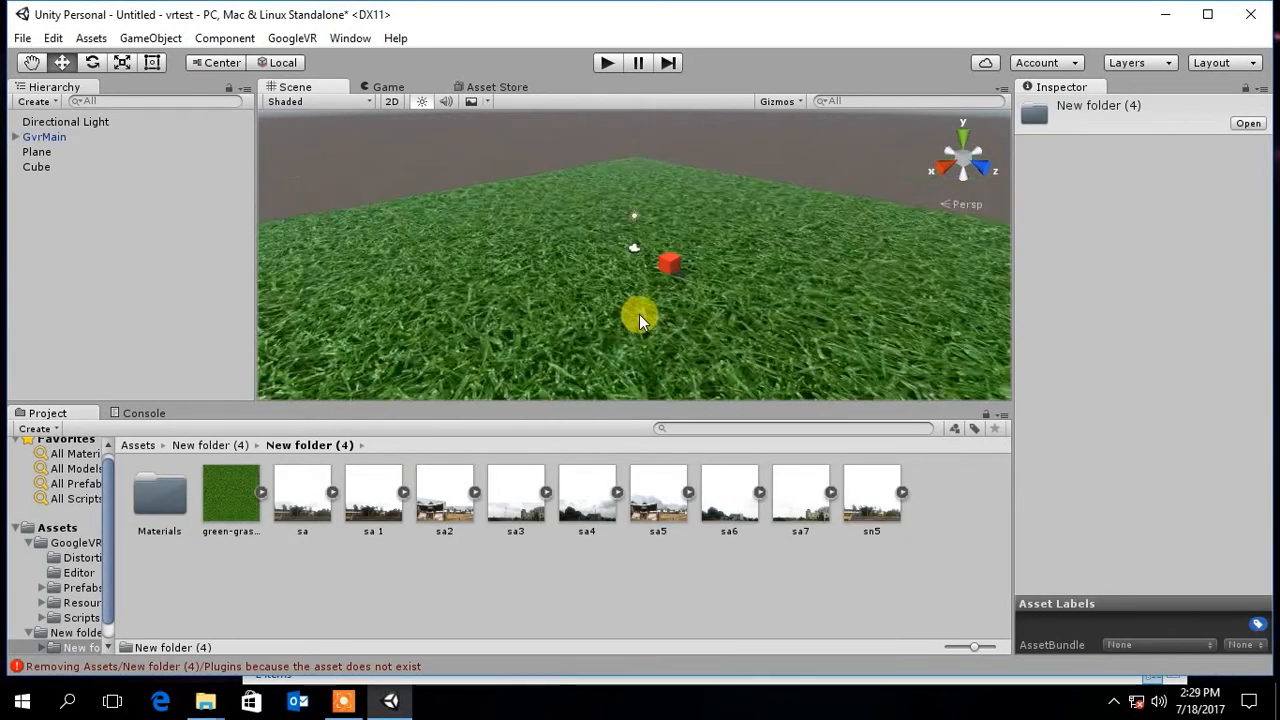
# Select the photo planes in the Hierarchy to check their upright placement around the grass
pyautogui.click(44, 180)
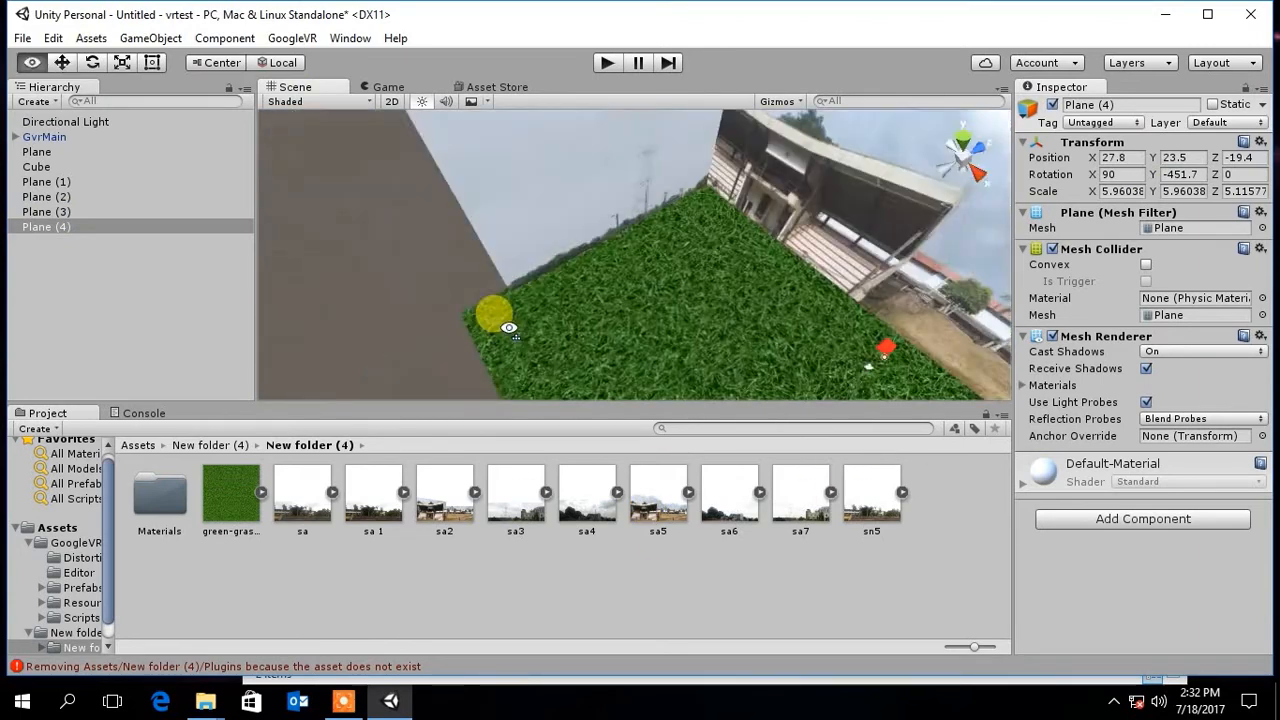
pyautogui.click(46, 196)
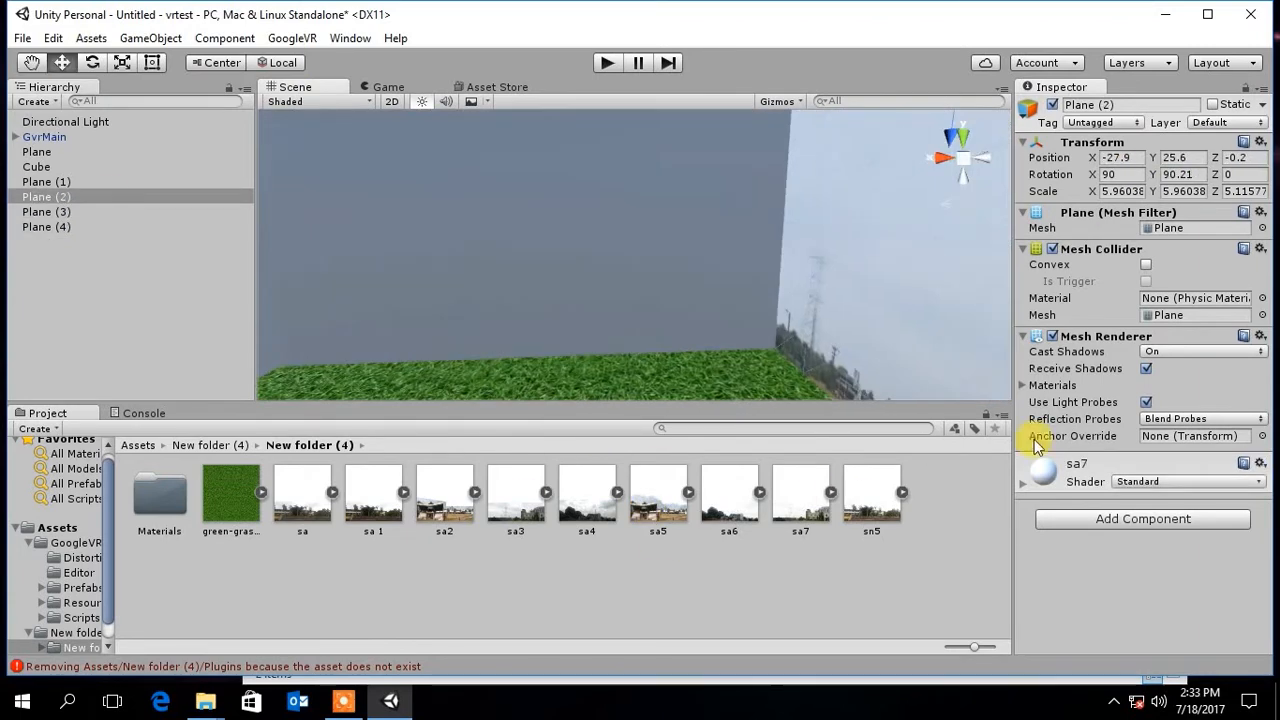
pyautogui.click(46, 226)
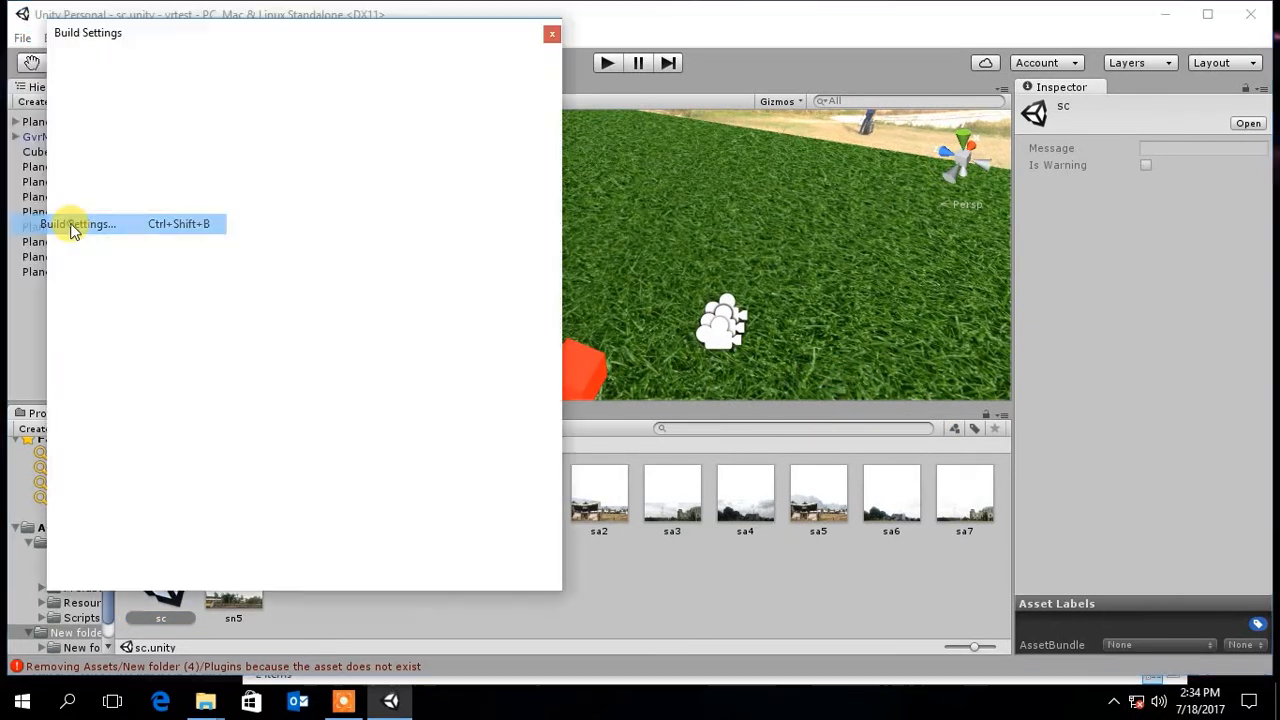
# Switch the build target from PC, Mac & Linux Standalone to Android in Build Settings
pyautogui.click(80, 224)
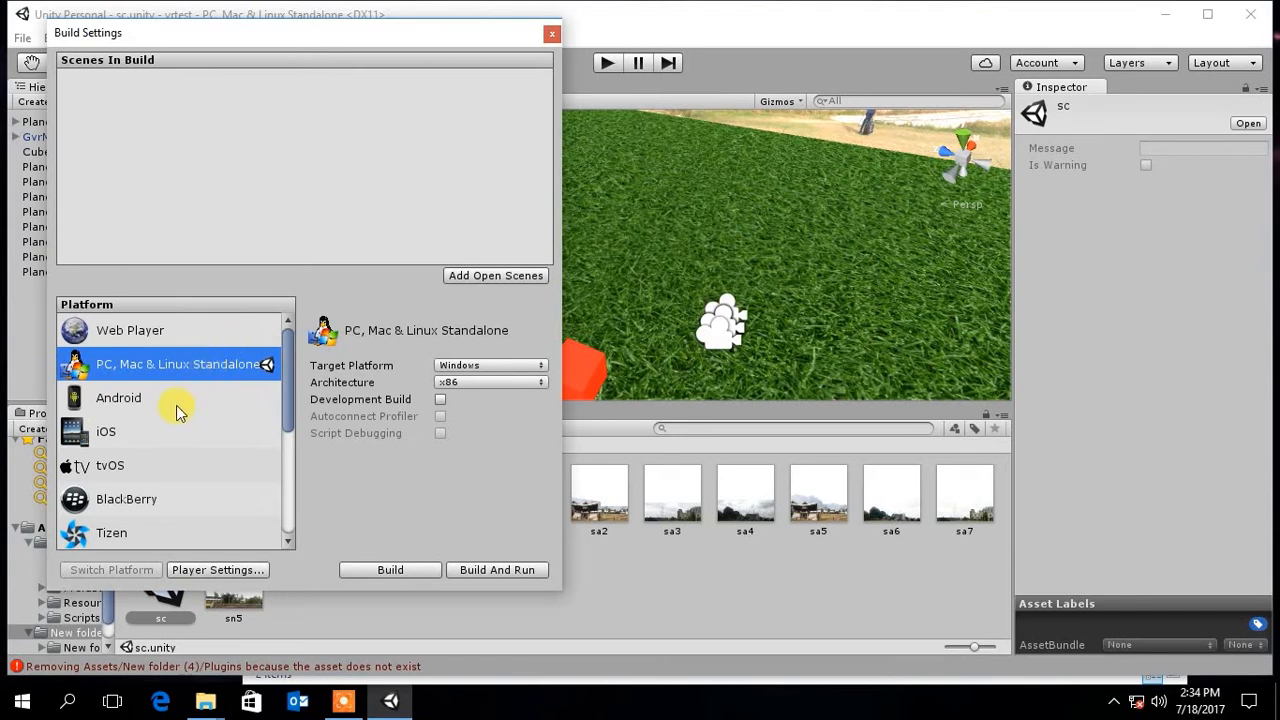
pyautogui.click(118, 396)
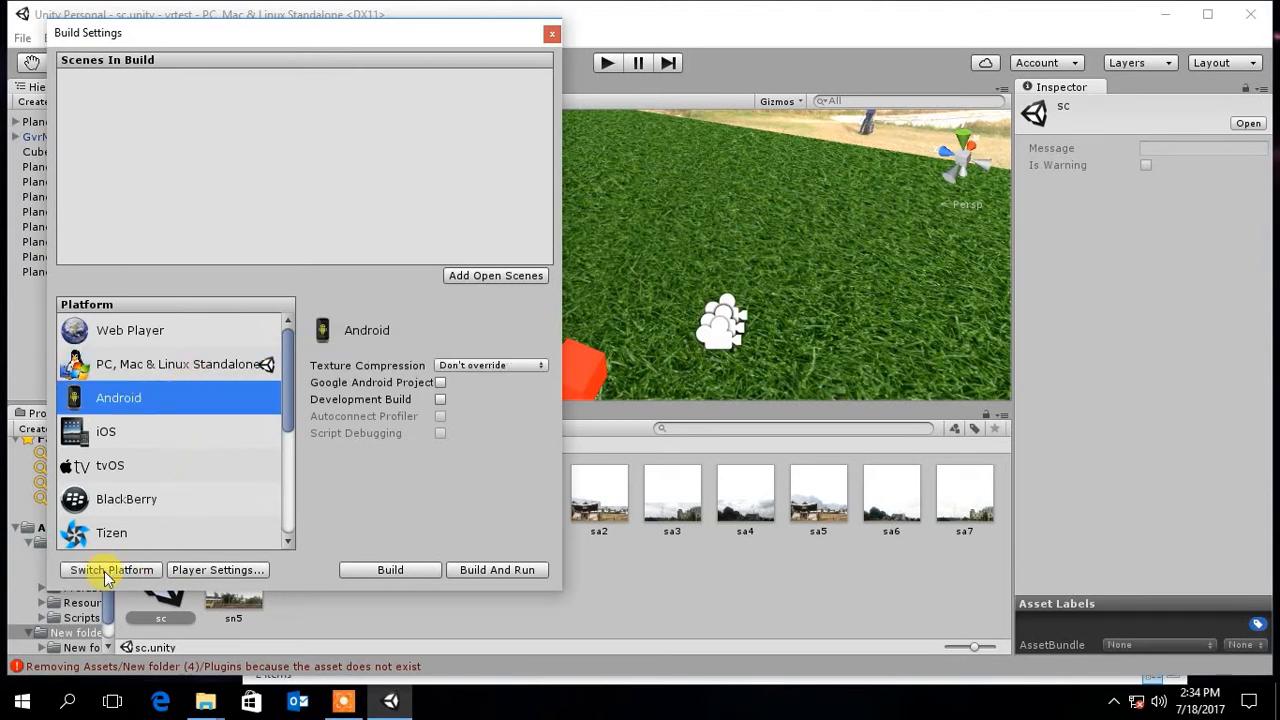
pyautogui.click(110, 568)
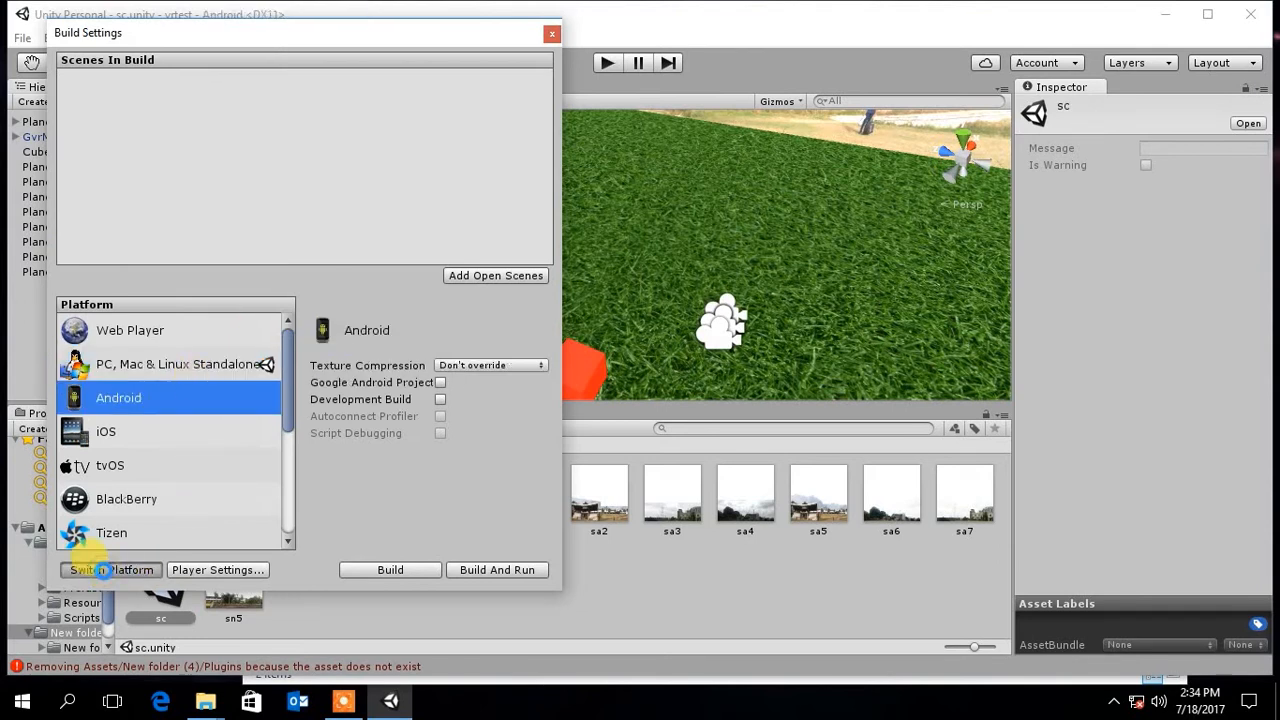
pyautogui.click(110, 568)
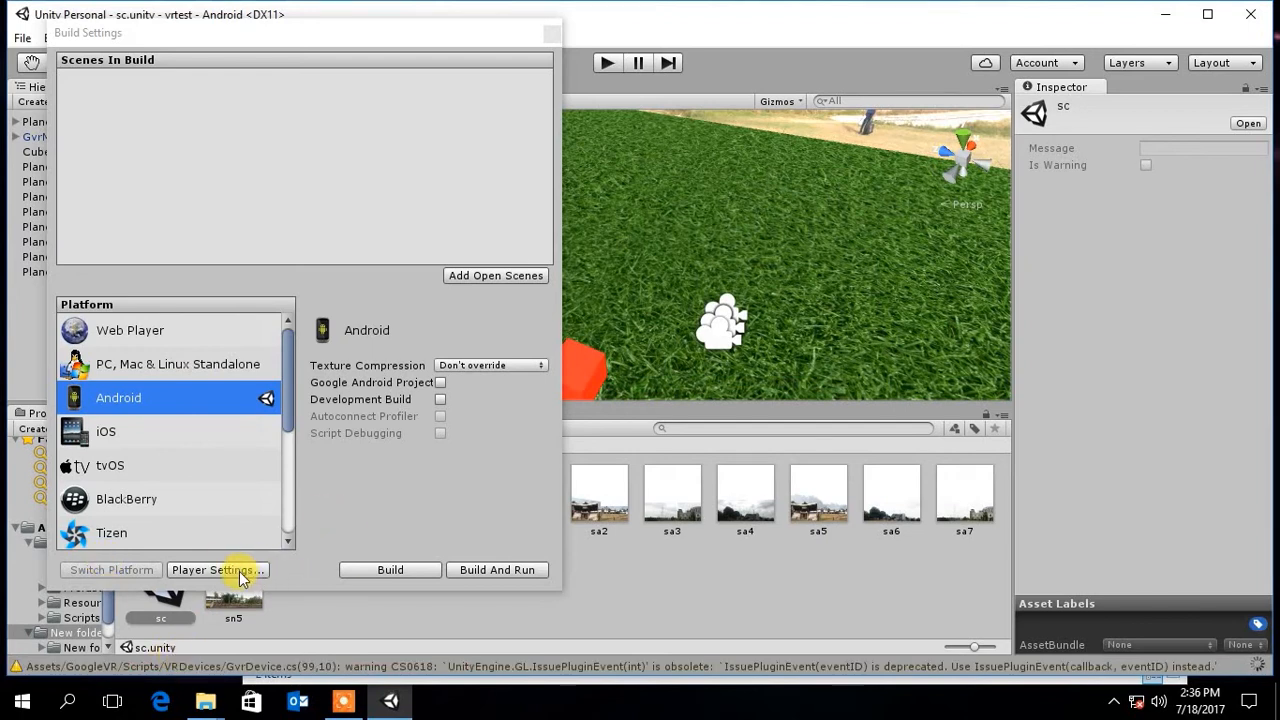
# Set the Android bundle identifier com.Crempany.Protyt and minimum API level Android 4.2 Jelly Bean
pyautogui.click(216, 568)
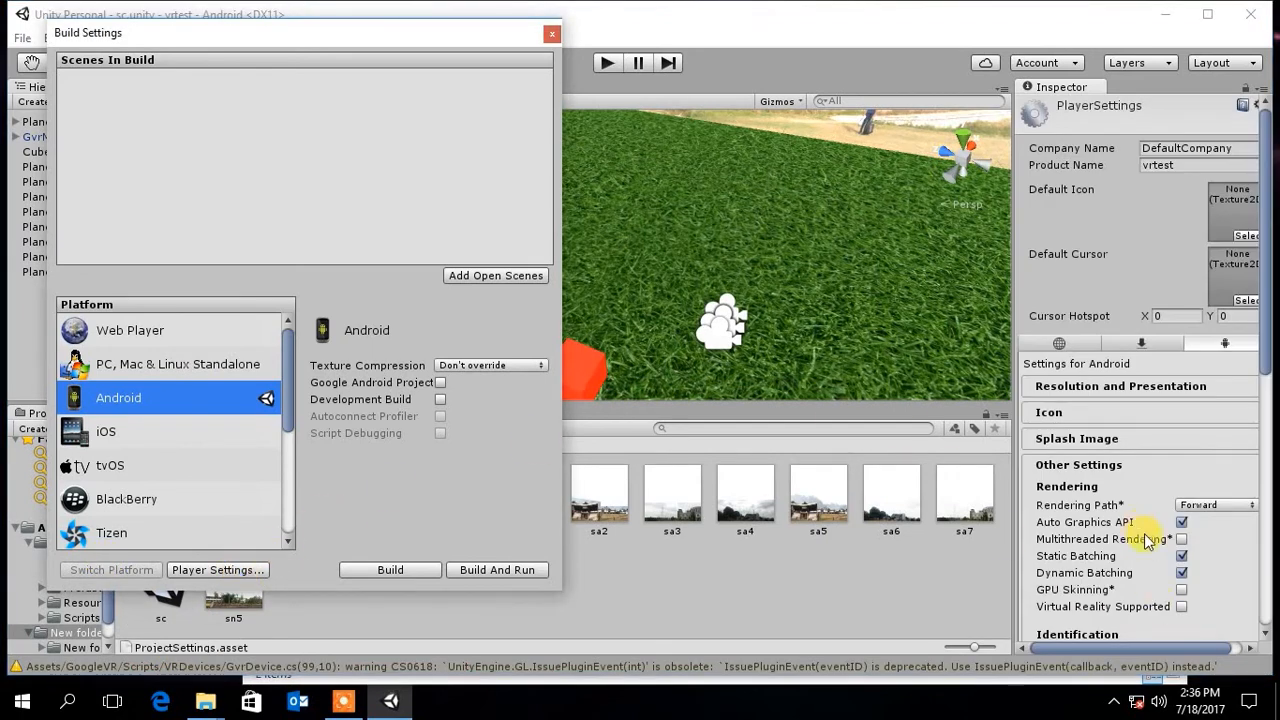
pyautogui.scroll(-3)
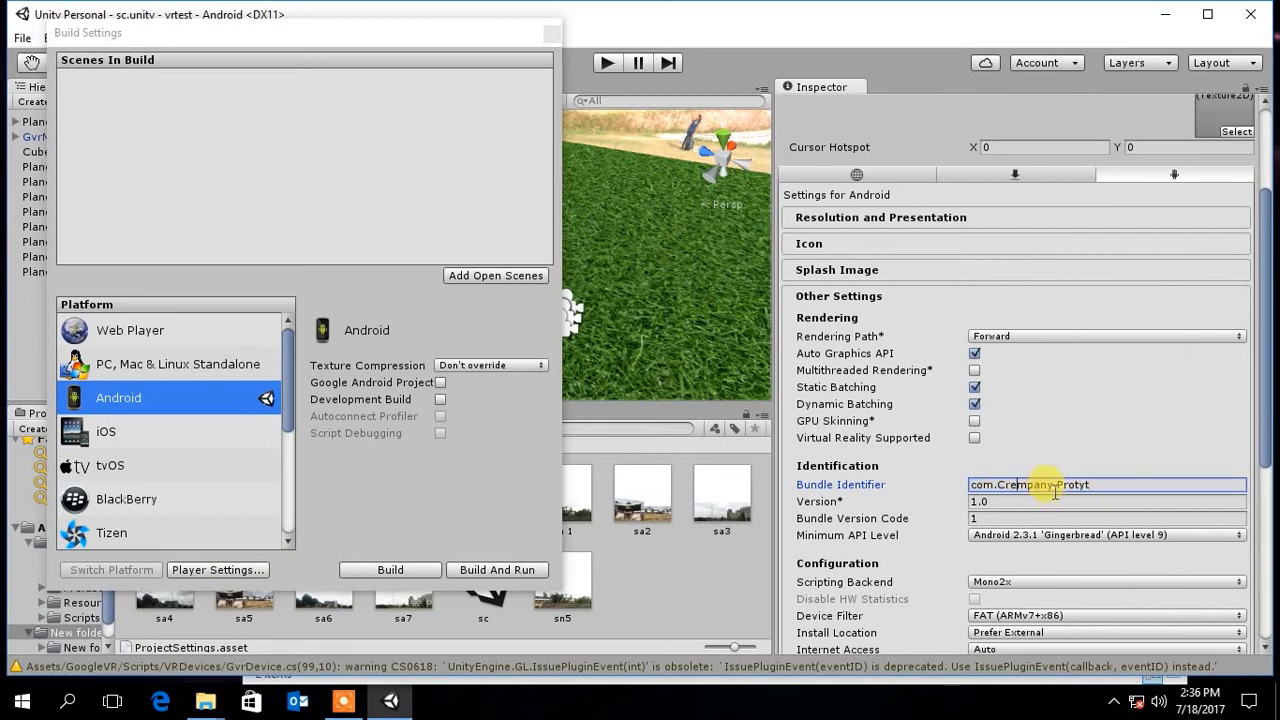
pyautogui.click(1104, 536)
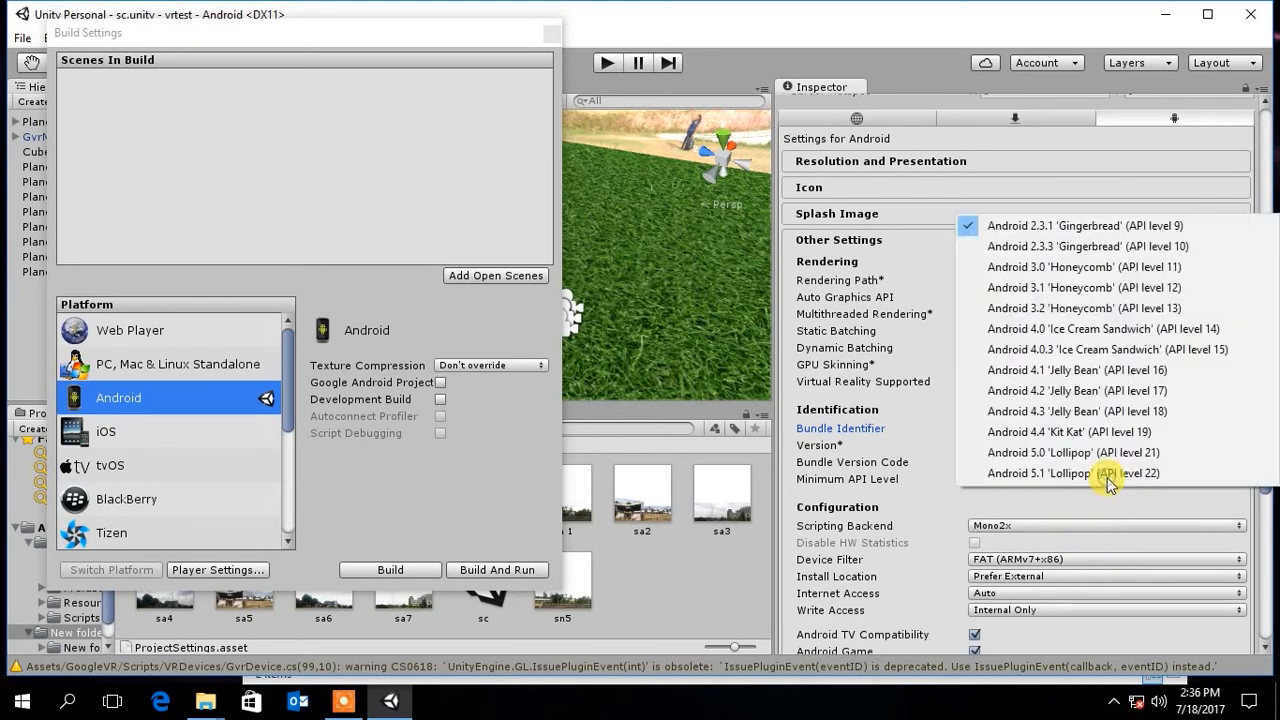
pyautogui.click(1076, 390)
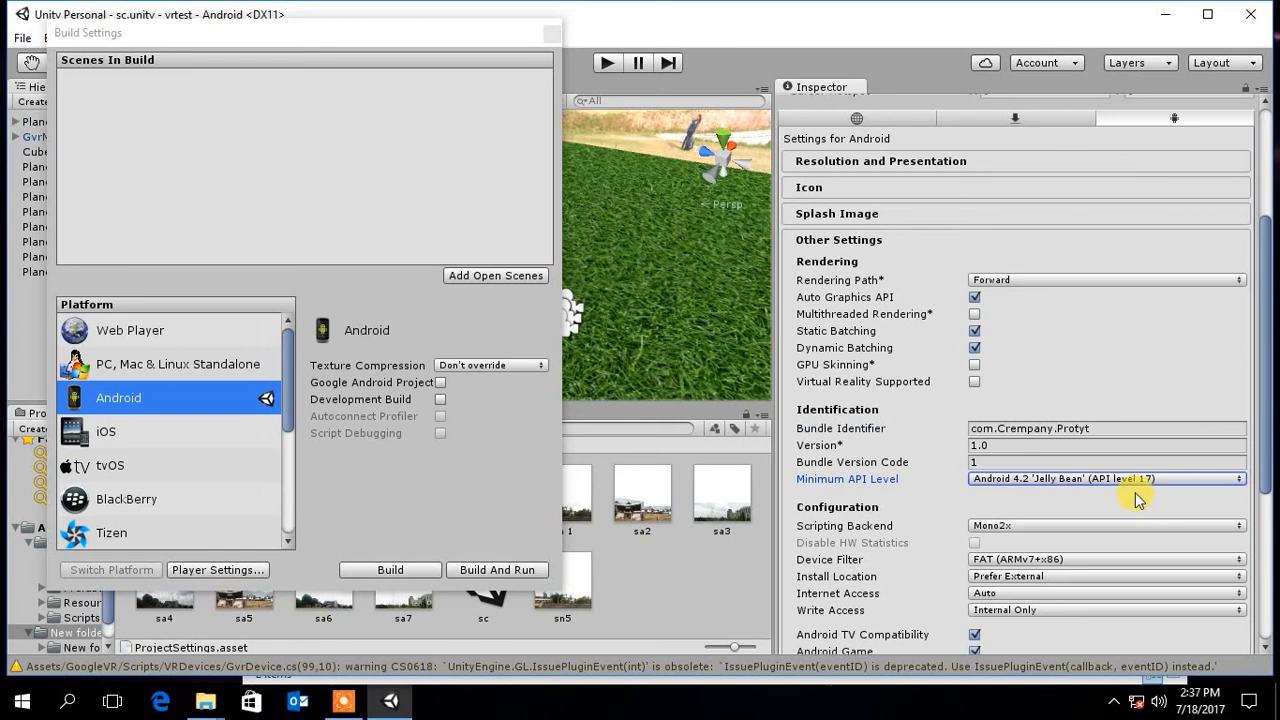
# Make Landscape Right the default orientation under Resolution and Presentation
pyautogui.scroll(3)
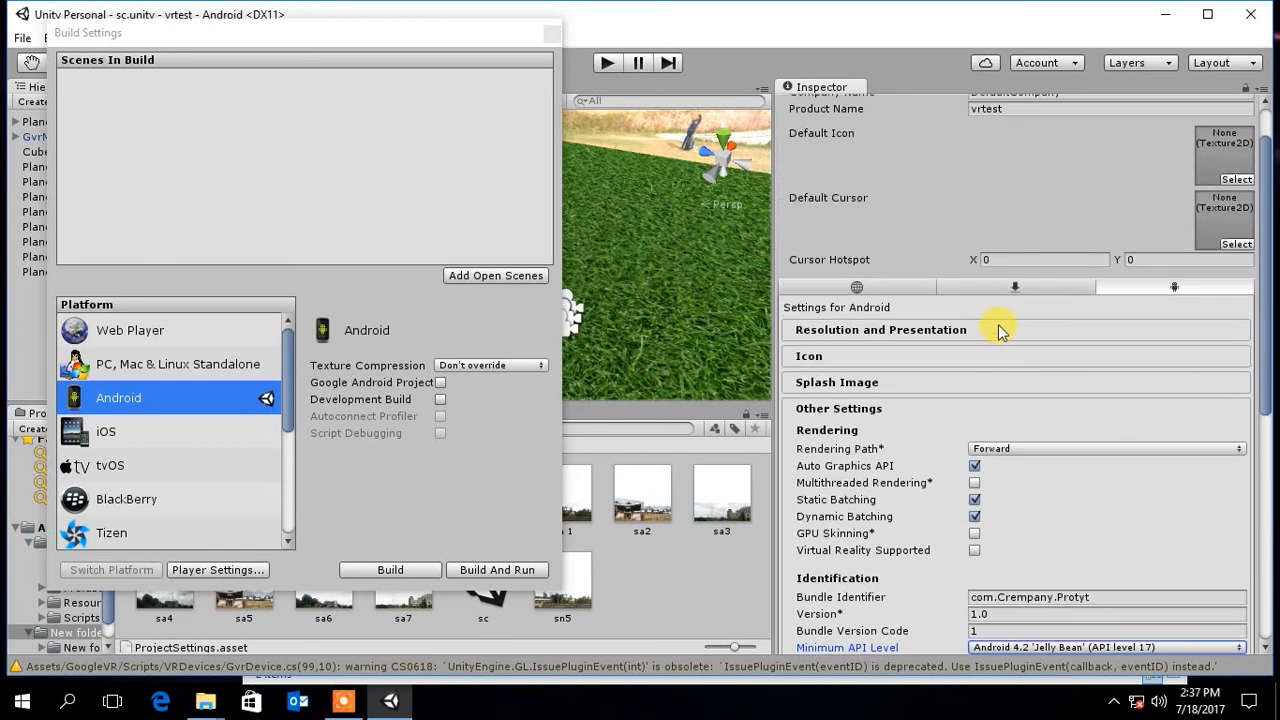
pyautogui.click(880, 328)
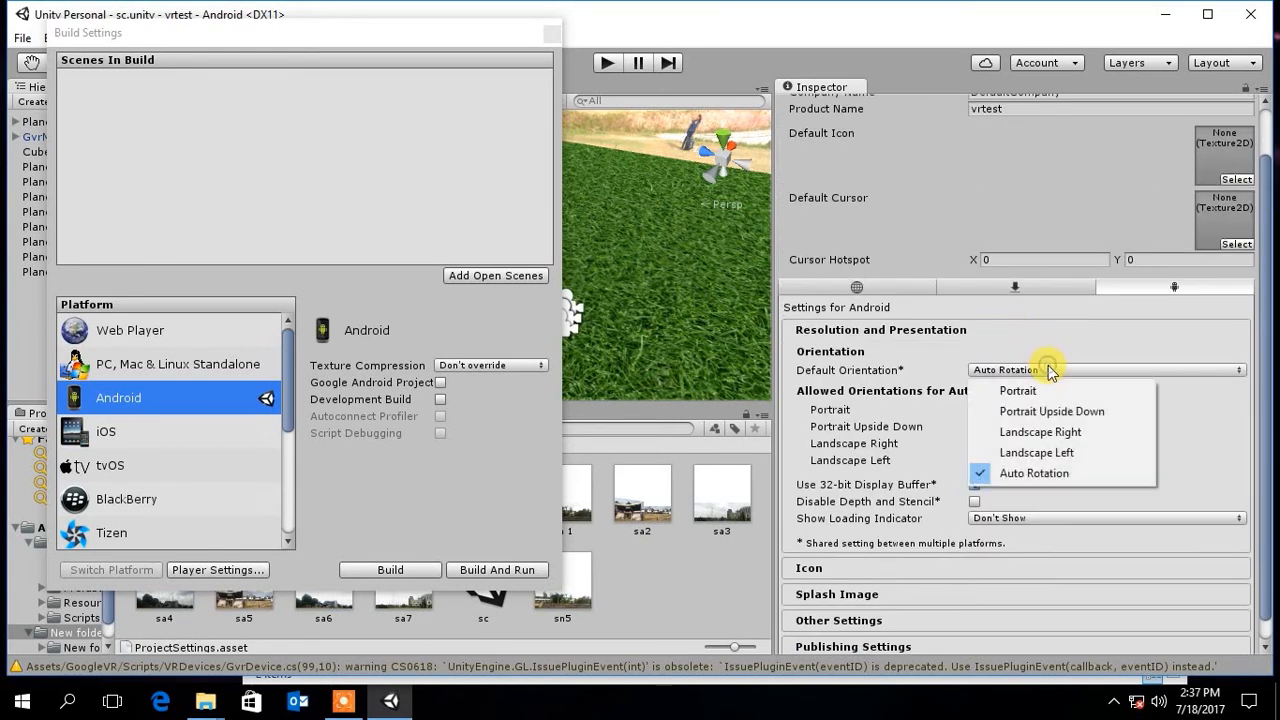
pyautogui.moveTo(1040, 432)
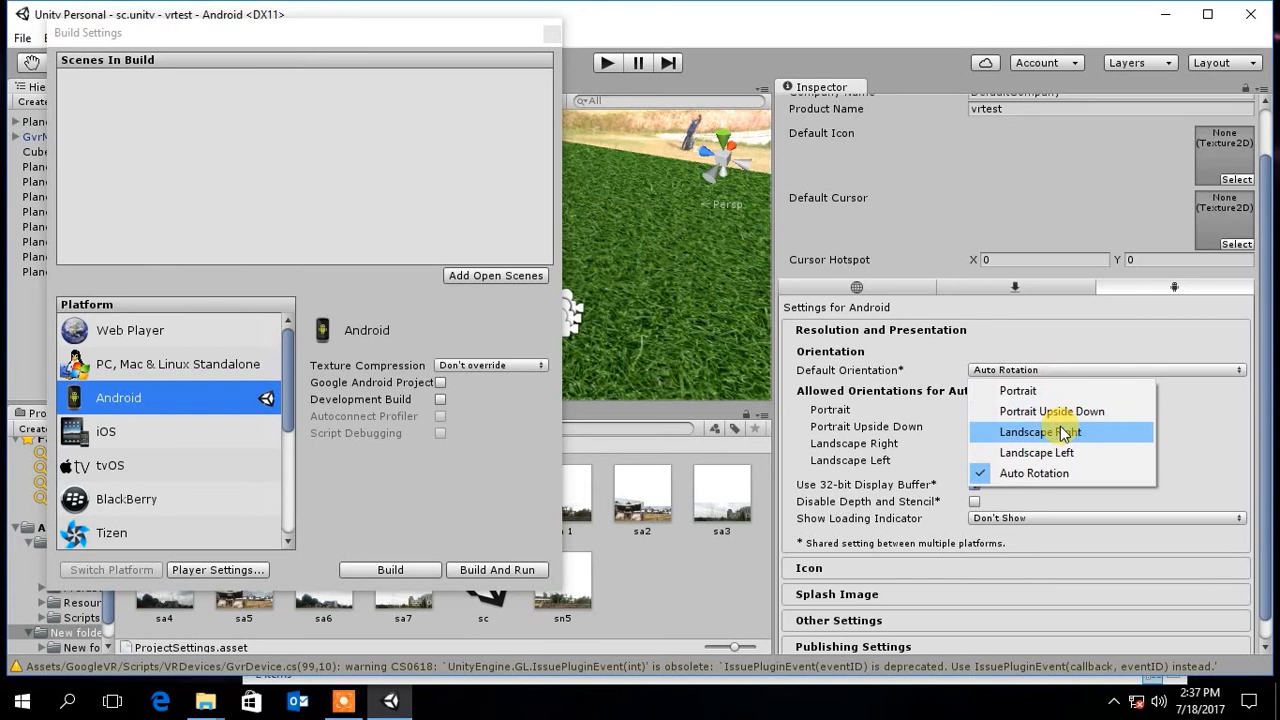
pyautogui.click(1038, 432)
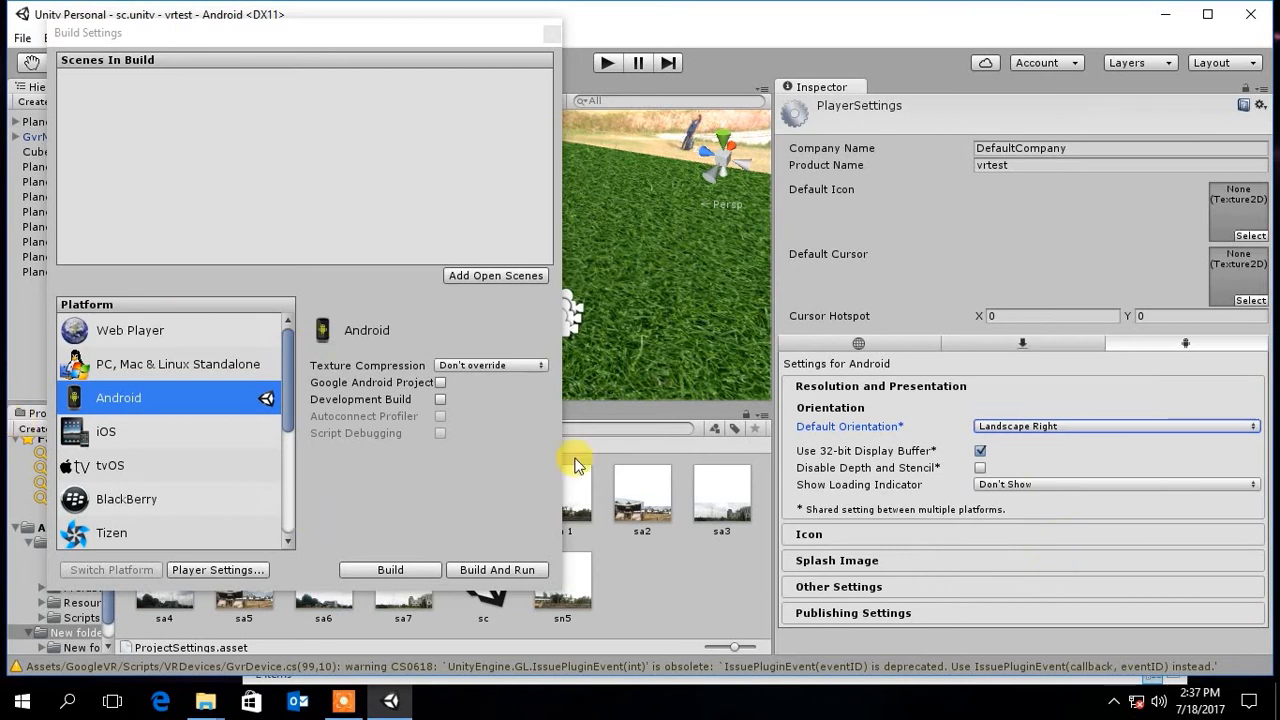
pyautogui.moveTo(384, 570)
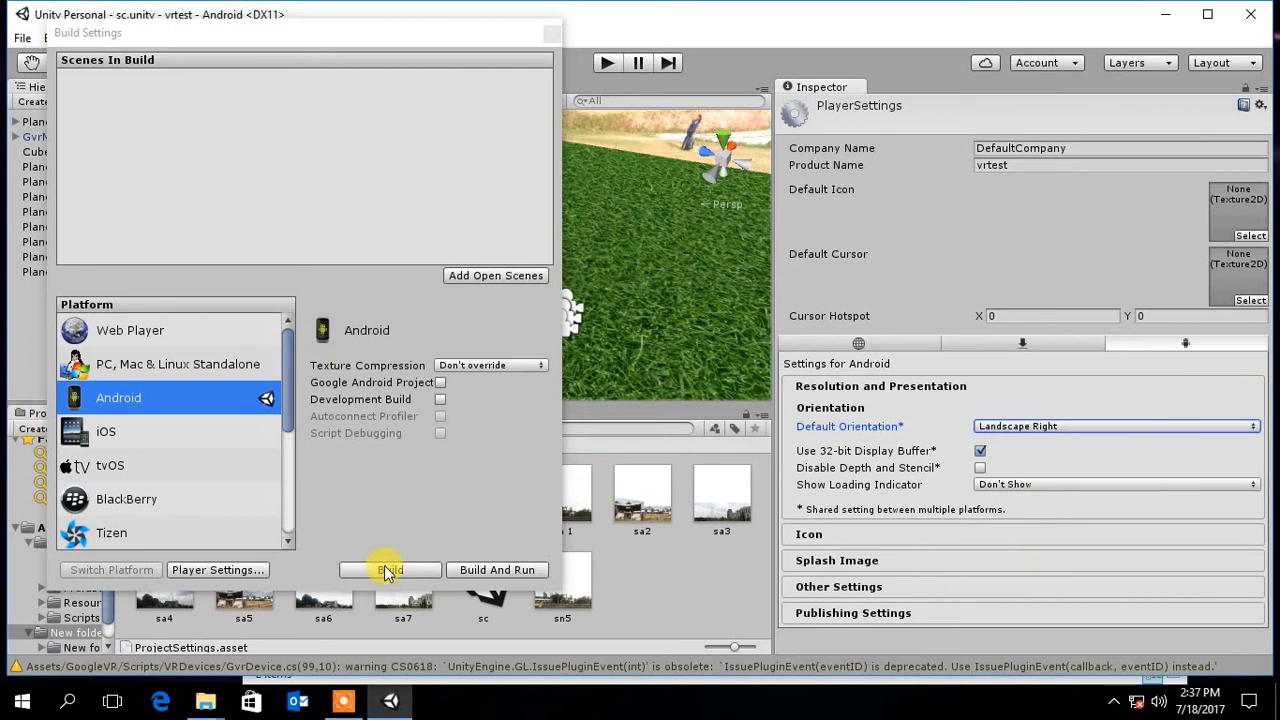
# Build the Android package as vrtest.apk inside the vrtest project folder
pyautogui.click(390, 568)
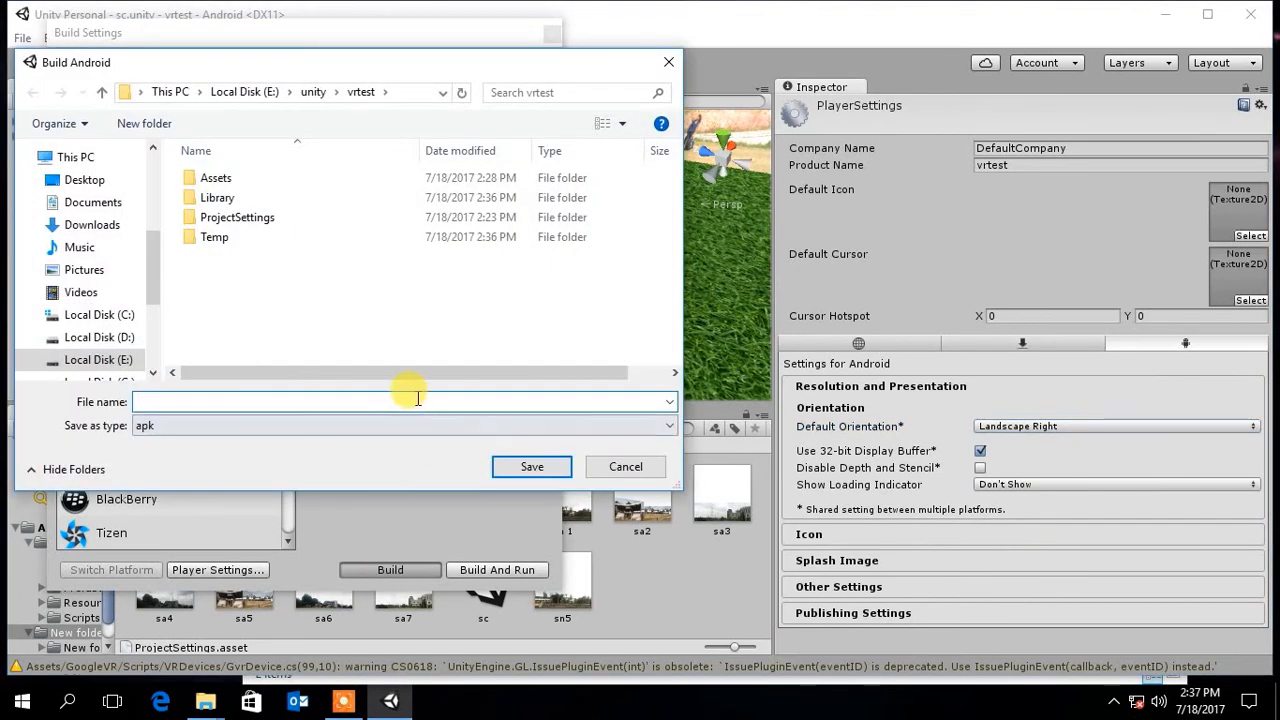
pyautogui.write('vrt')
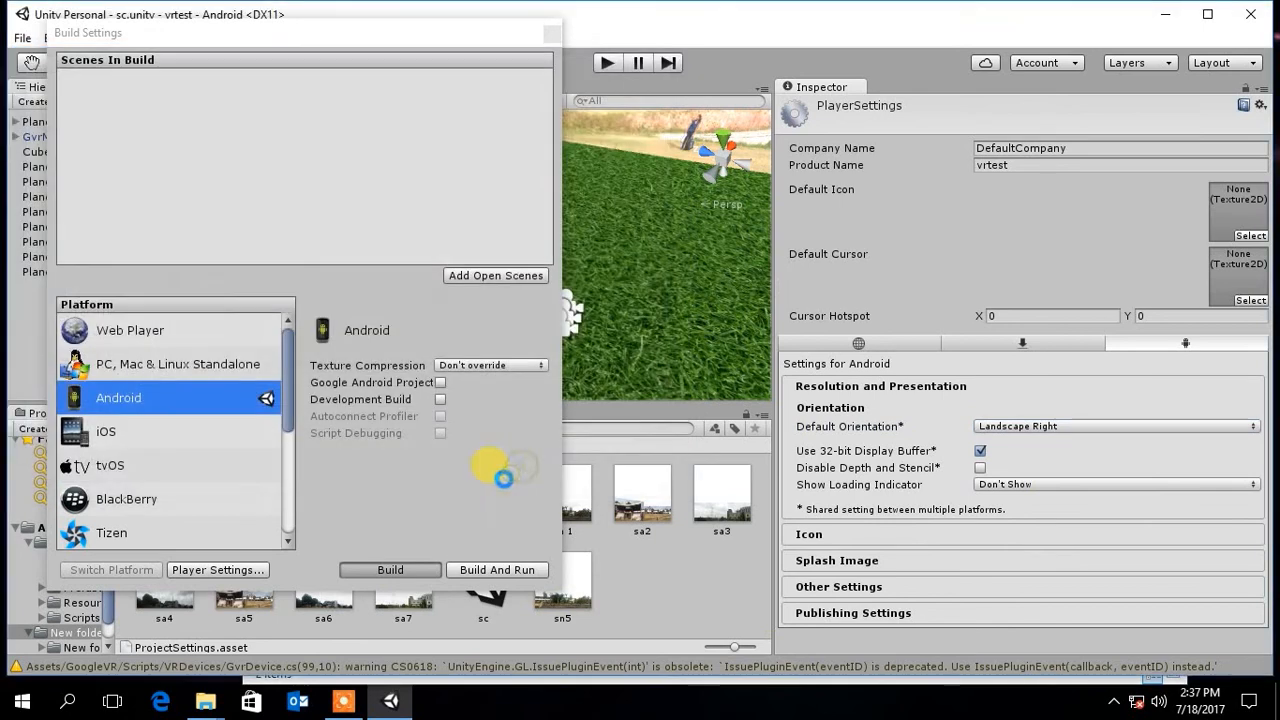
pyautogui.click(390, 568)
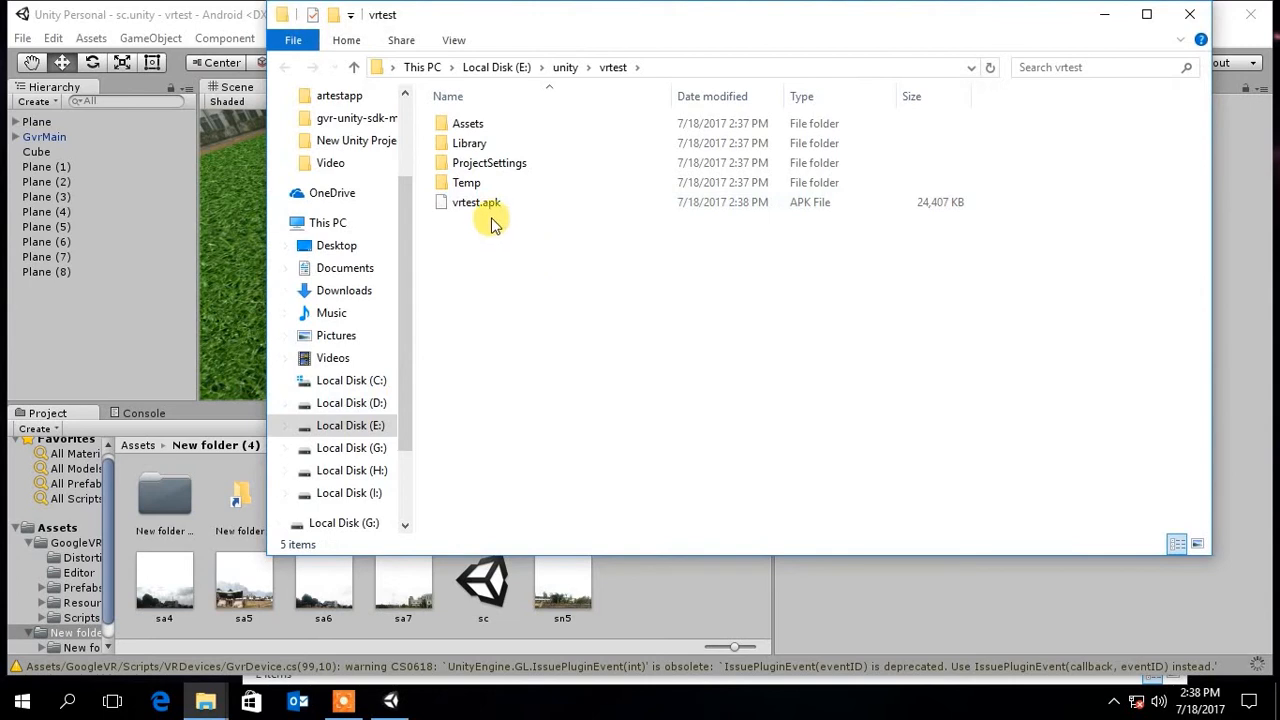
# Check that vrtest.apk (23.8 MB) exists in E:\unity\vrtest
pyautogui.click(476, 202)
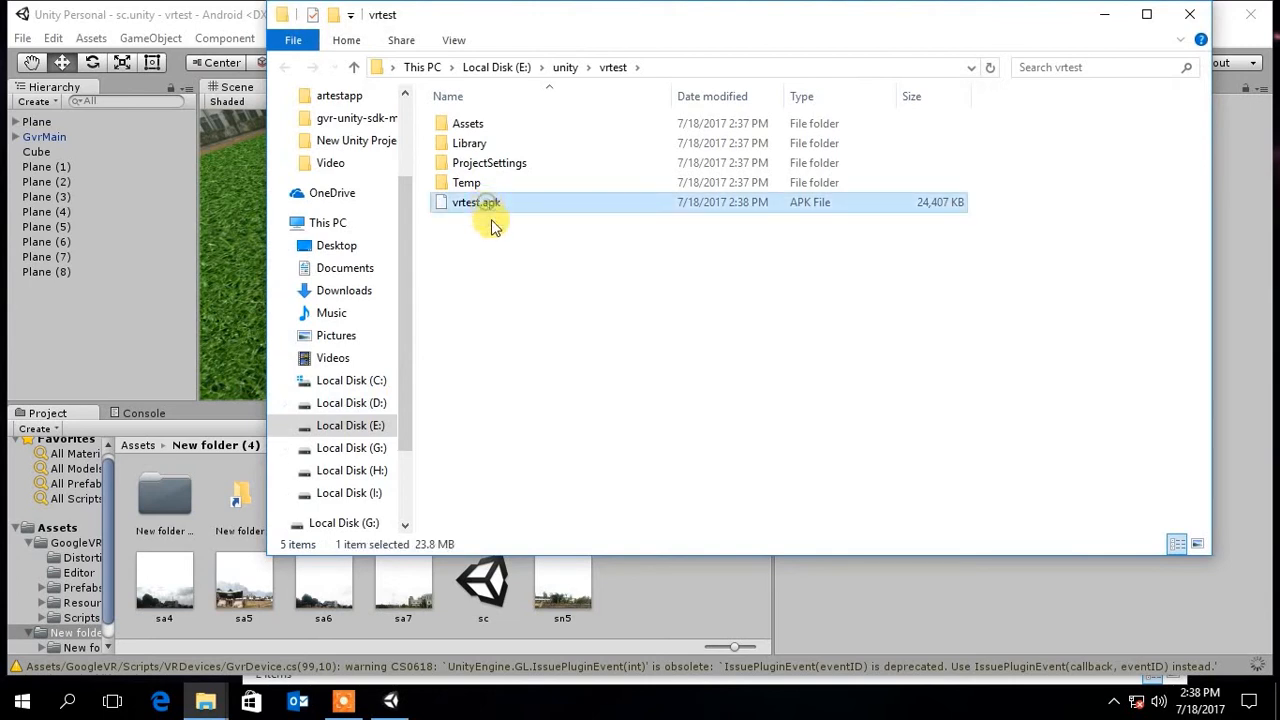
pyautogui.click(500, 300)
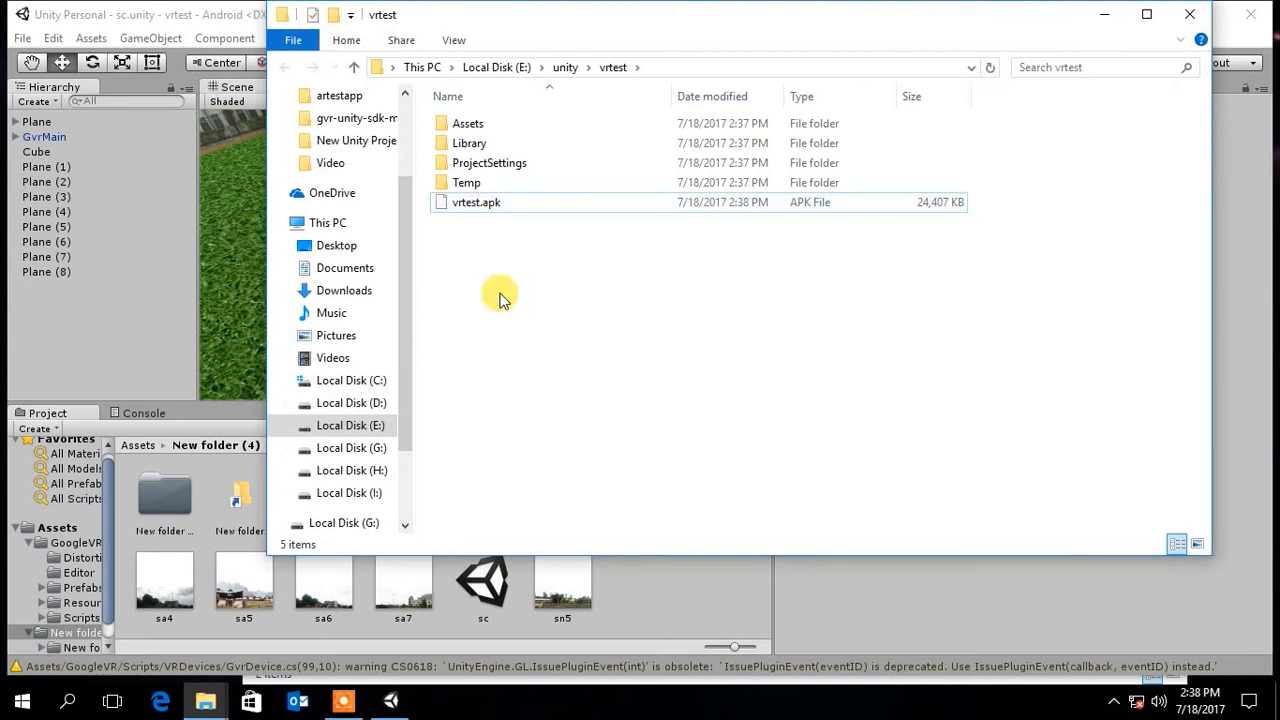